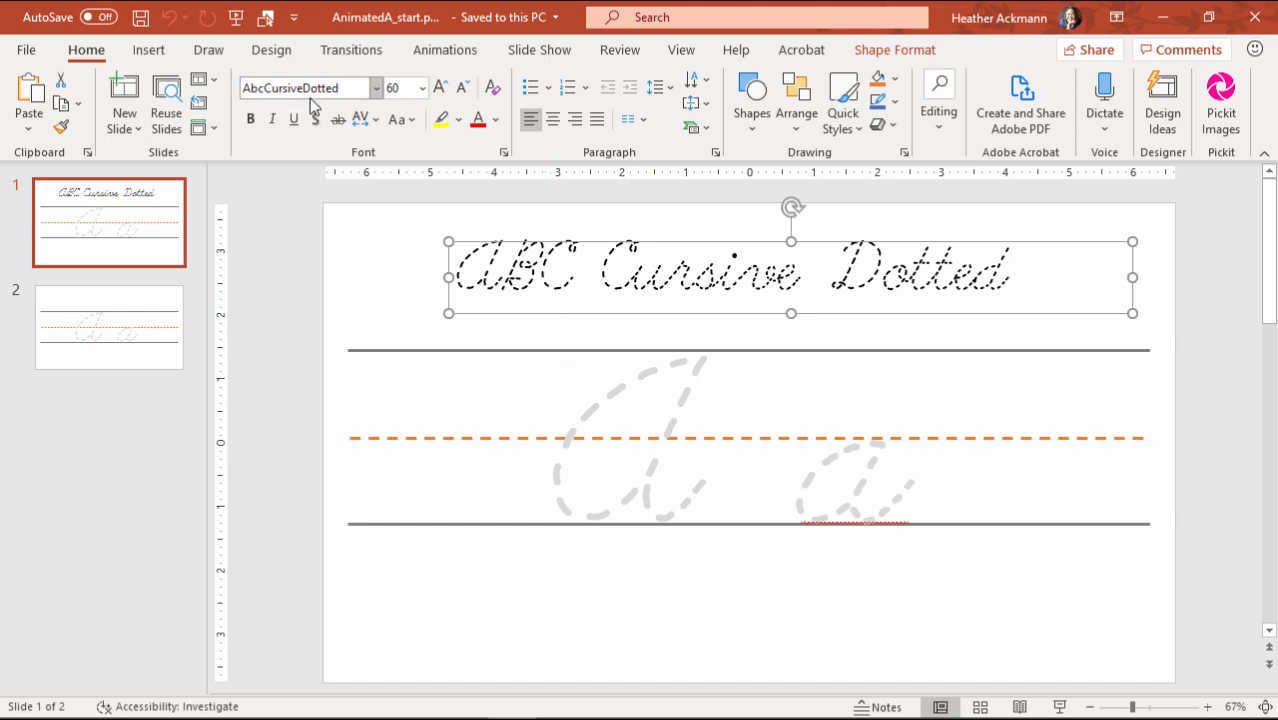
mouse_move(305, 88)
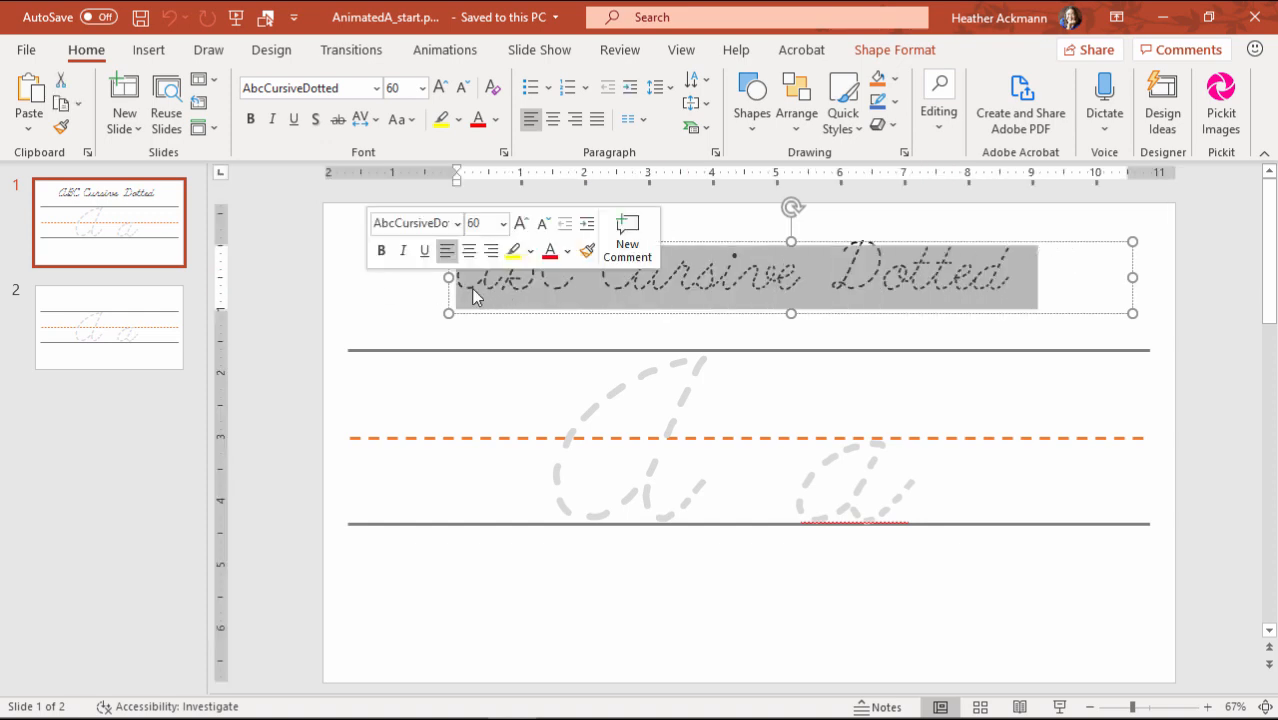
Check the ABC Cursive Dotted title's font in the Font list, then dismiss the list.
click(375, 88)
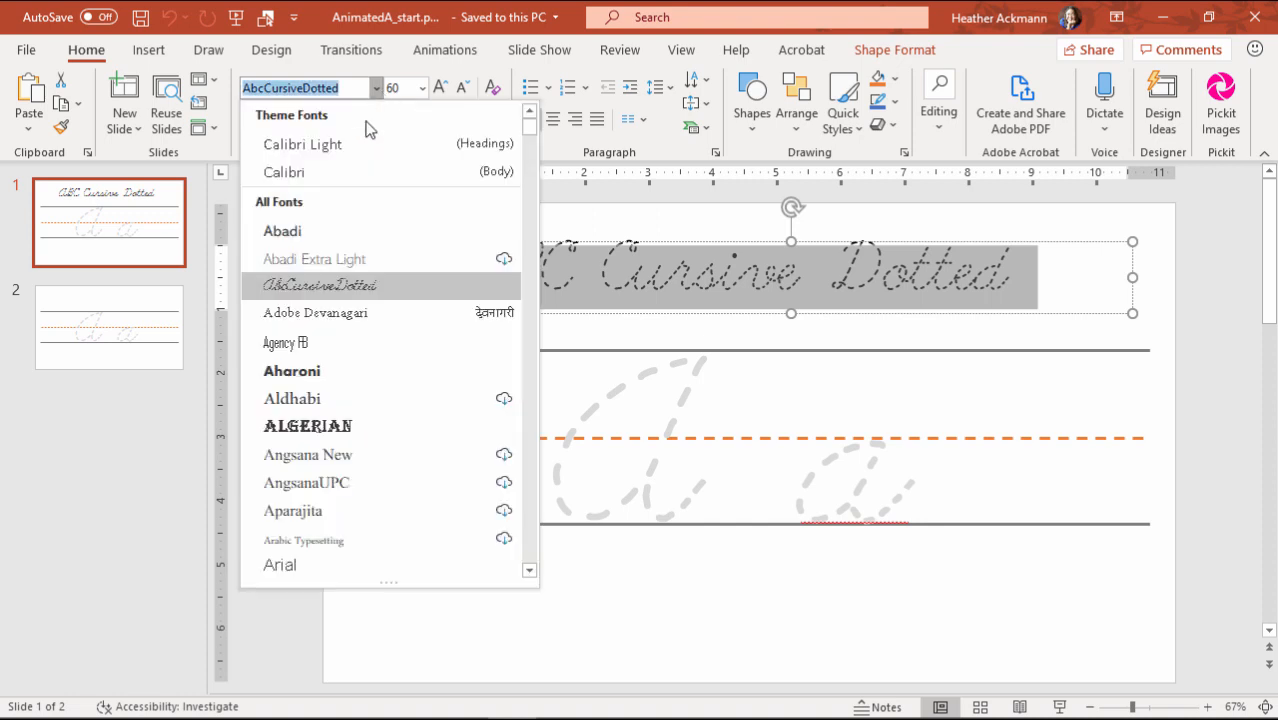
click(320, 285)
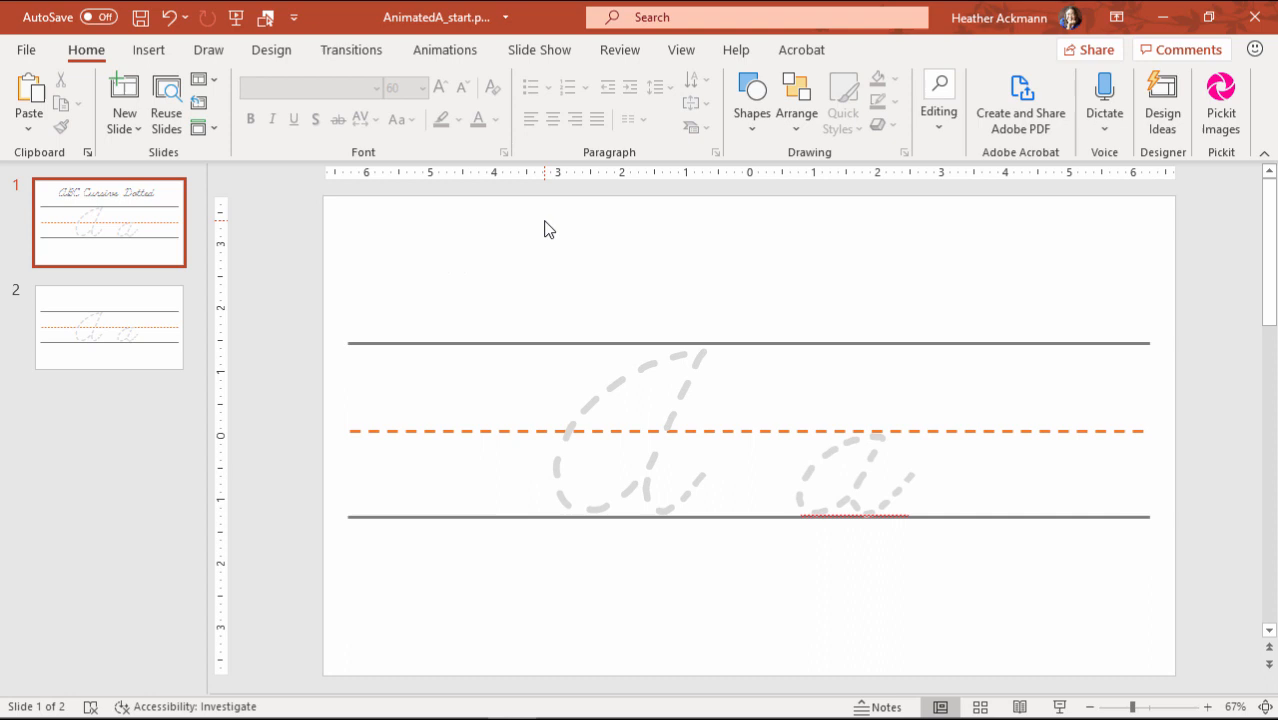
click(630, 430)
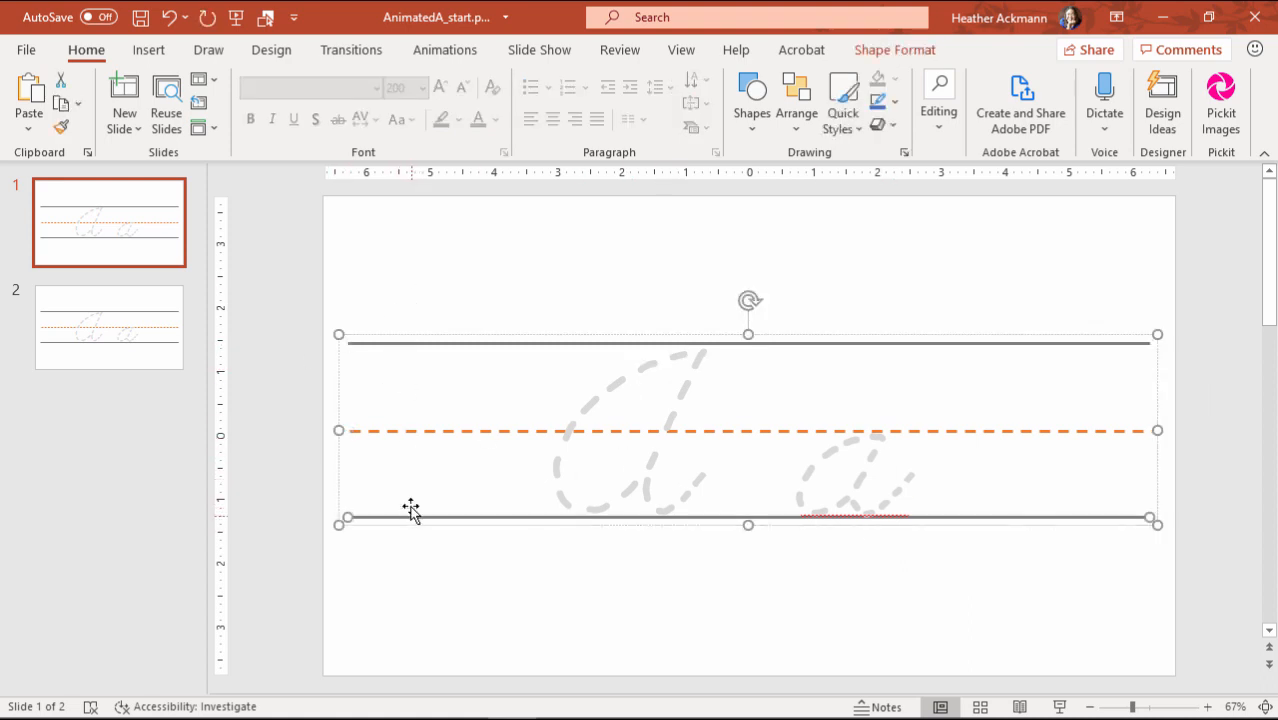
click(148, 49)
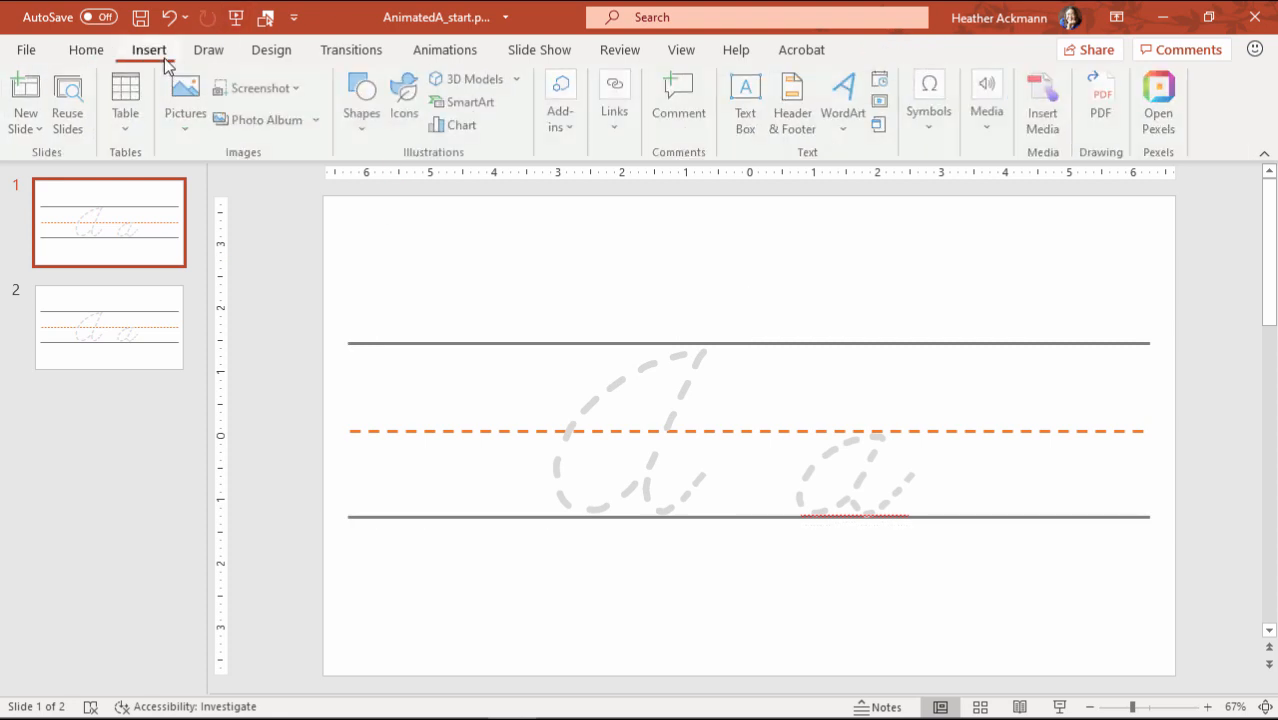
click(361, 100)
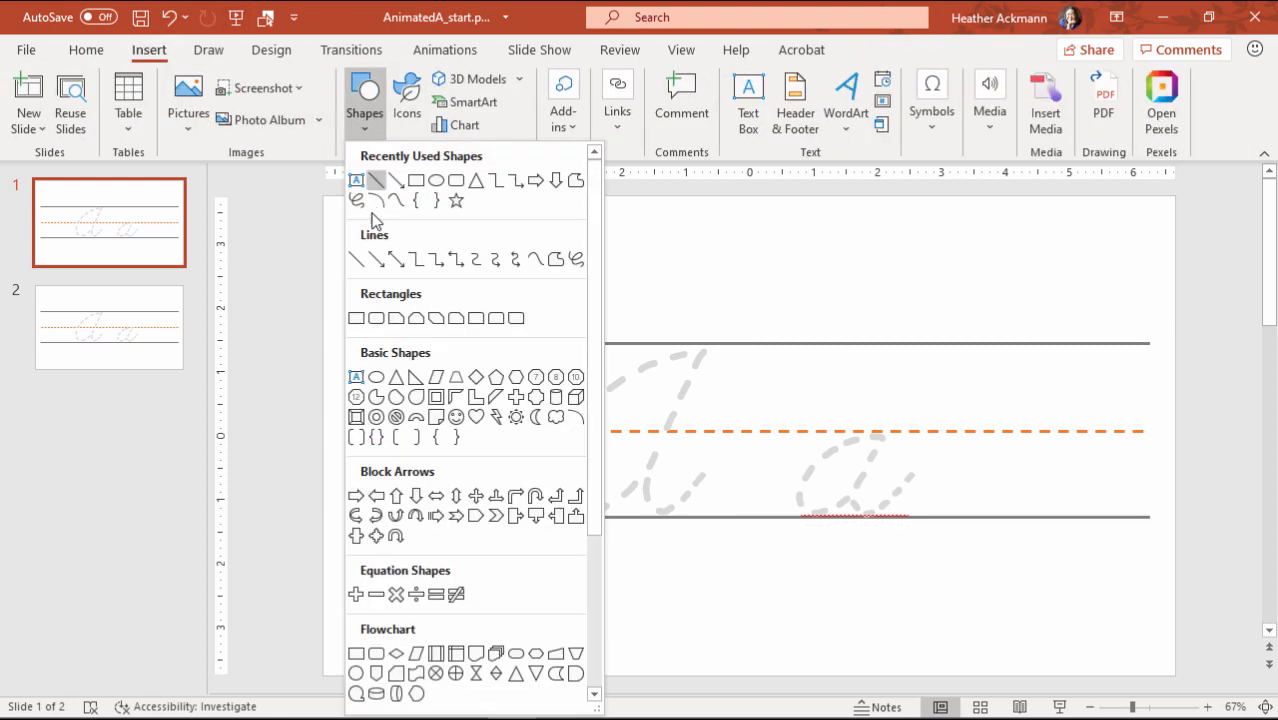
mouse_move(357, 259)
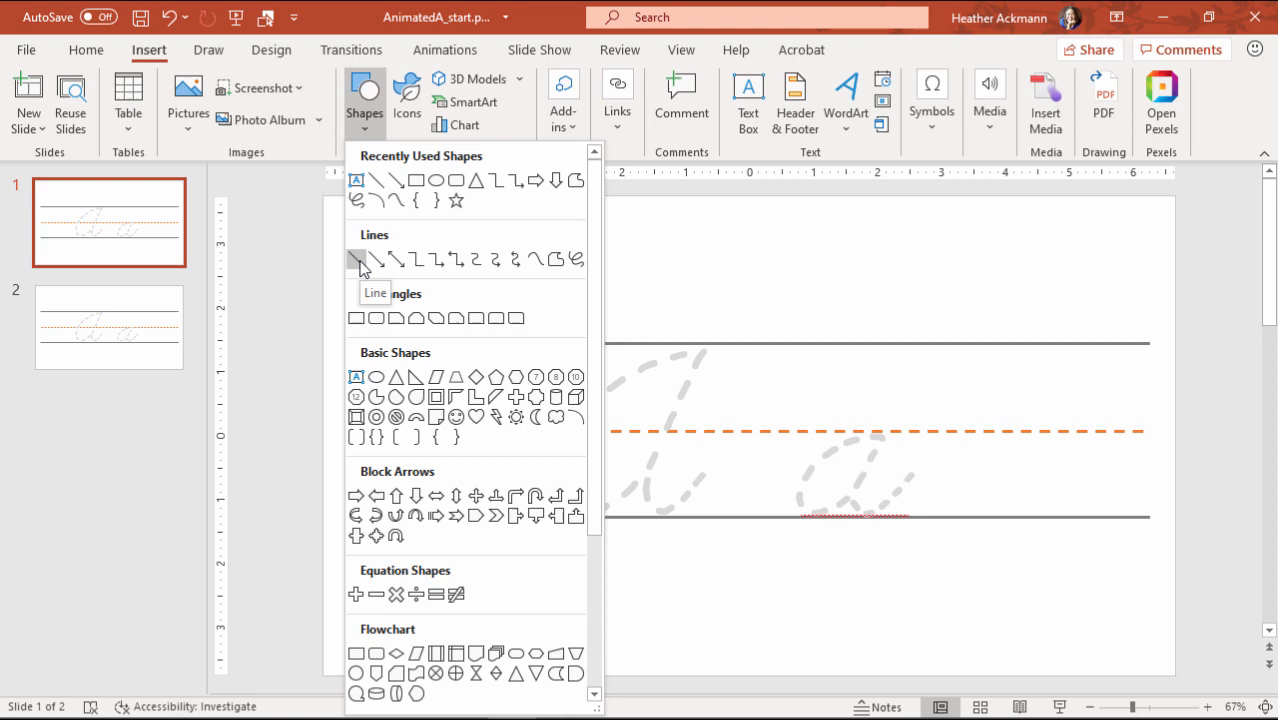
click(358, 259)
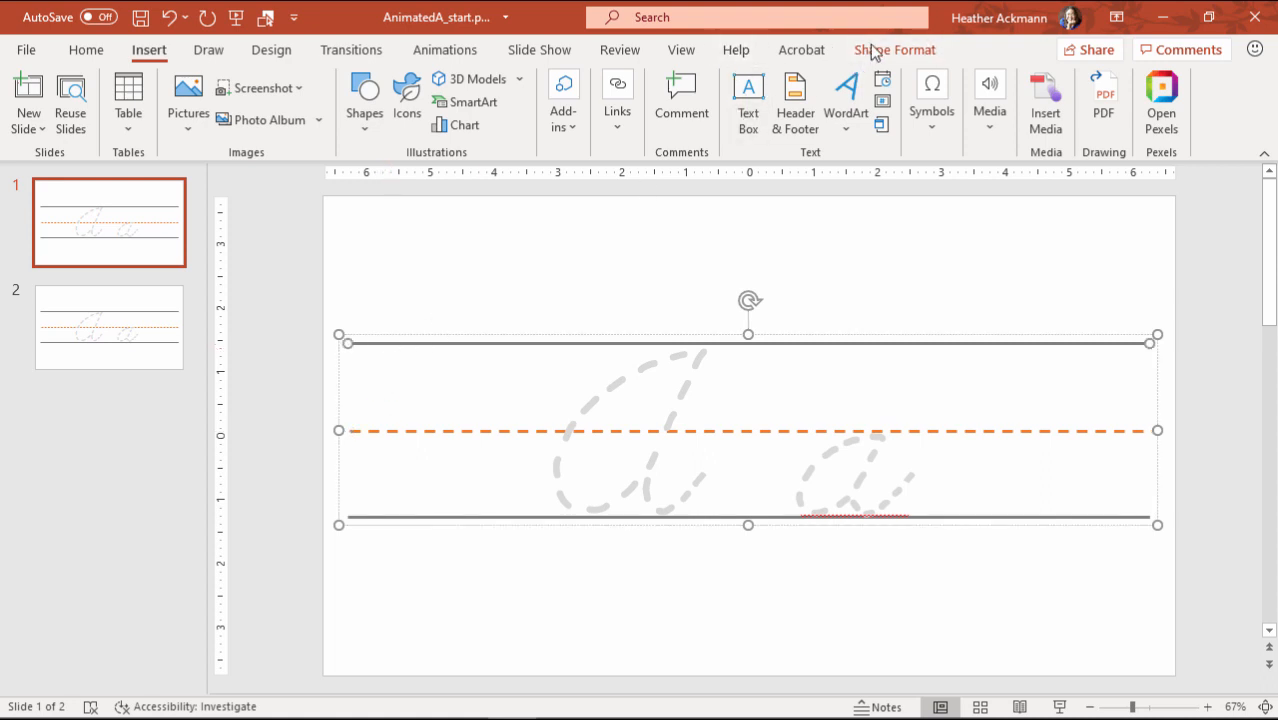
click(894, 49)
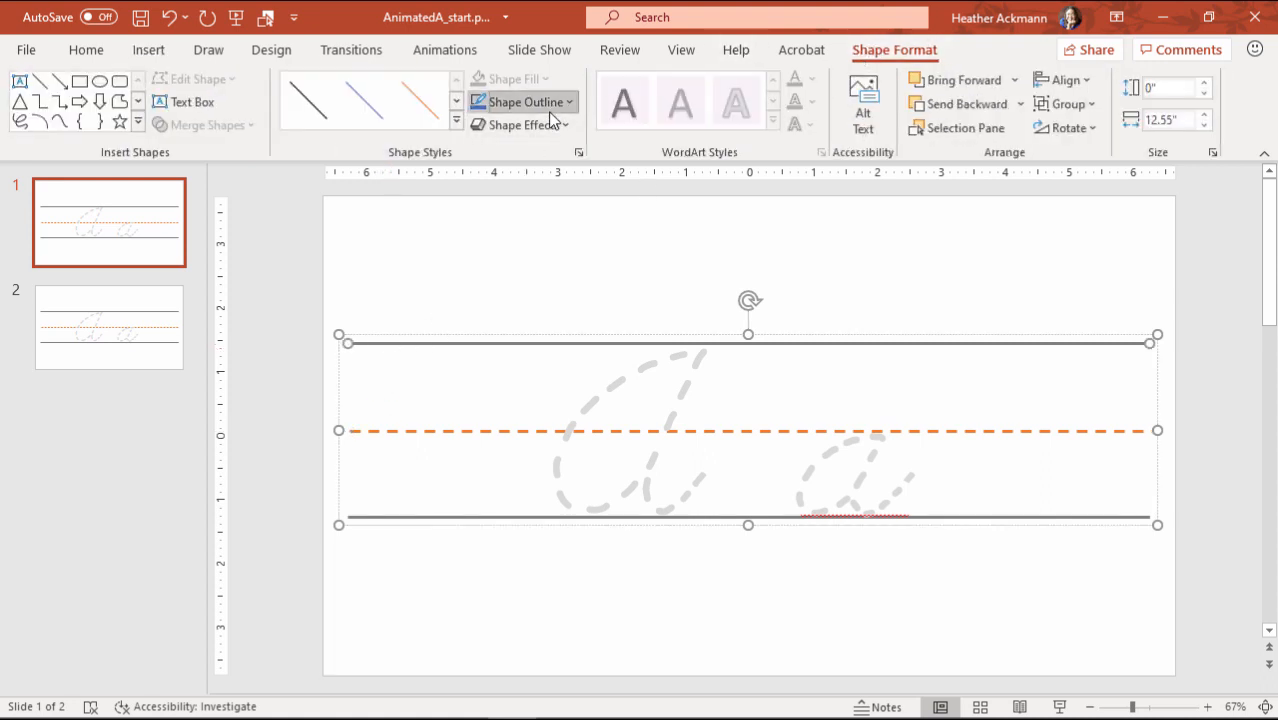
click(519, 101)
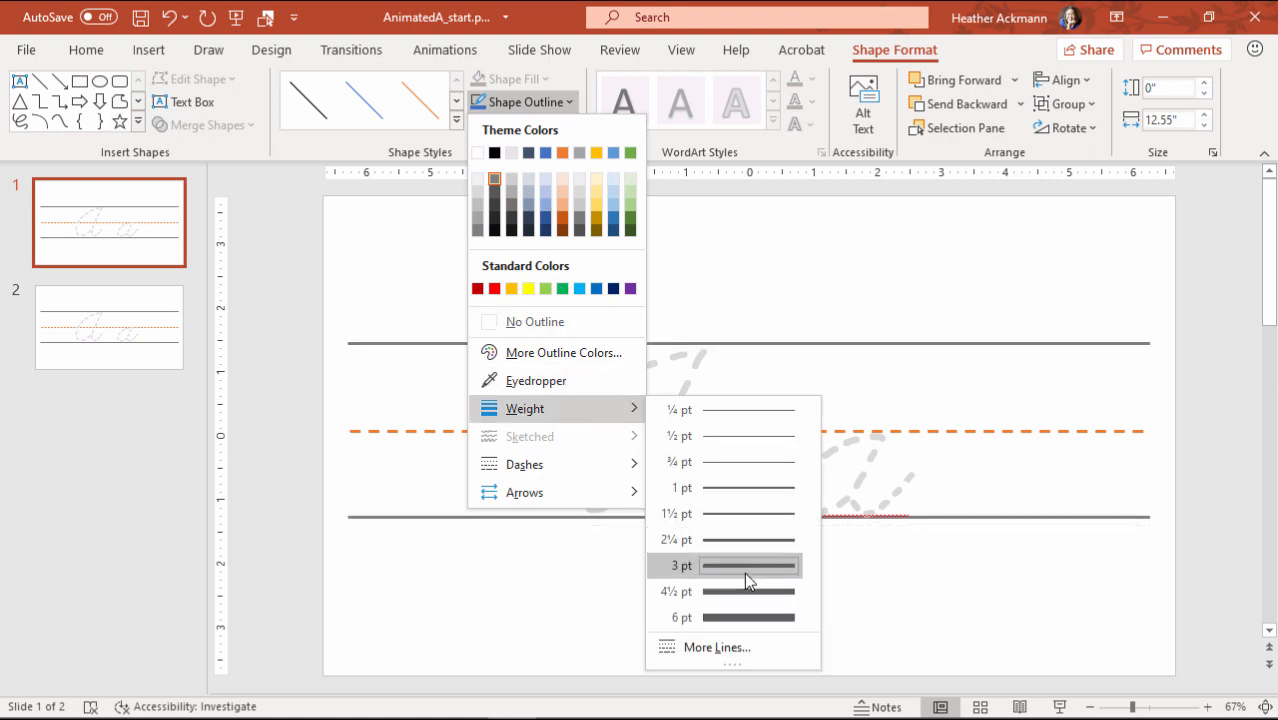
click(681, 565)
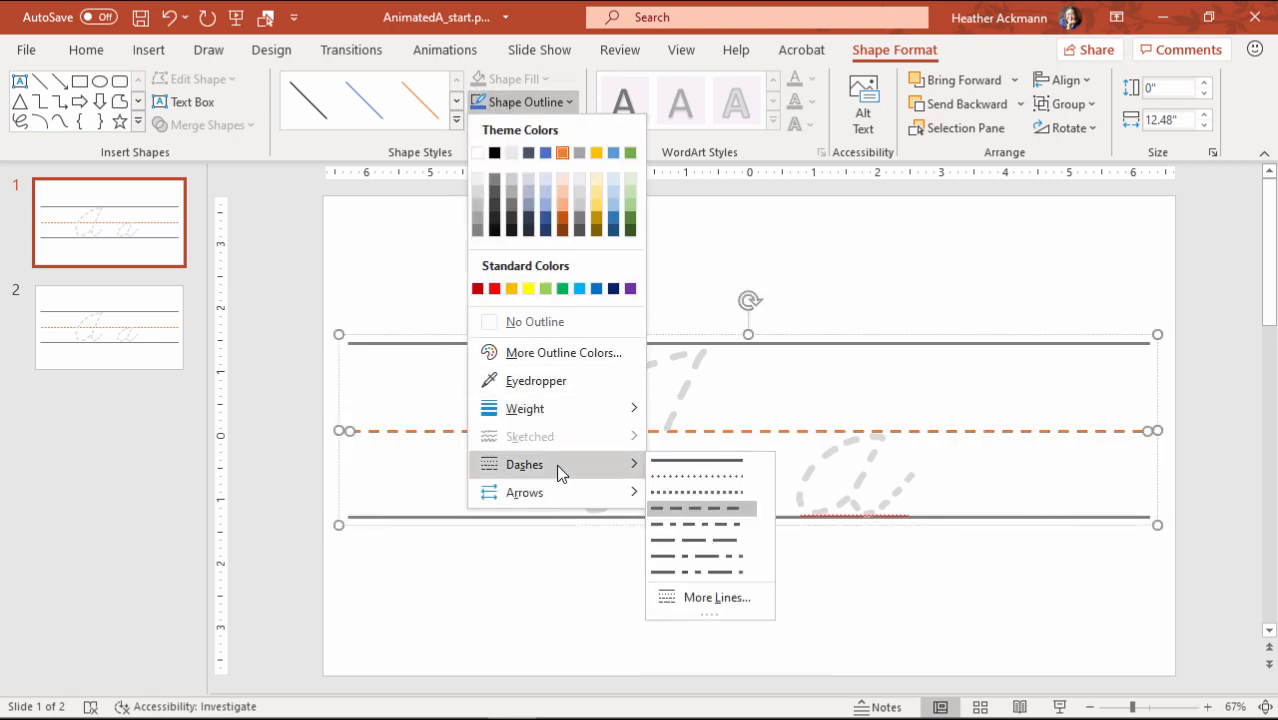
mouse_move(448, 258)
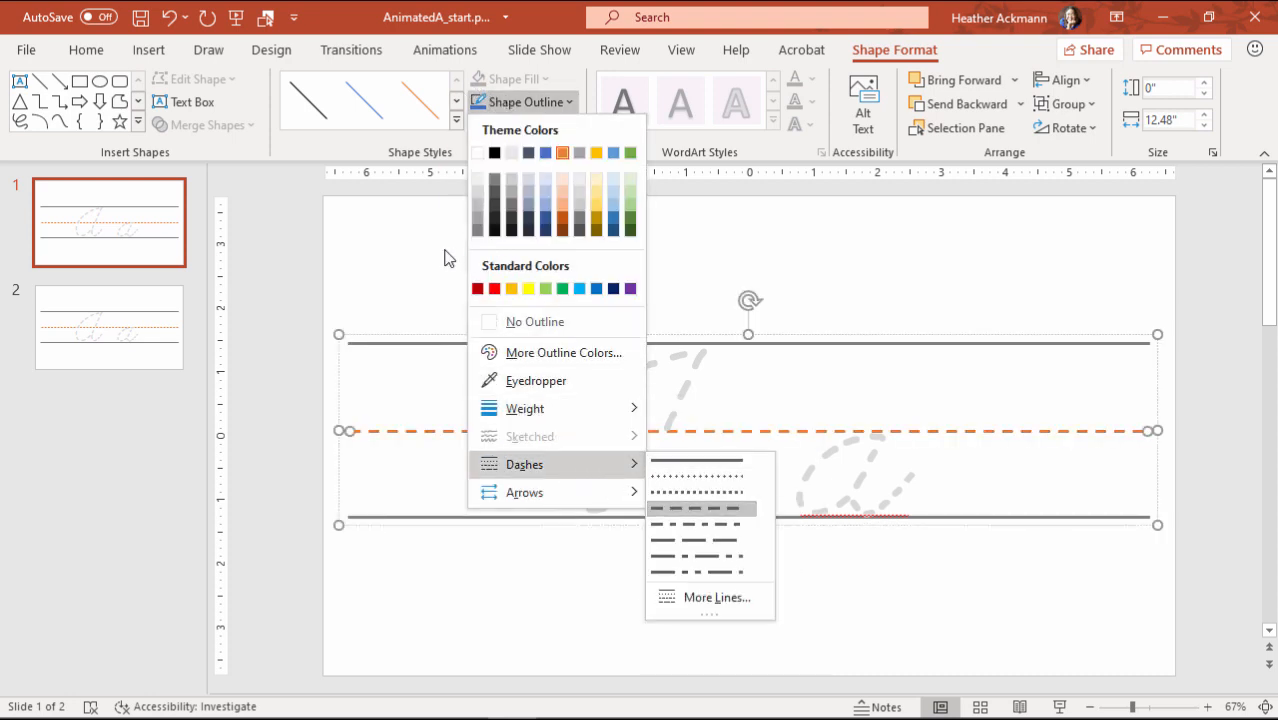
click(427, 293)
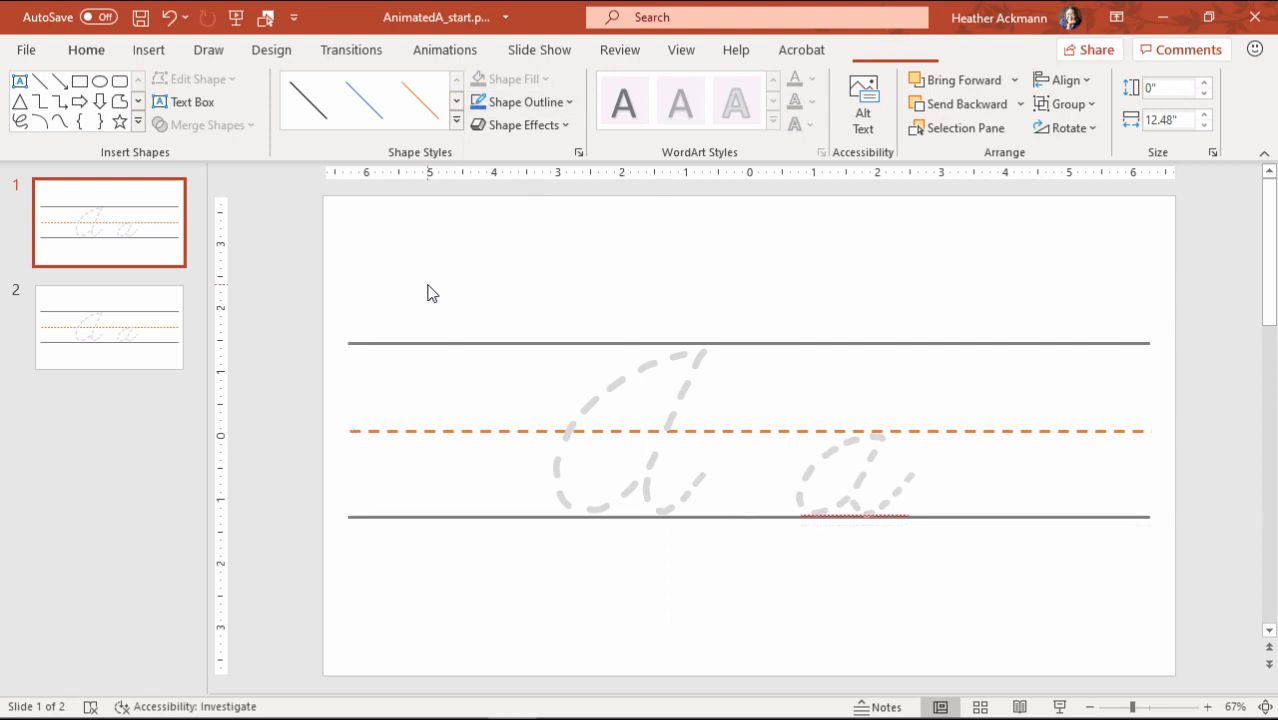
click(86, 49)
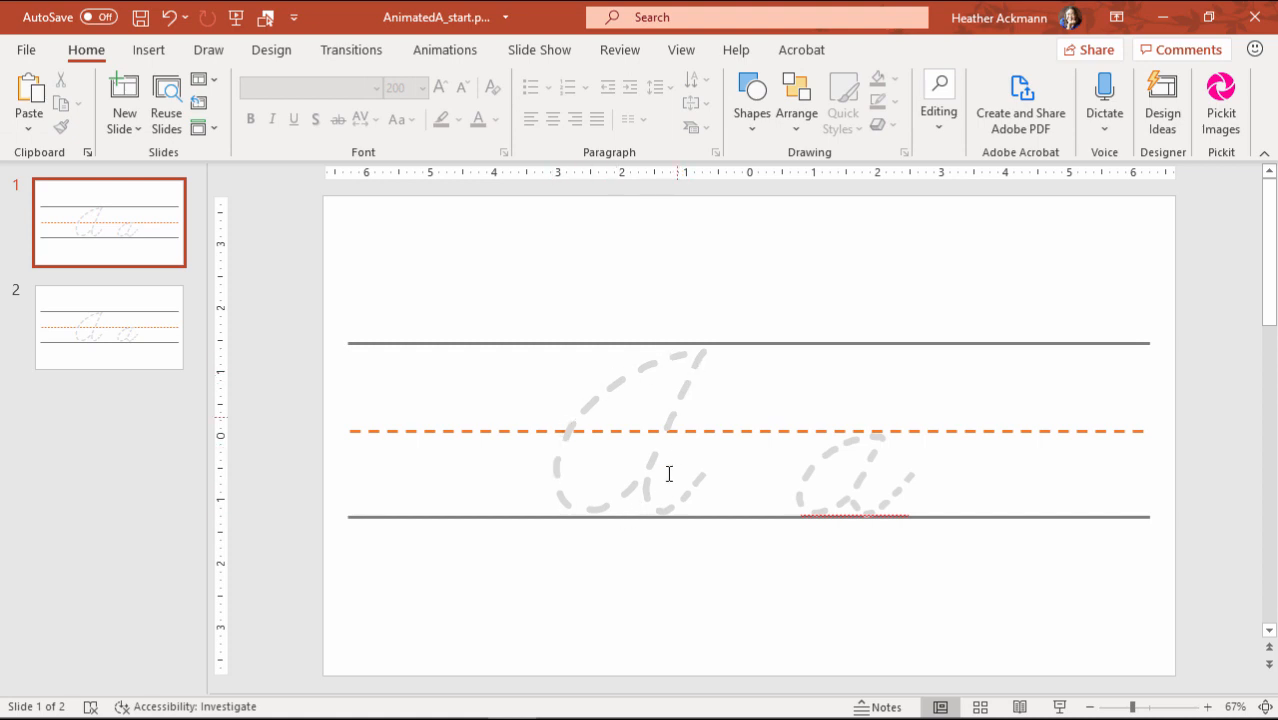
mouse_move(691, 525)
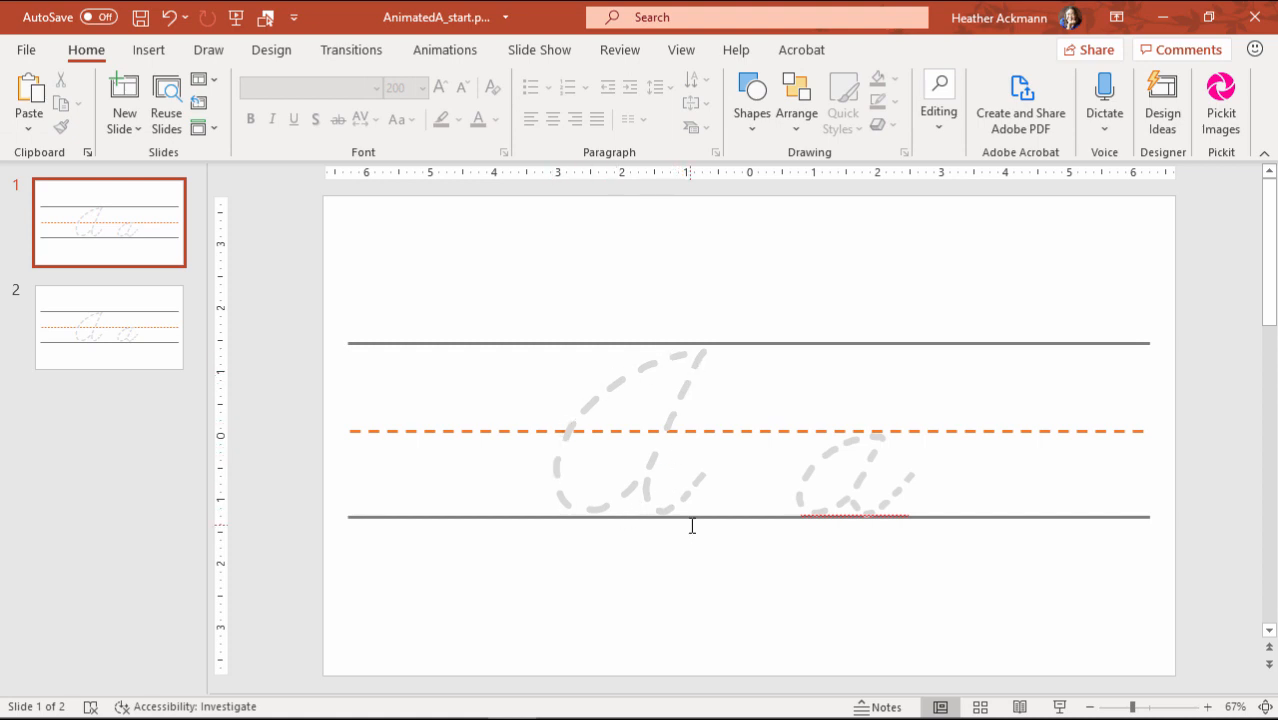
mouse_move(640, 360)
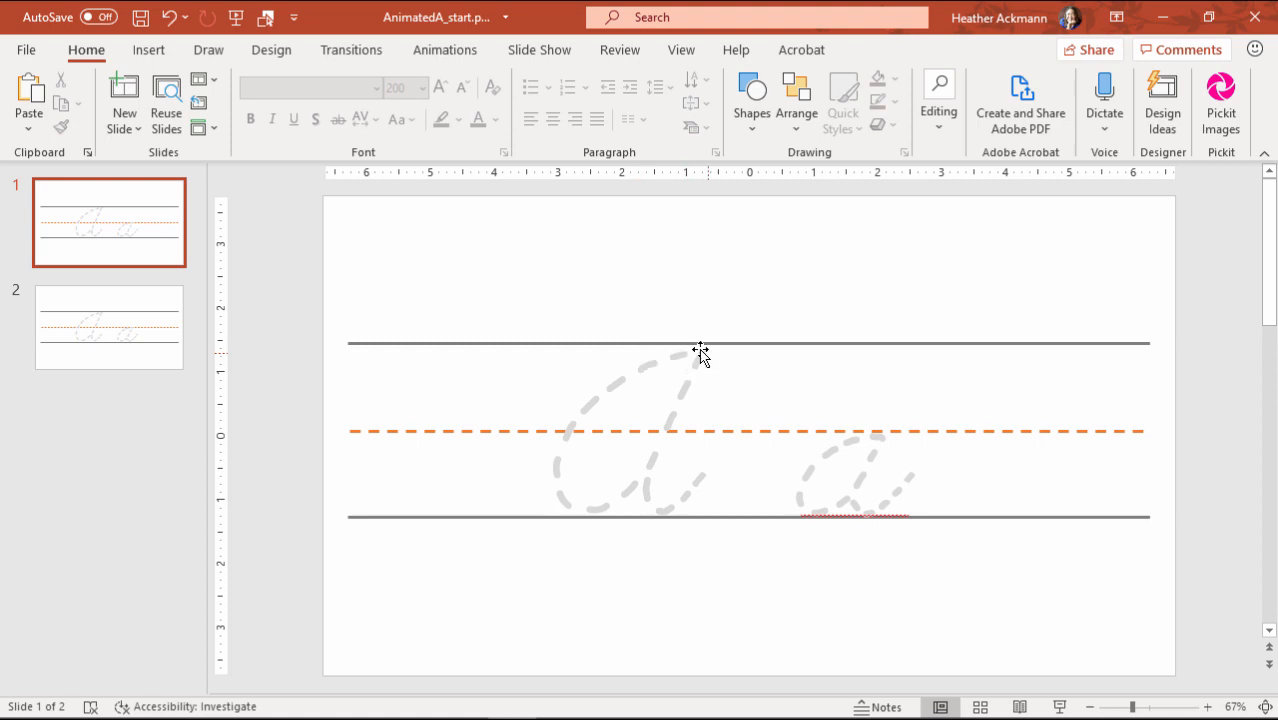
mouse_move(649, 483)
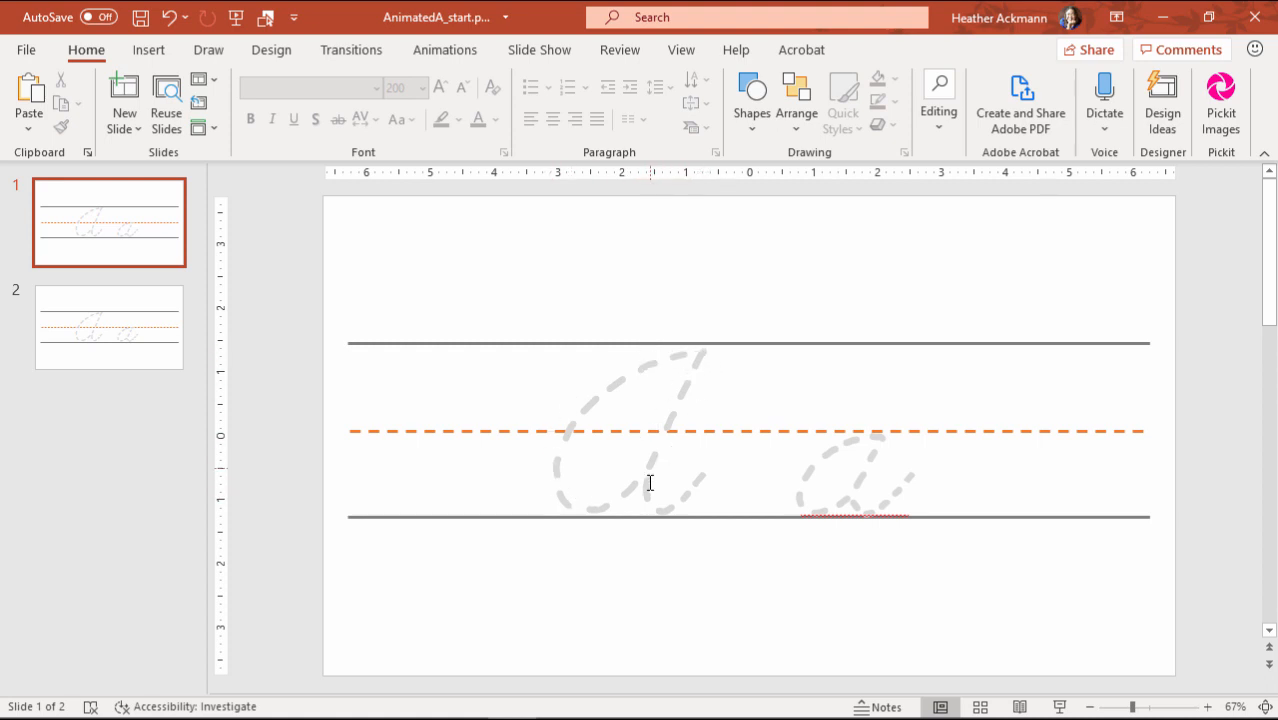
mouse_move(710, 489)
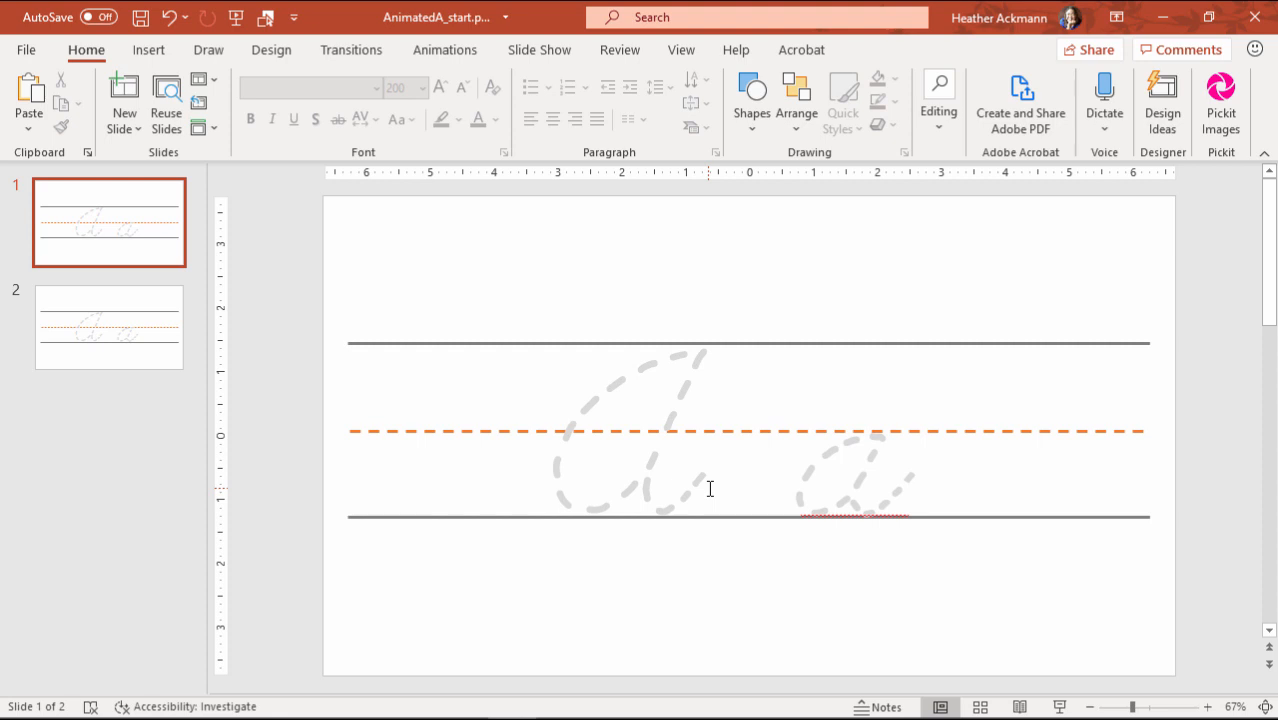
mouse_move(728, 501)
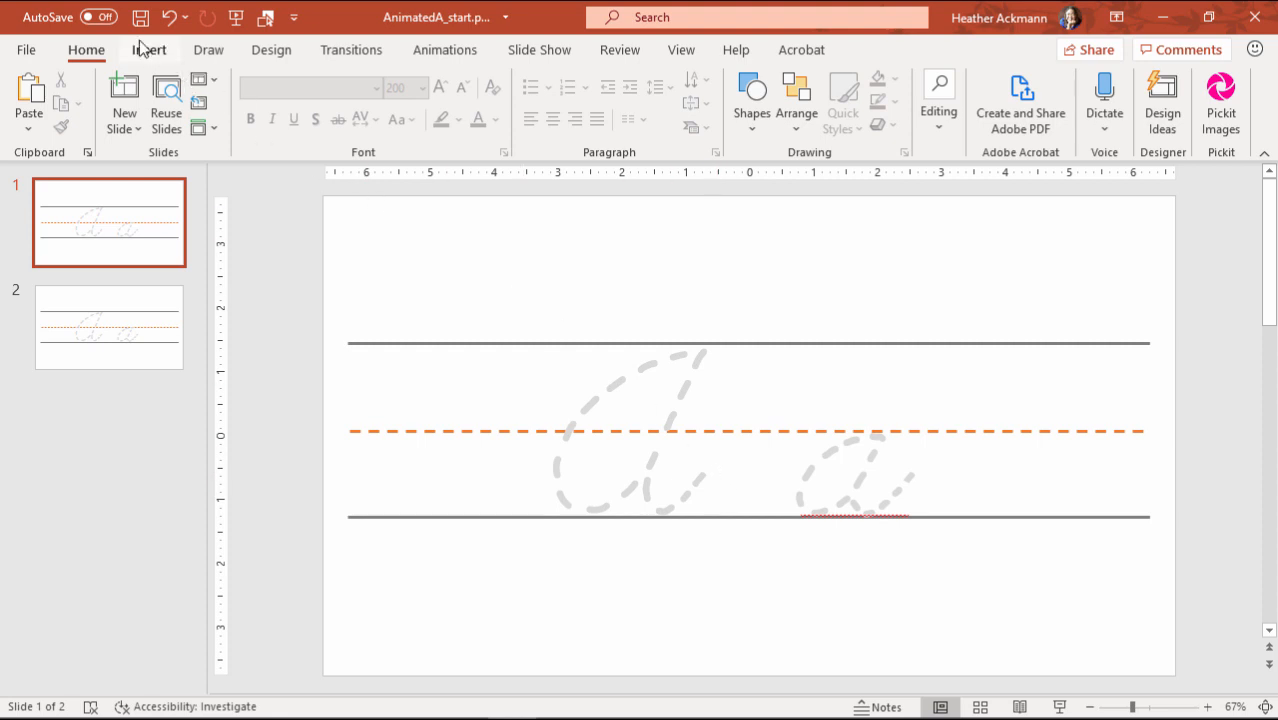
Bring up the Insert Shapes gallery to pick the Freeform: Scribble tool.
click(149, 49)
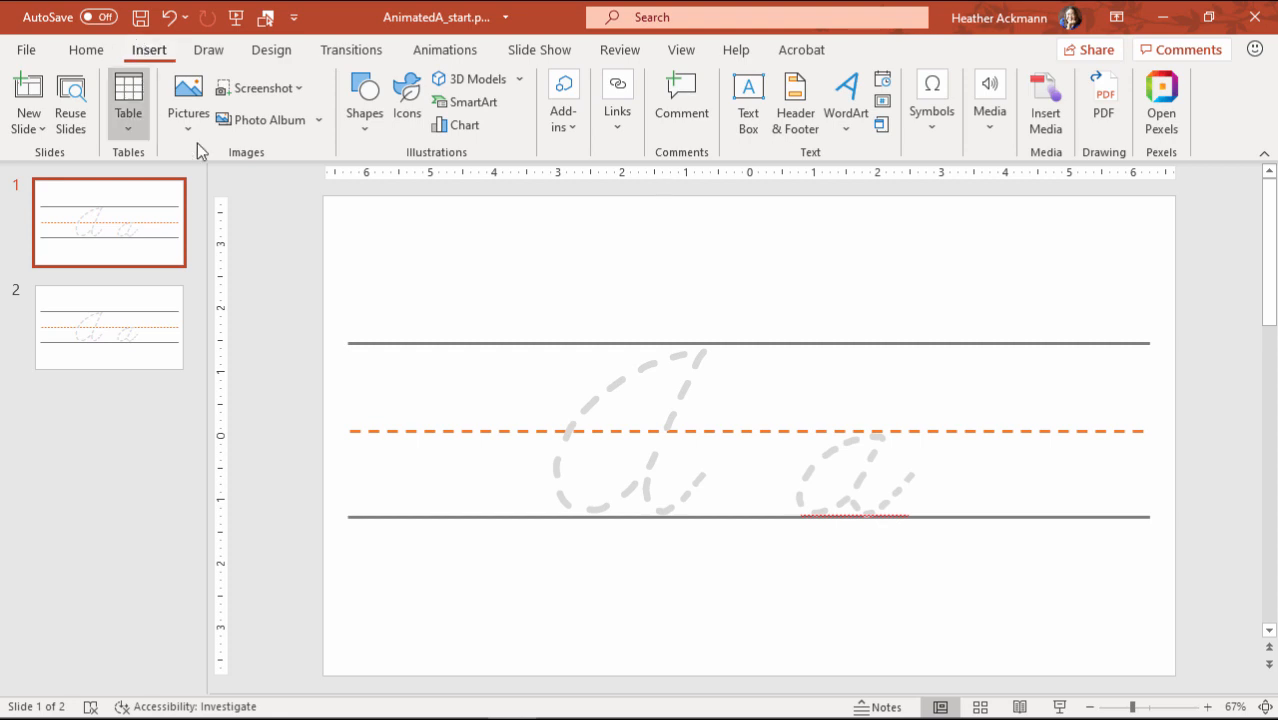
click(364, 100)
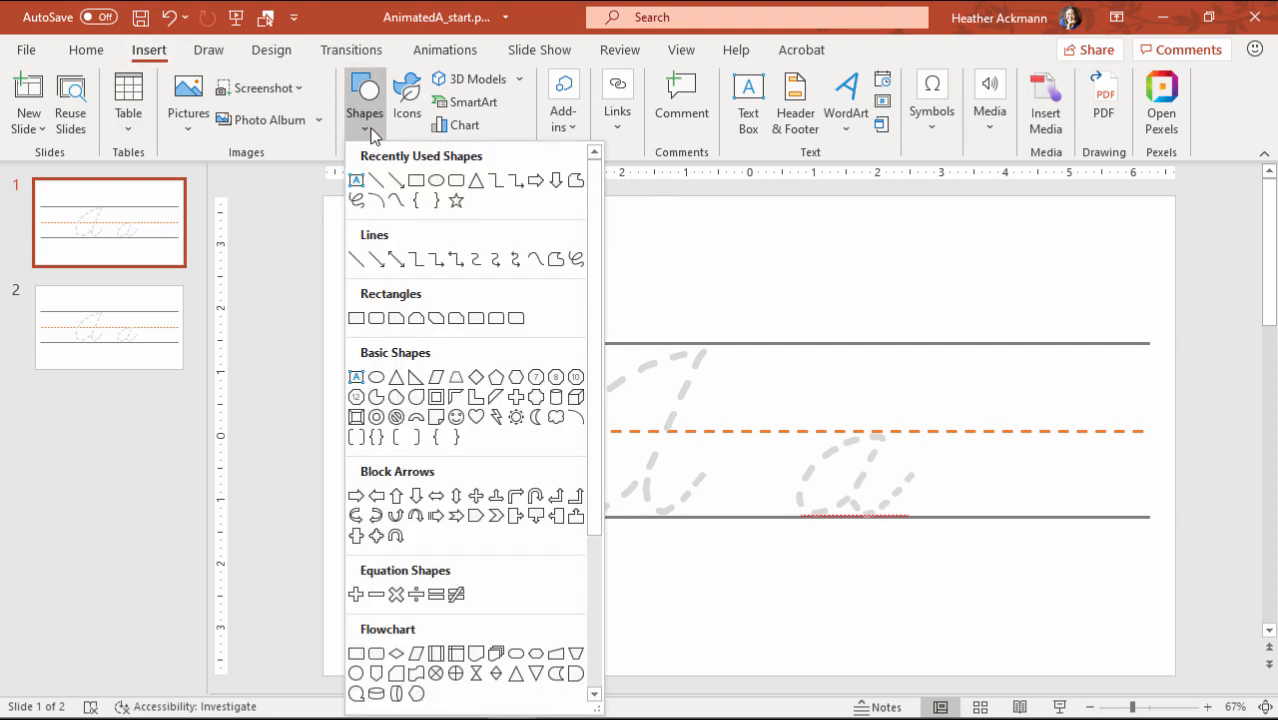
mouse_move(537, 239)
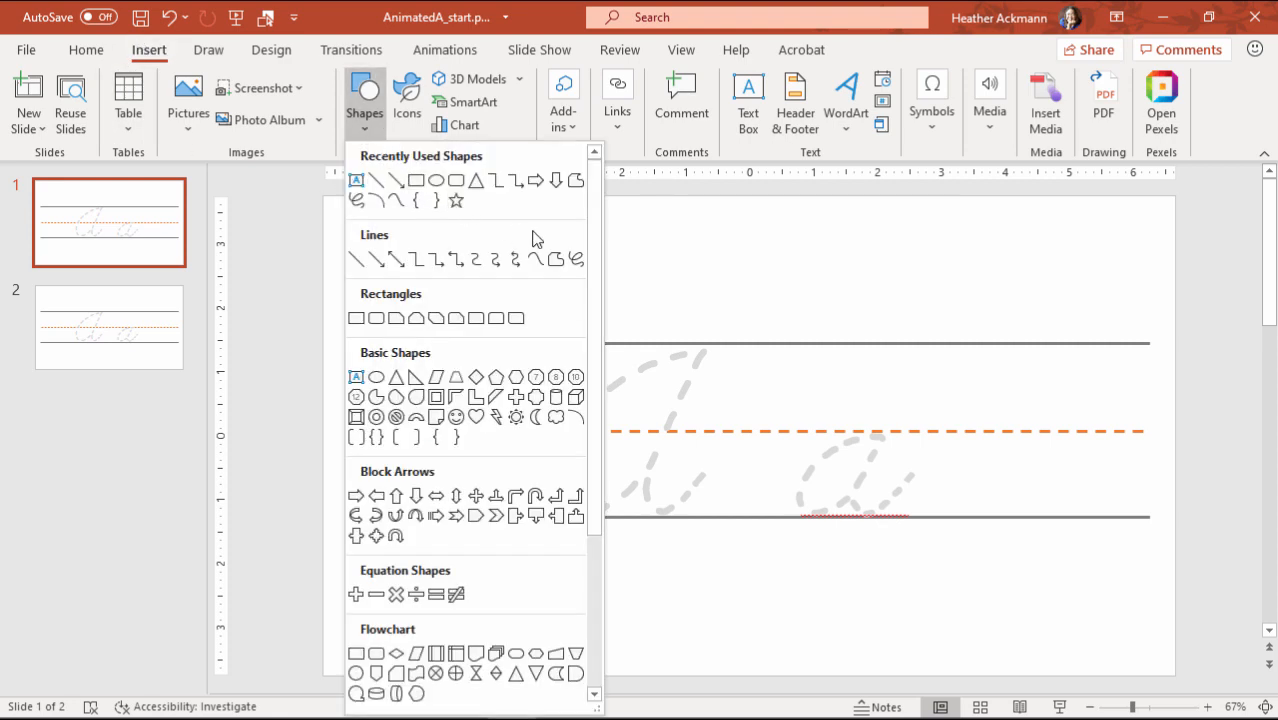
mouse_move(575, 259)
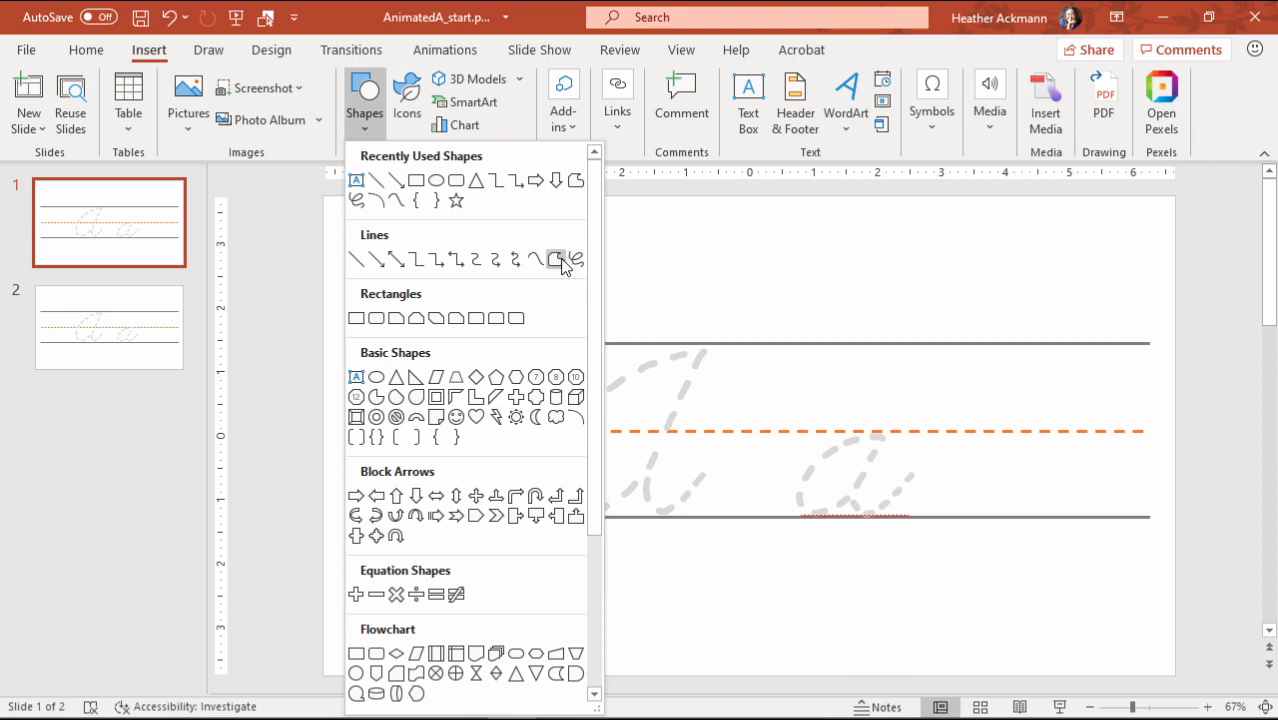
mouse_move(575, 260)
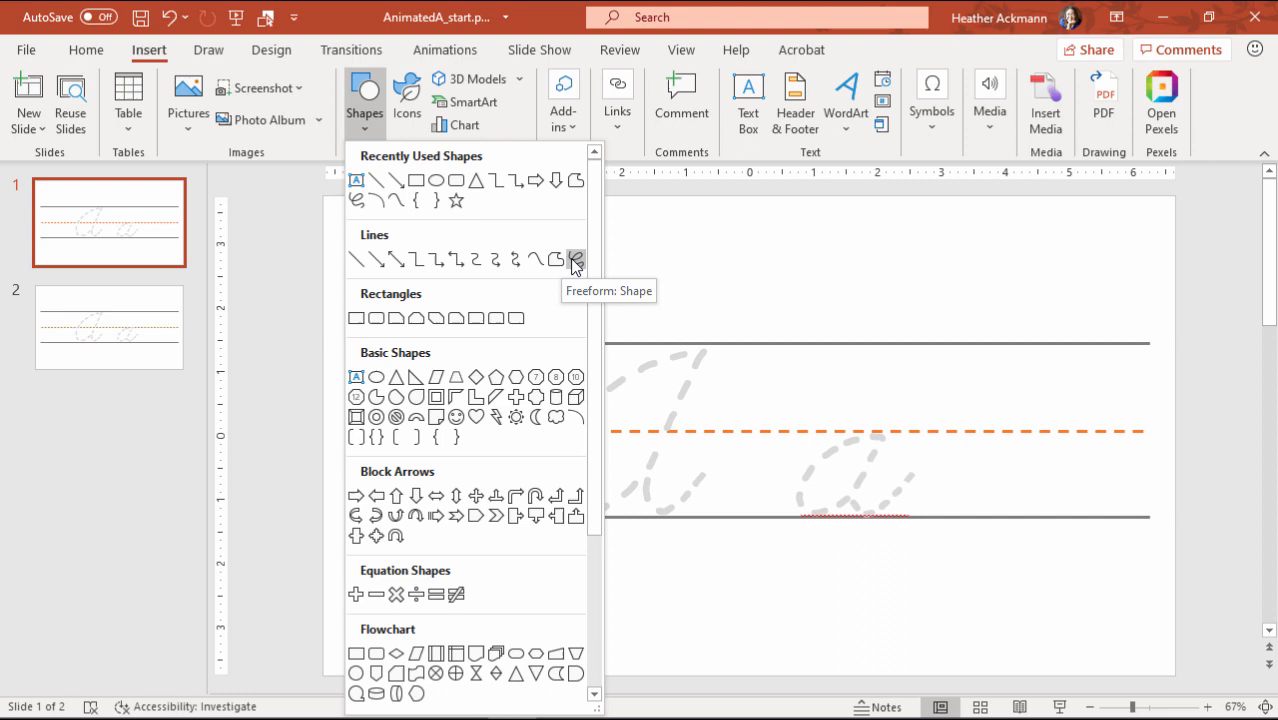
mouse_move(556, 260)
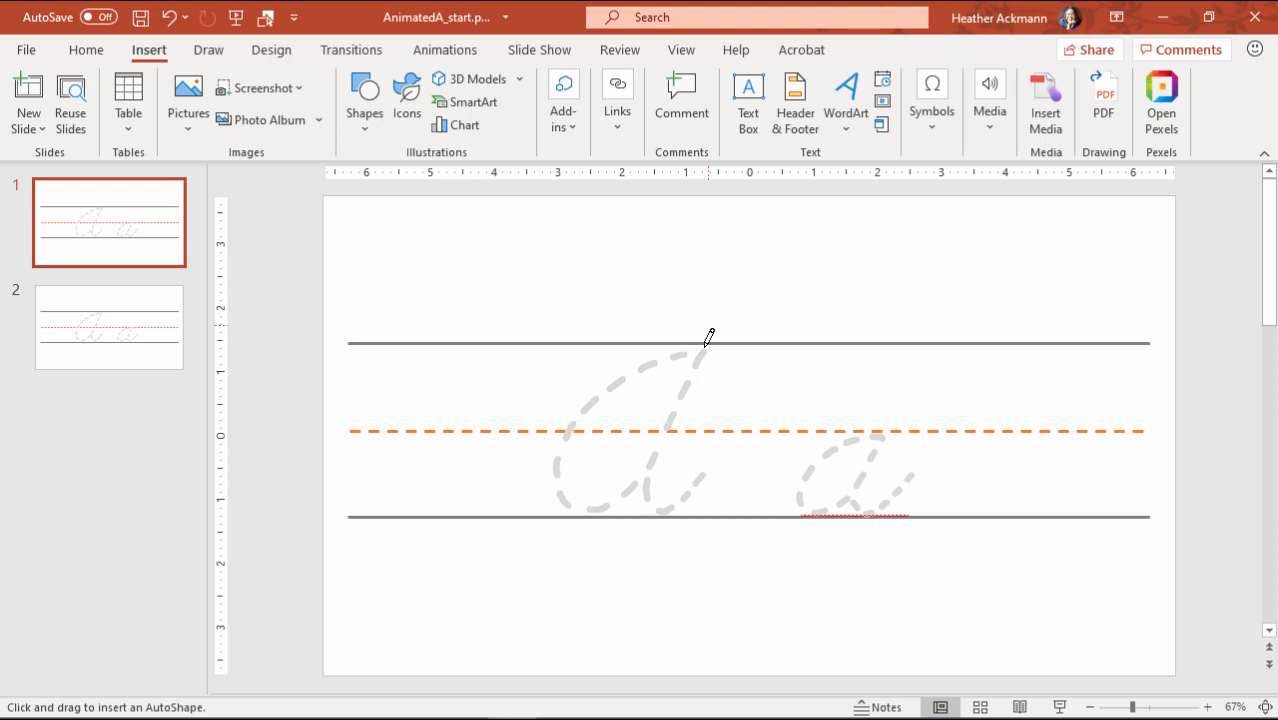
mouse_move(712, 331)
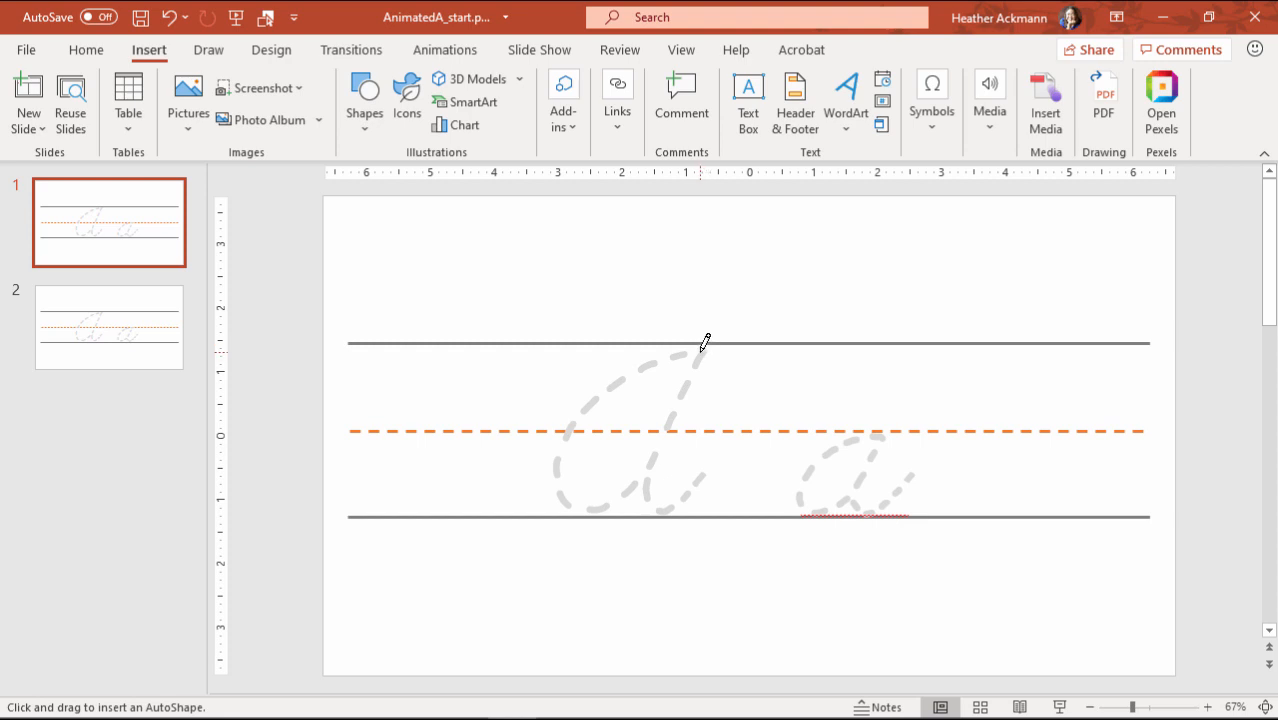
mouse_move(707, 345)
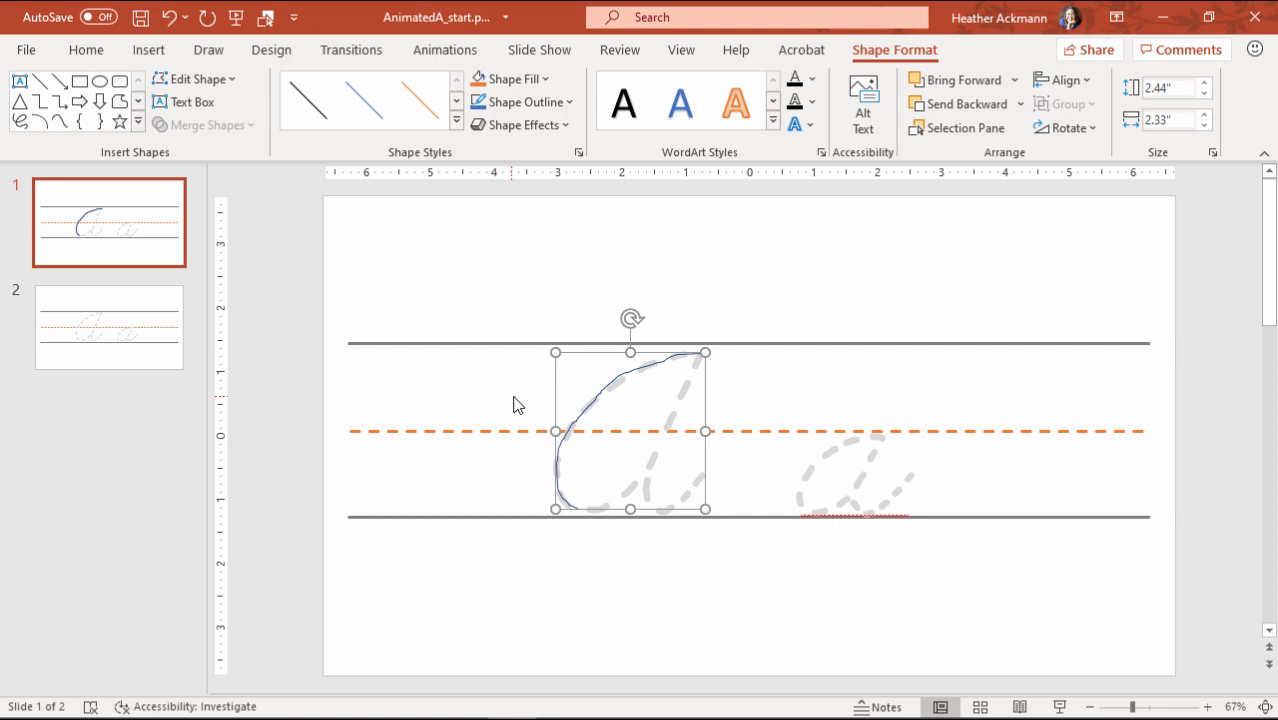
mouse_move(503, 193)
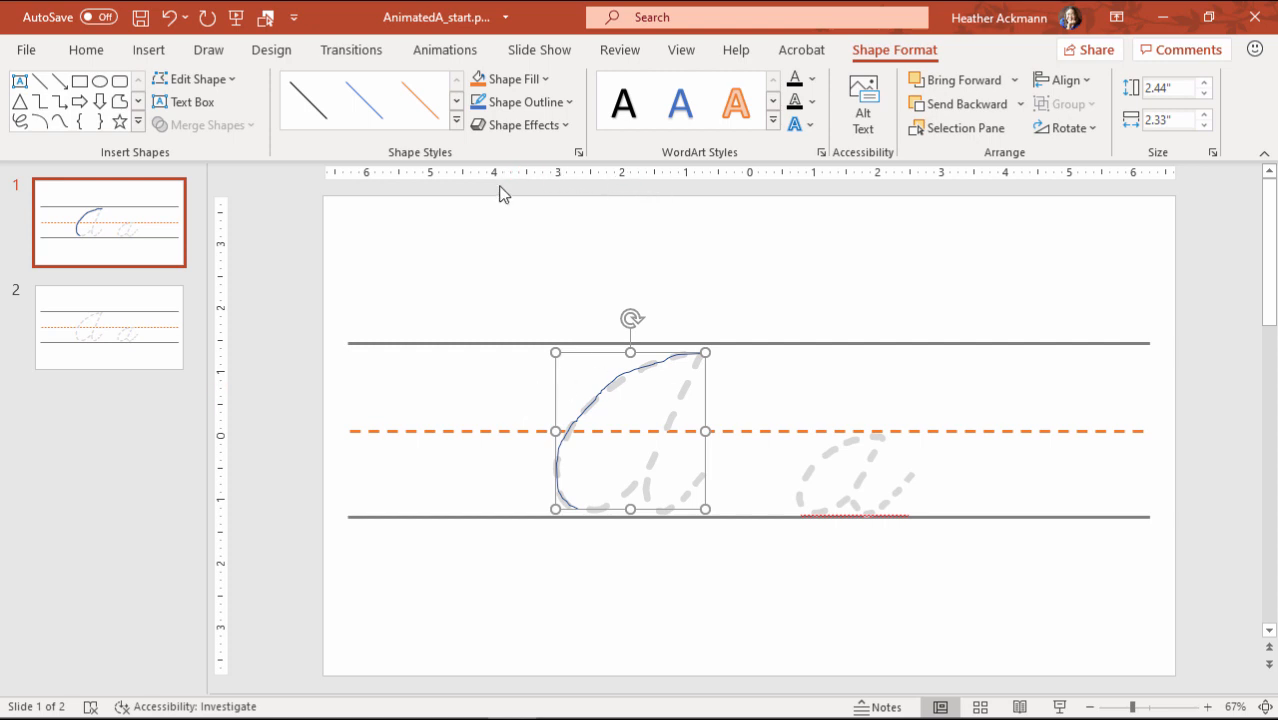
Give the first stroke a thick dark blue outline.
click(516, 102)
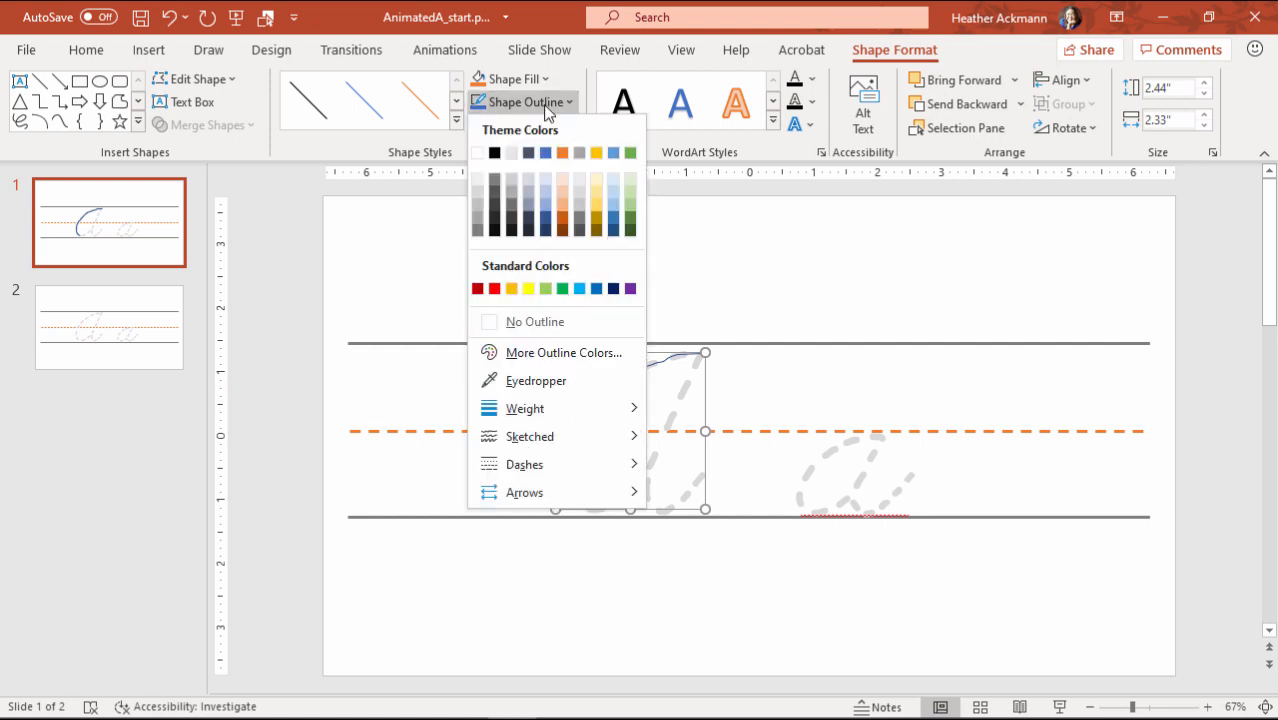
click(525, 408)
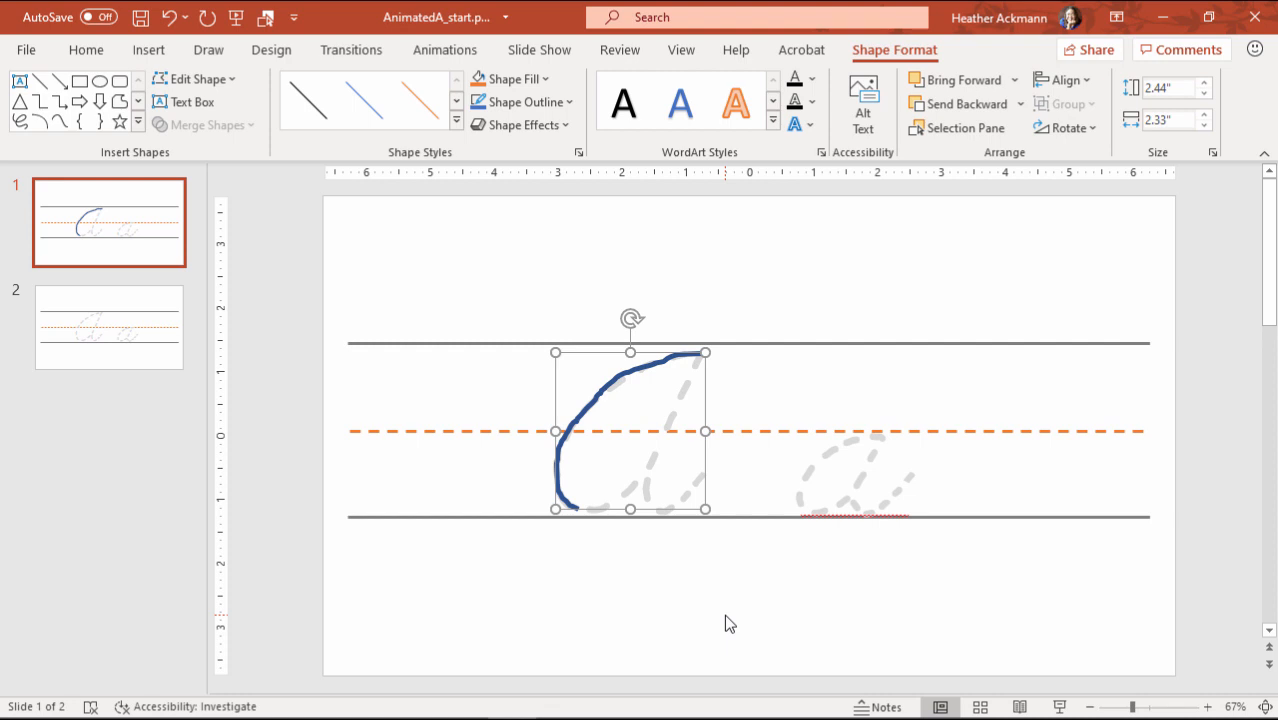
mouse_move(170, 148)
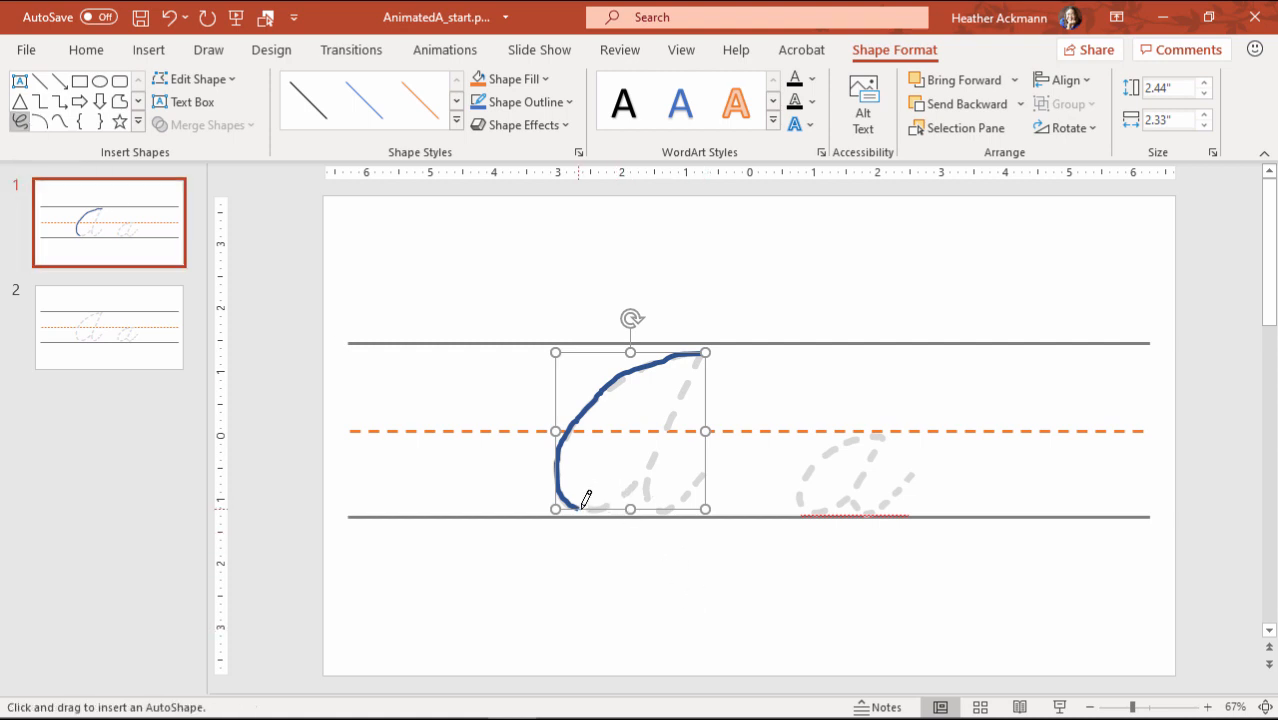
click(86, 49)
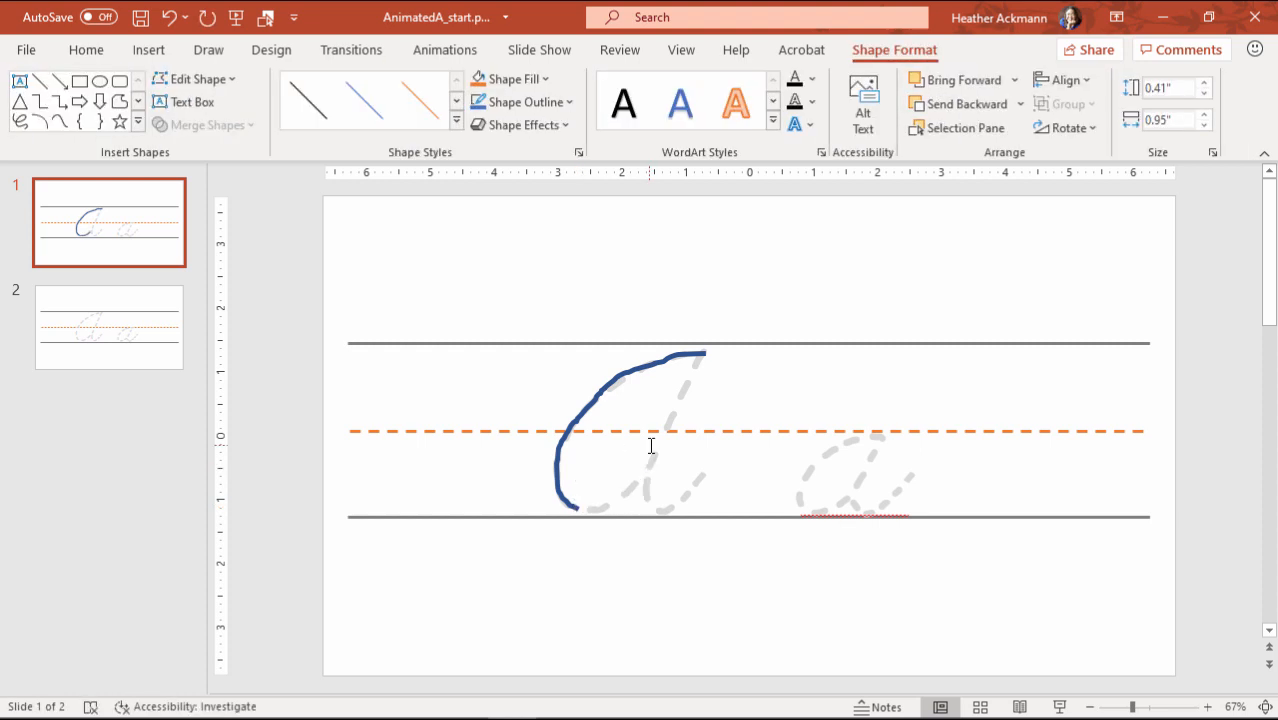
Draw a second scribble closing the A's loop and style it to match.
click(148, 49)
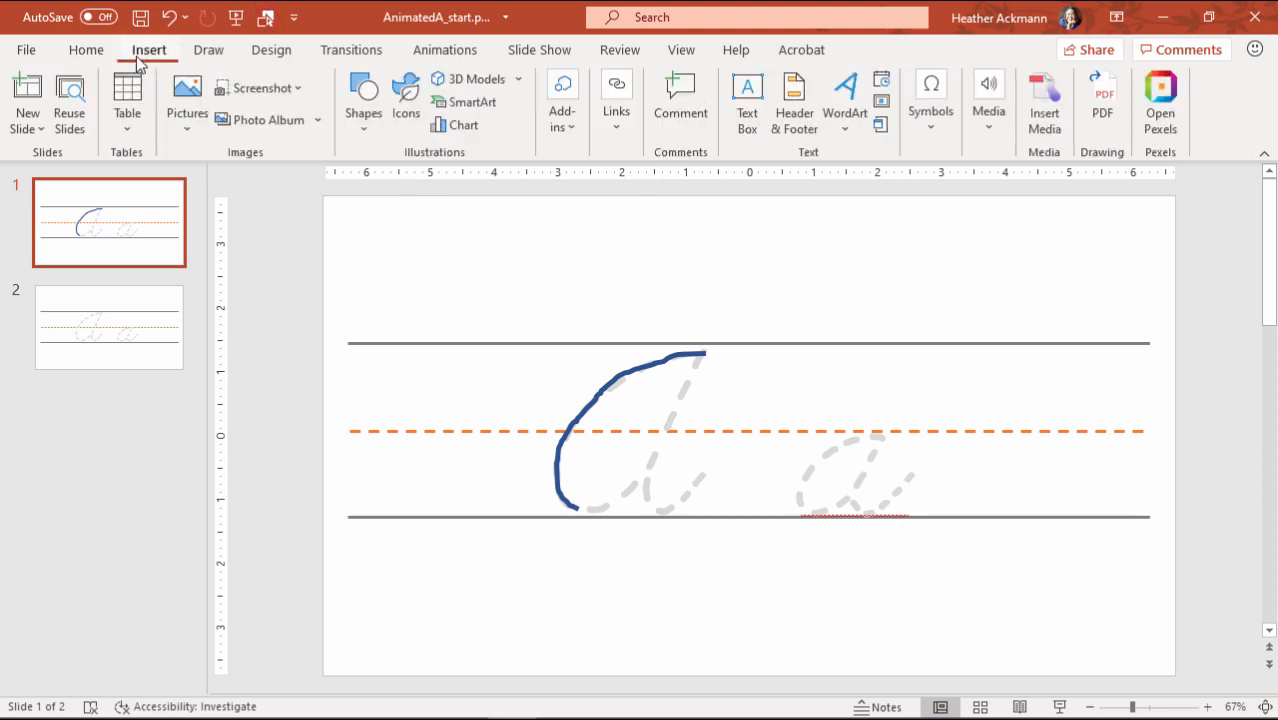
click(363, 100)
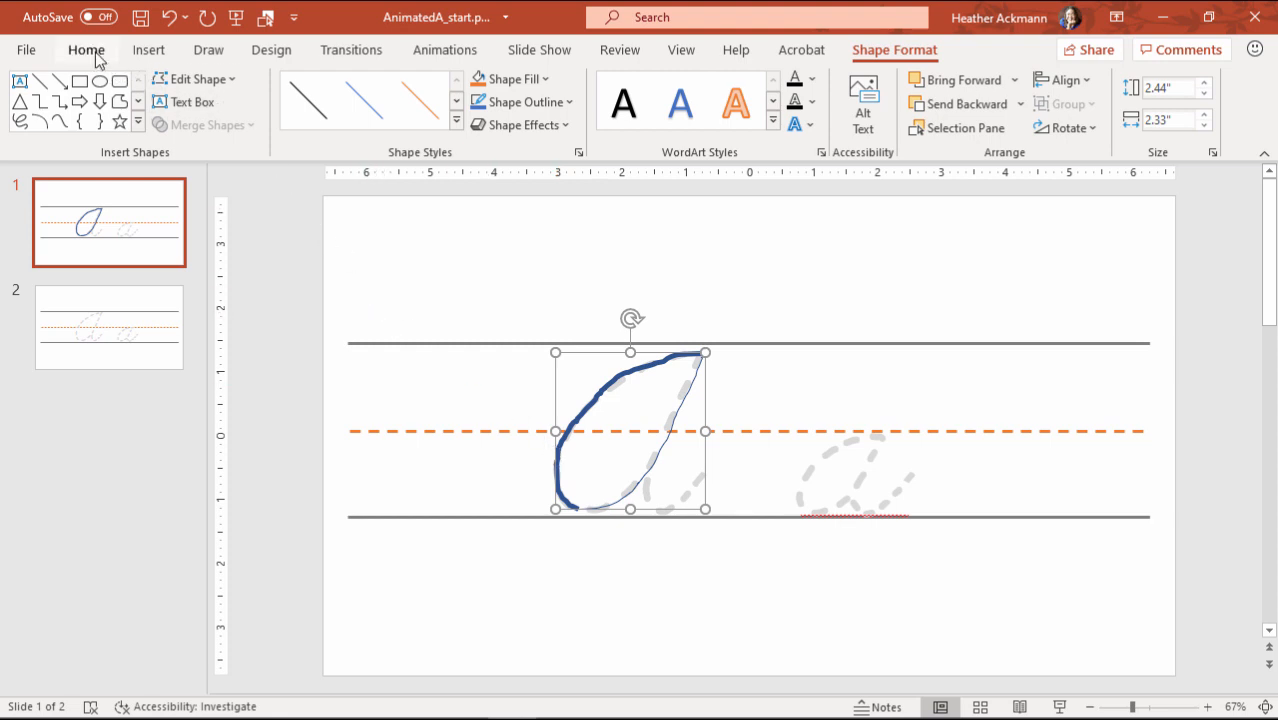
click(86, 49)
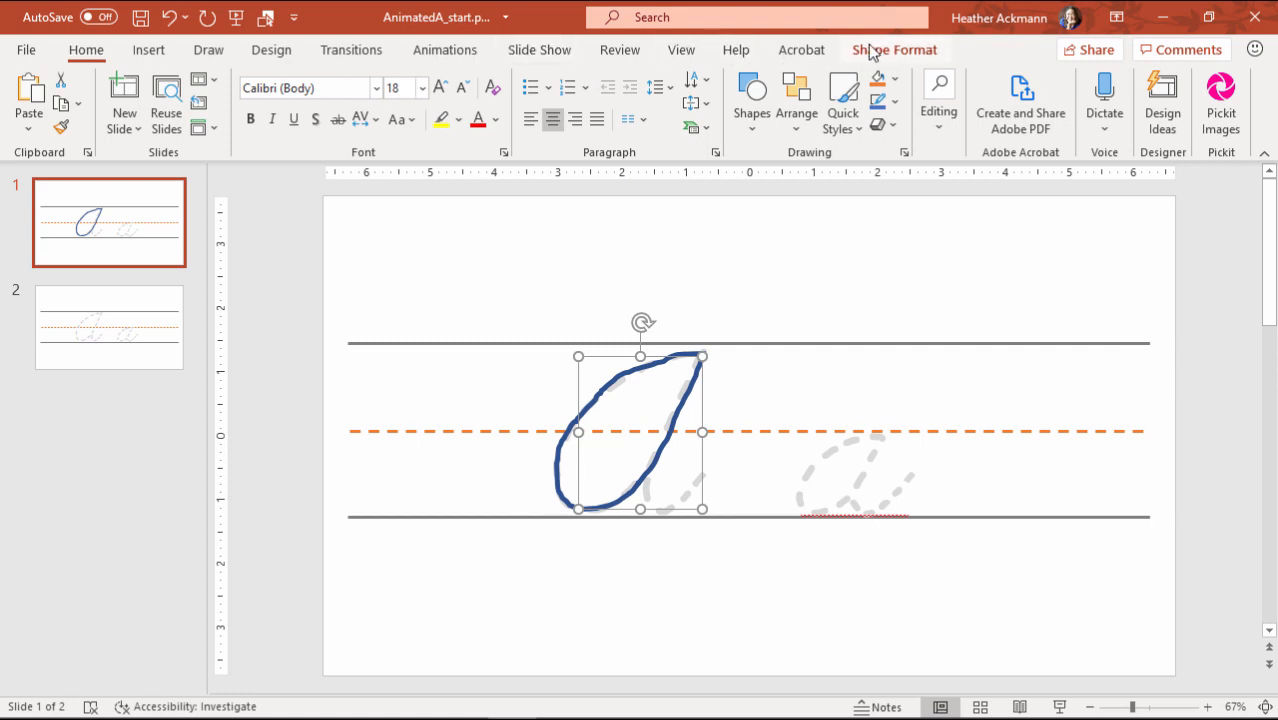
click(893, 49)
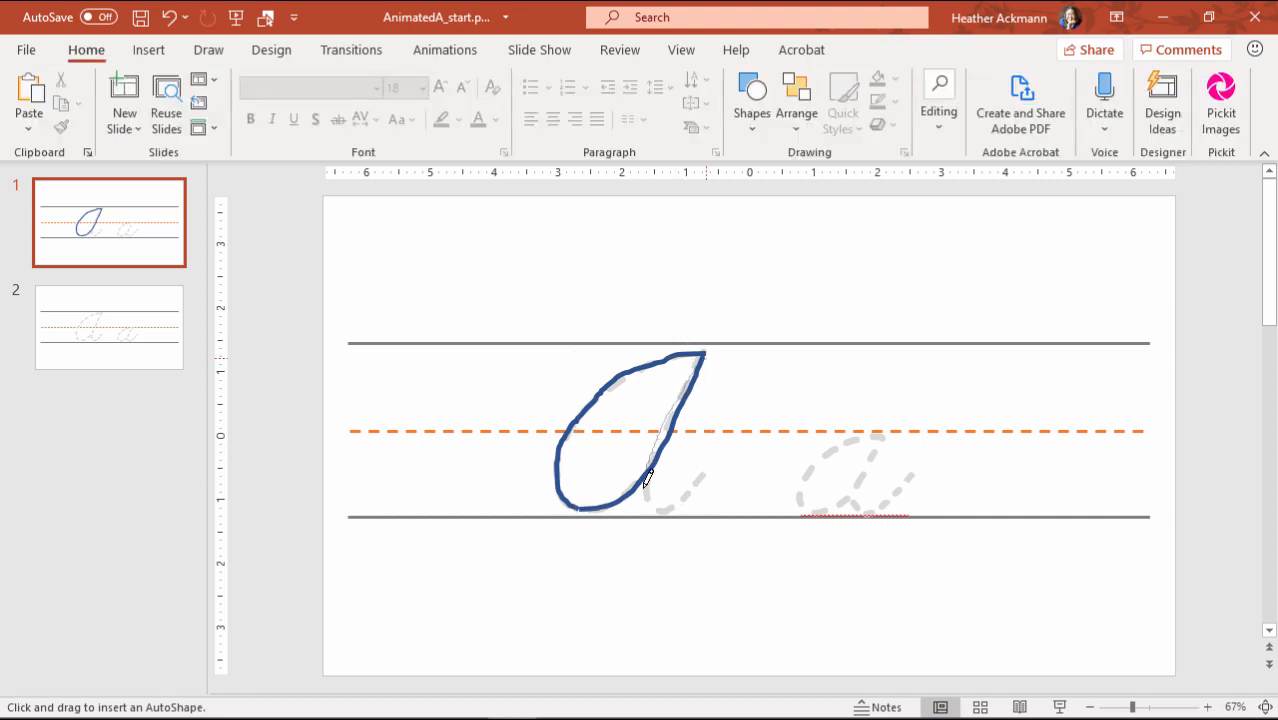
Finish the A's right-side downstroke and give it the same thick dark blue outline.
click(670, 440)
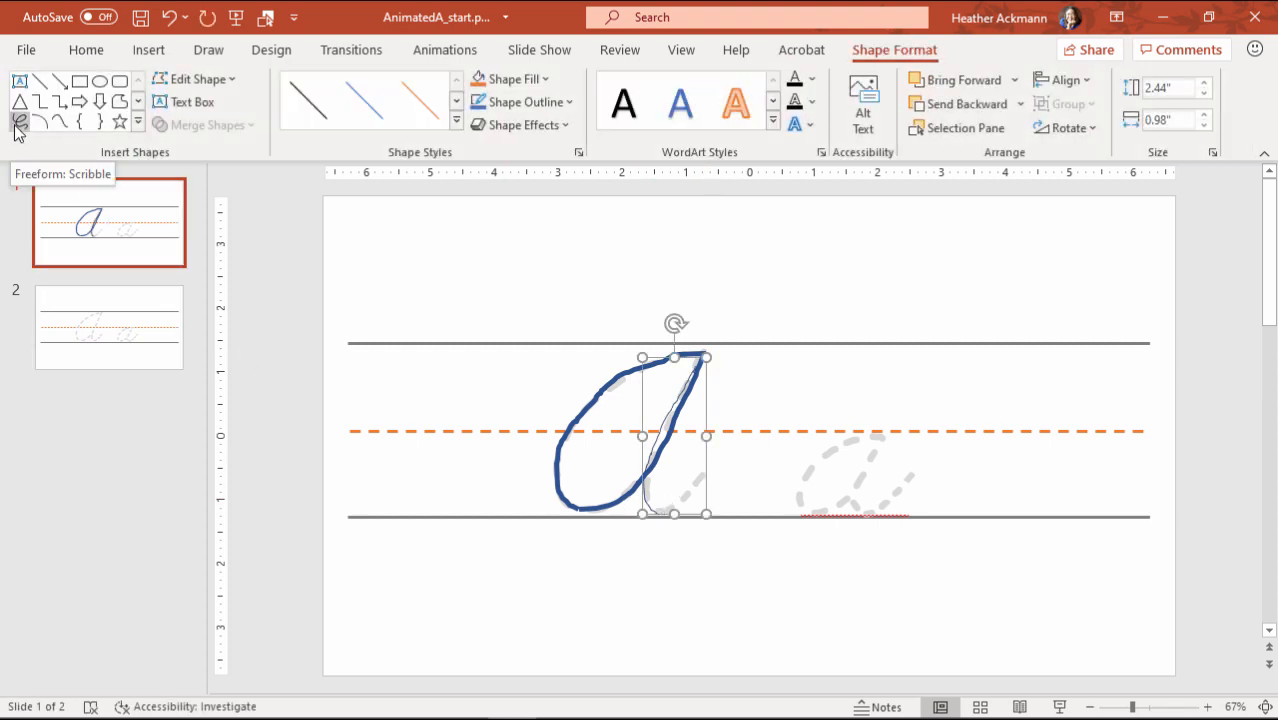
click(86, 49)
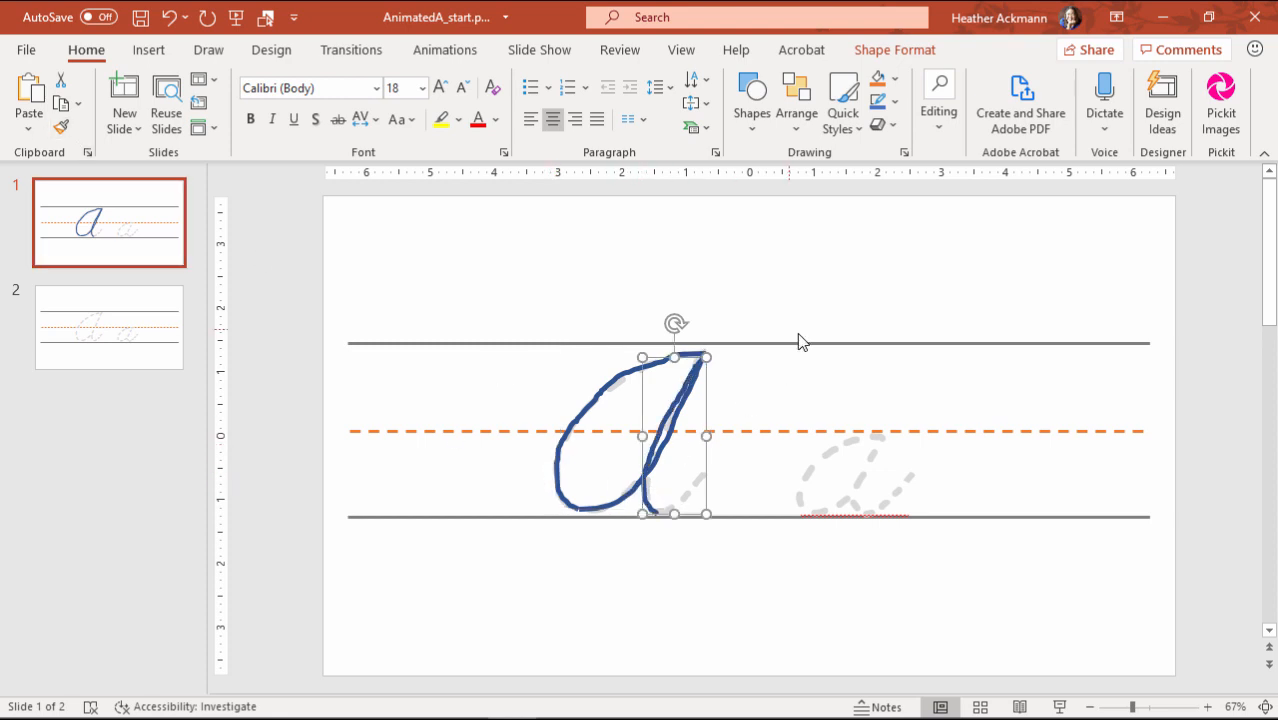
mouse_move(858, 62)
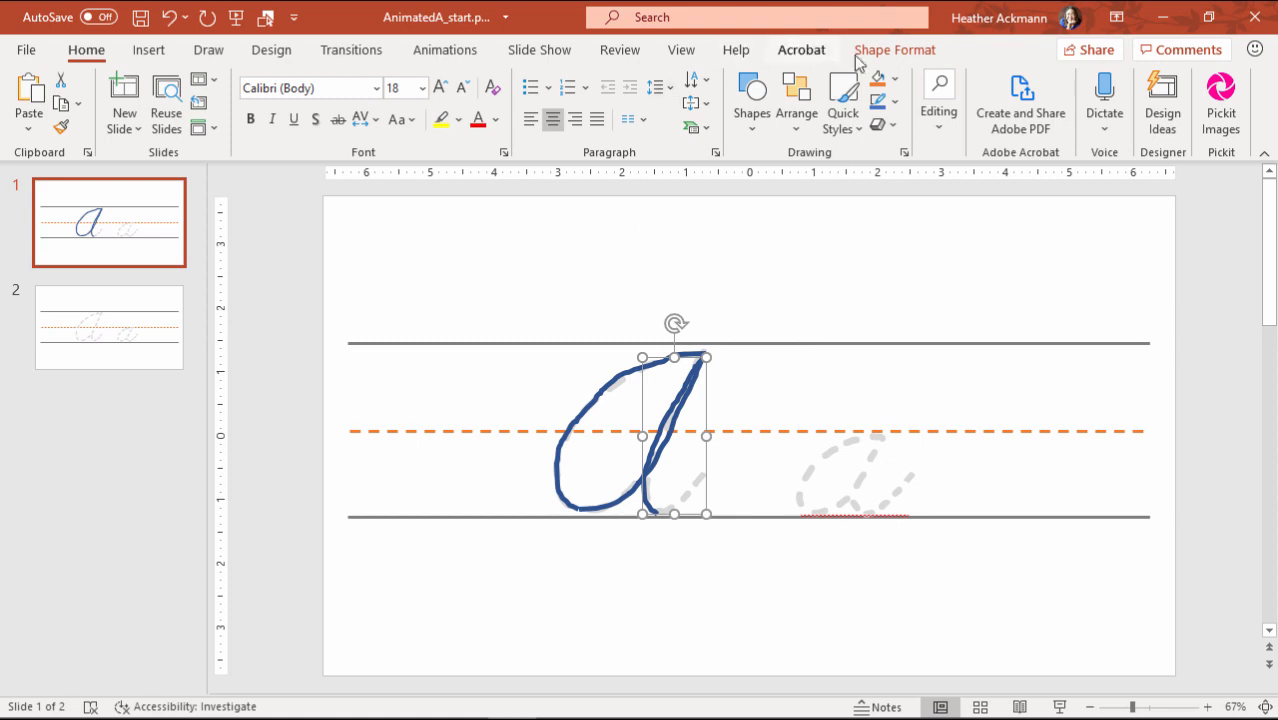
click(894, 49)
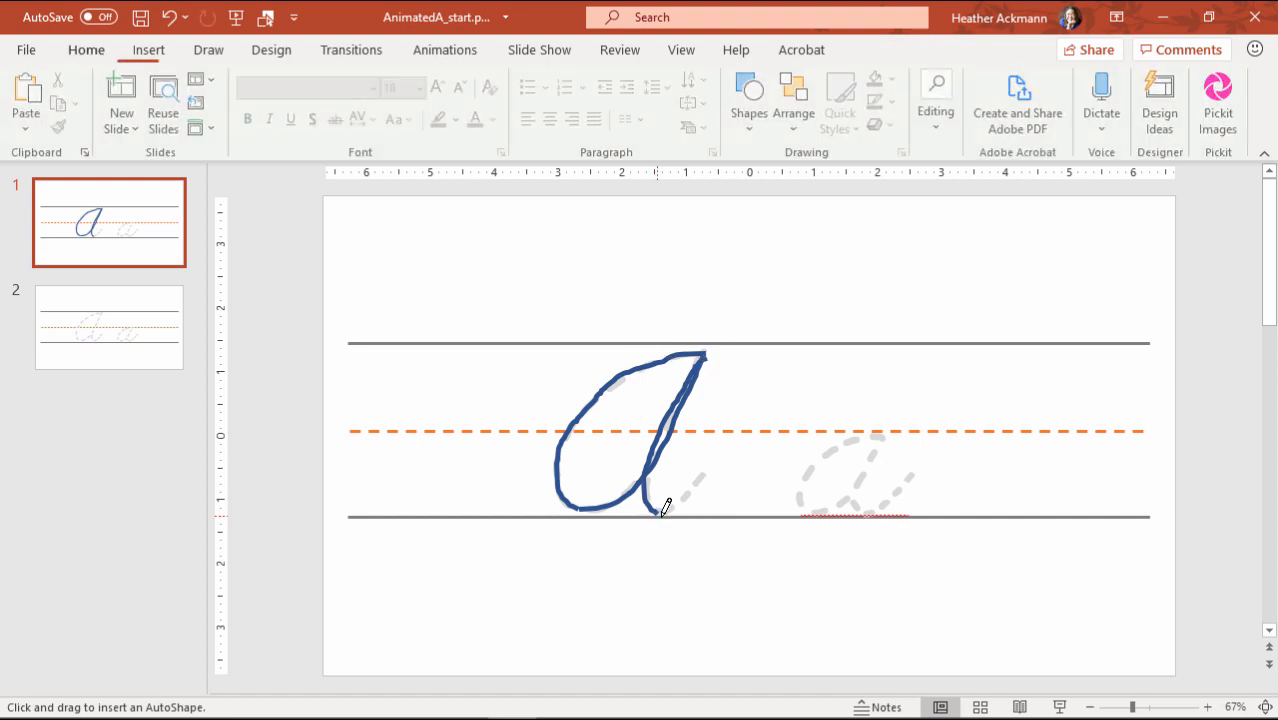
Finish the baseline exit stroke and restyle it thick dark blue like the others.
click(680, 500)
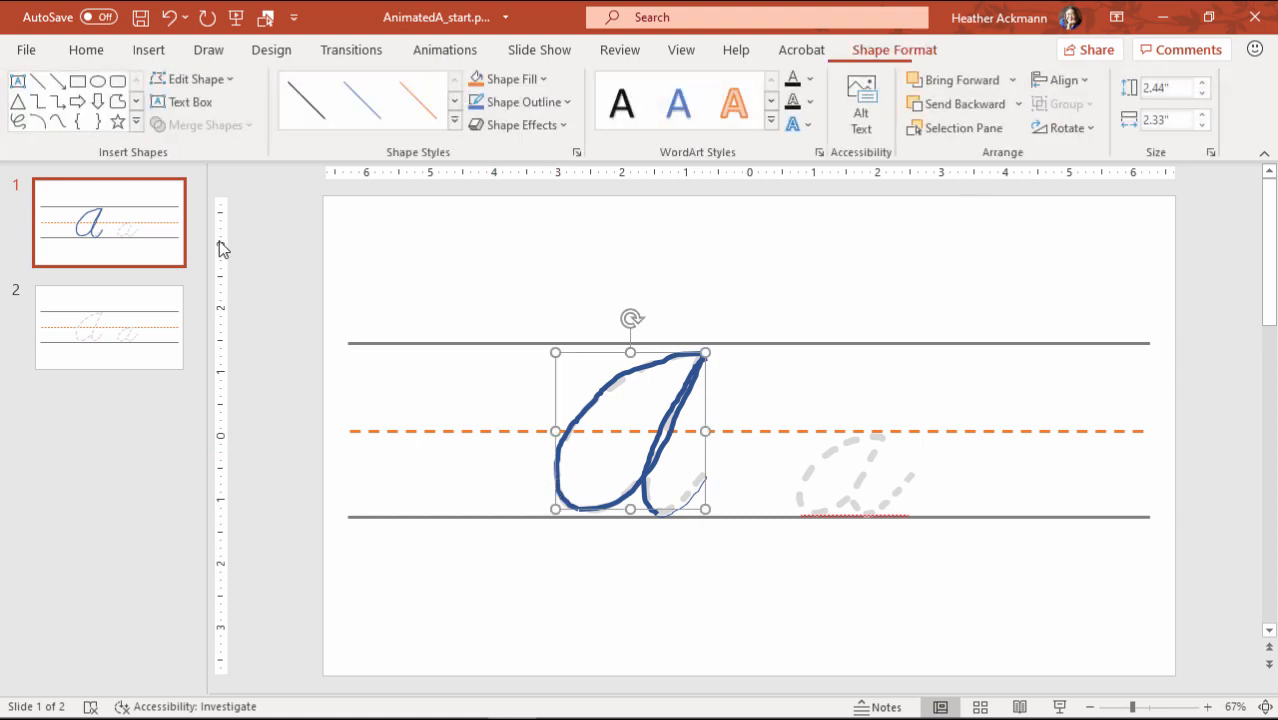
click(86, 49)
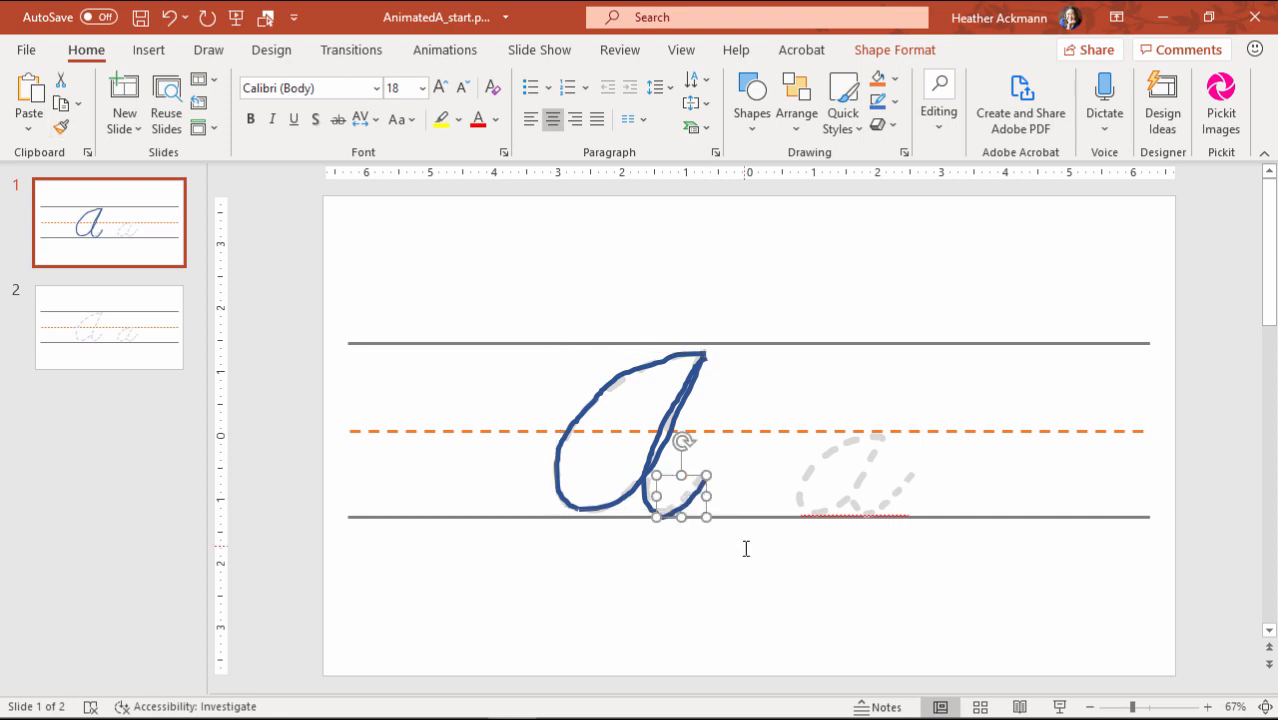
mouse_move(728, 556)
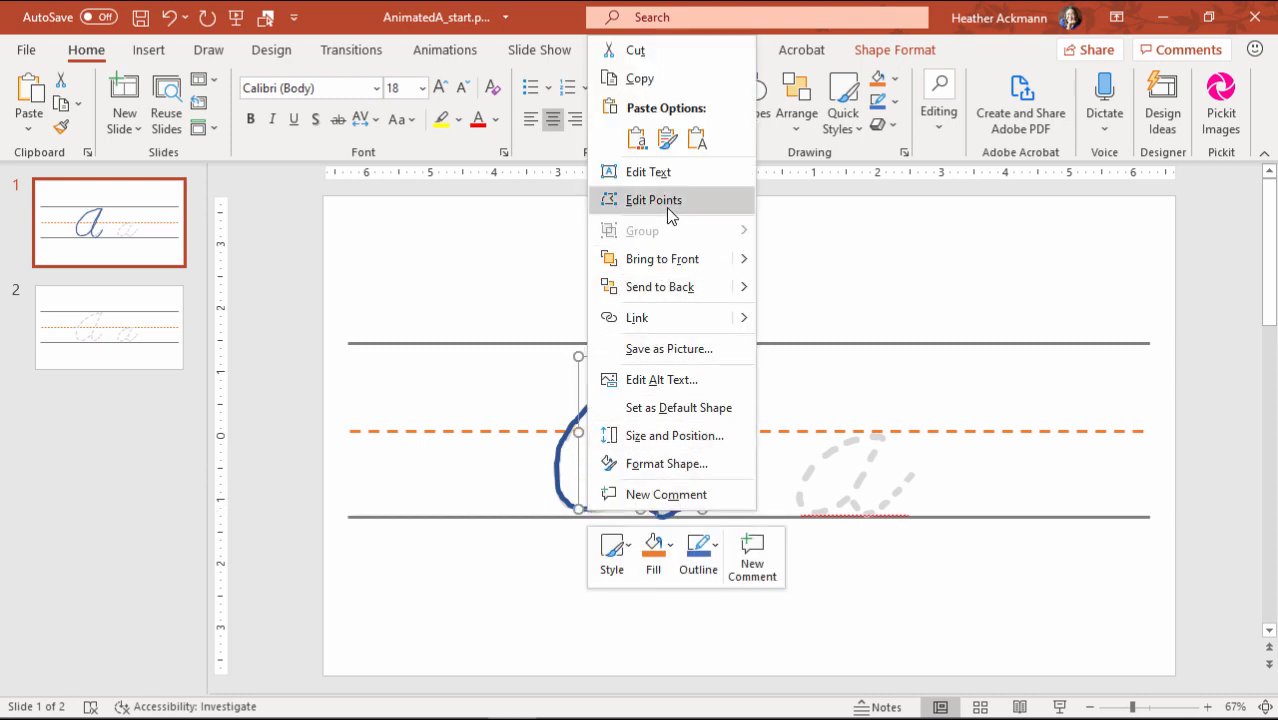
Edit the strokes' points, zooming in to align them with the dotted guide.
click(653, 199)
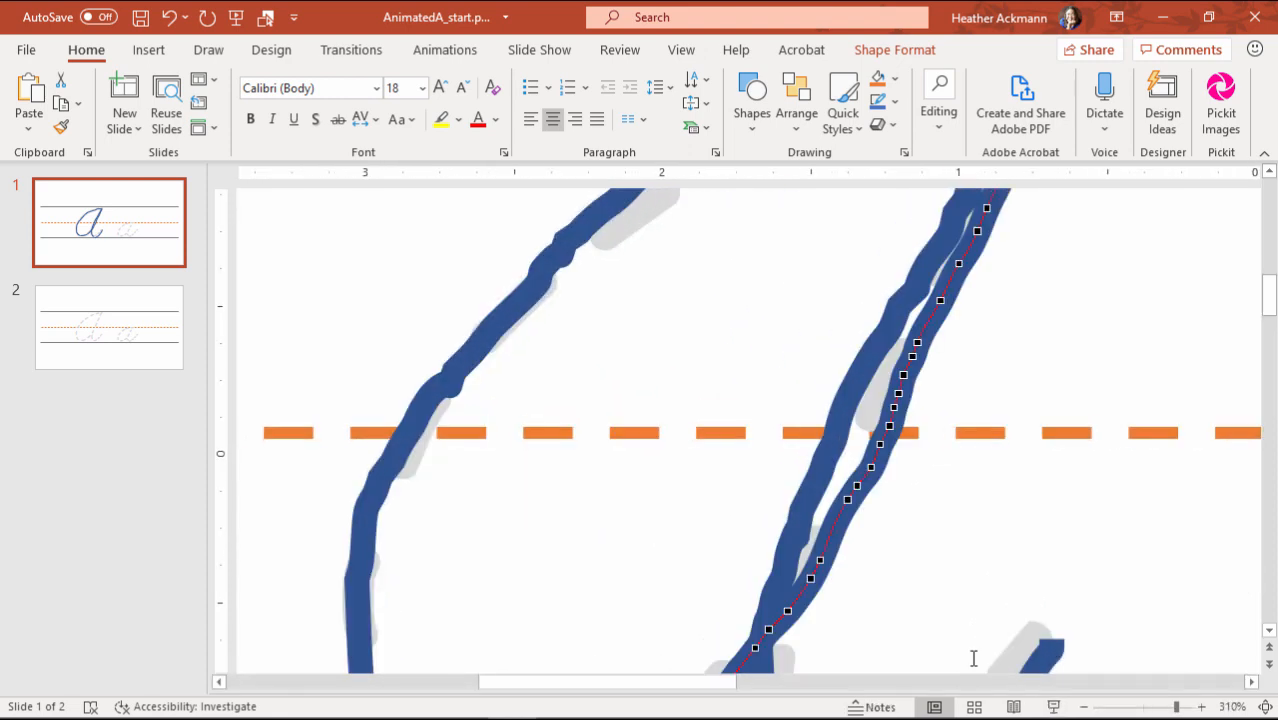
scroll(down, 3)
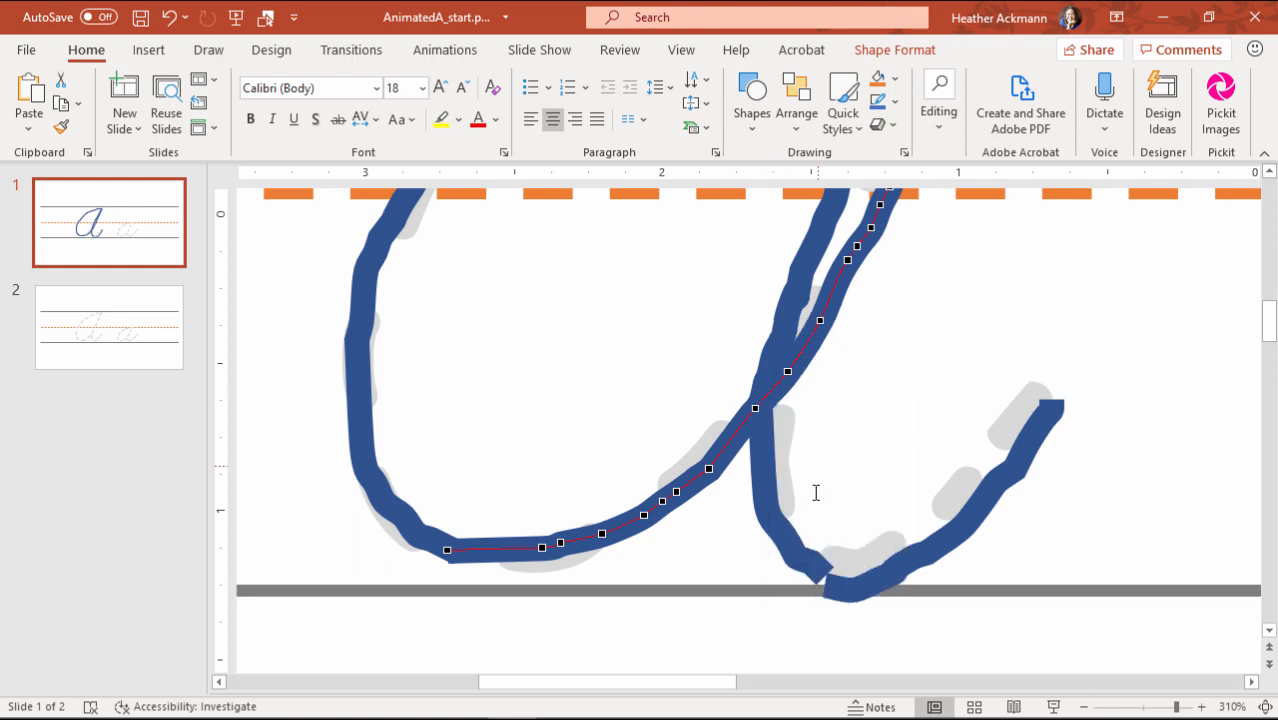
right_click(815, 492)
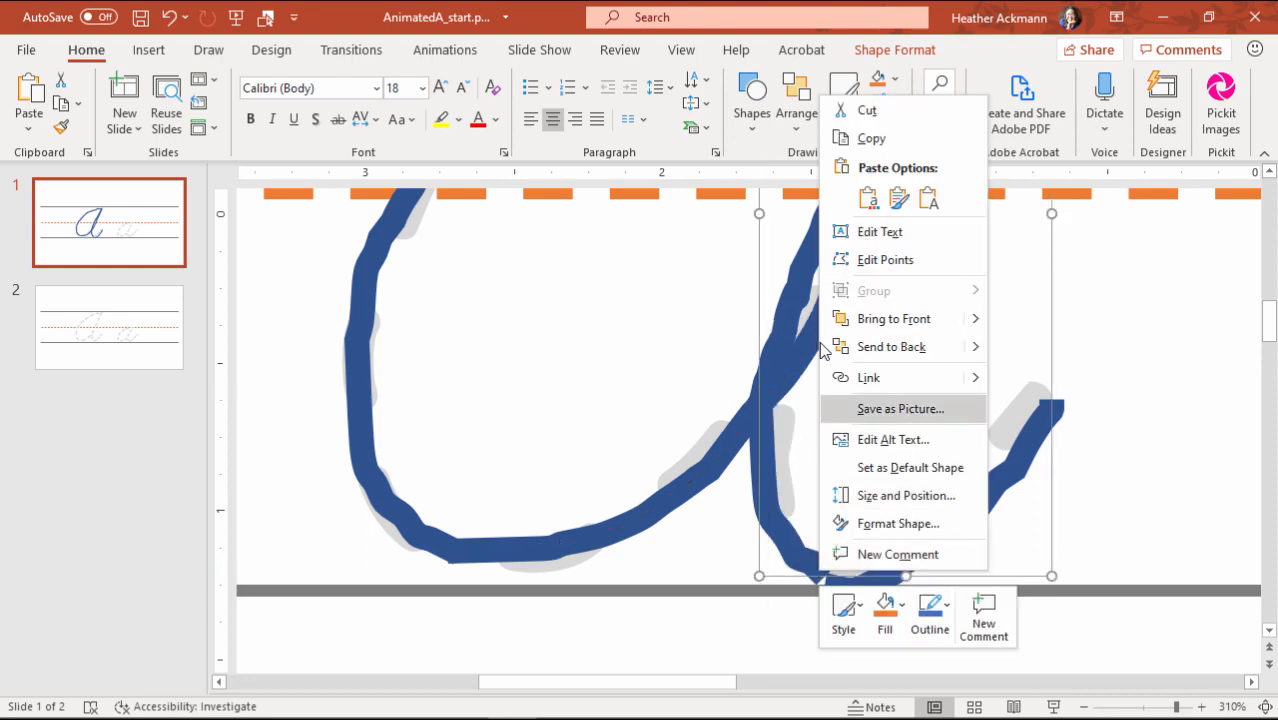
click(884, 259)
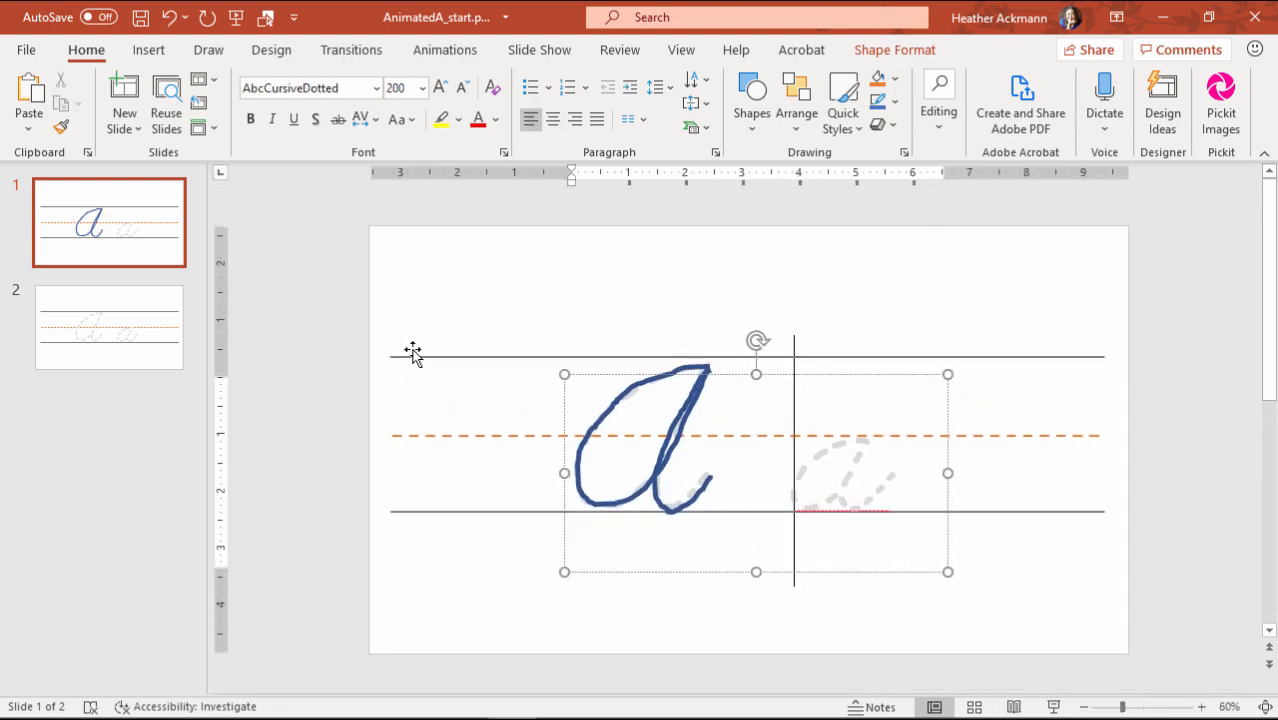
Apply a Wipe entrance from the top to the first stroke of the A.
click(550, 301)
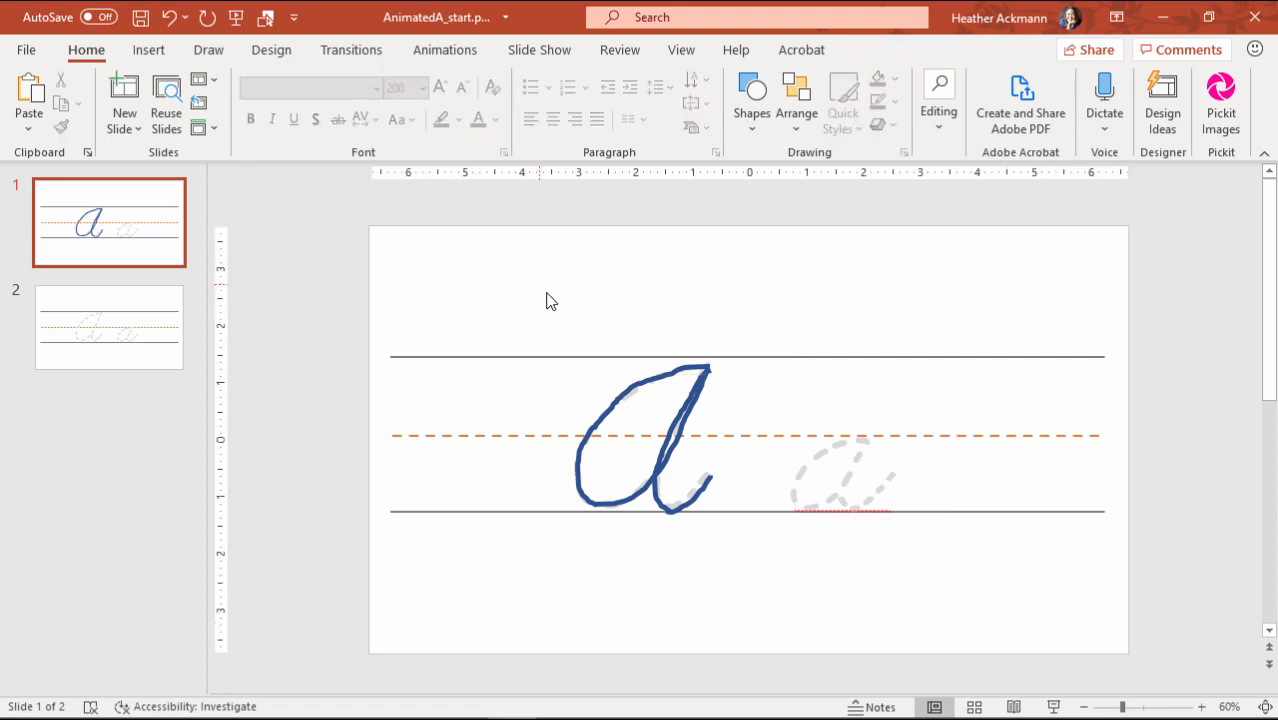
click(640, 440)
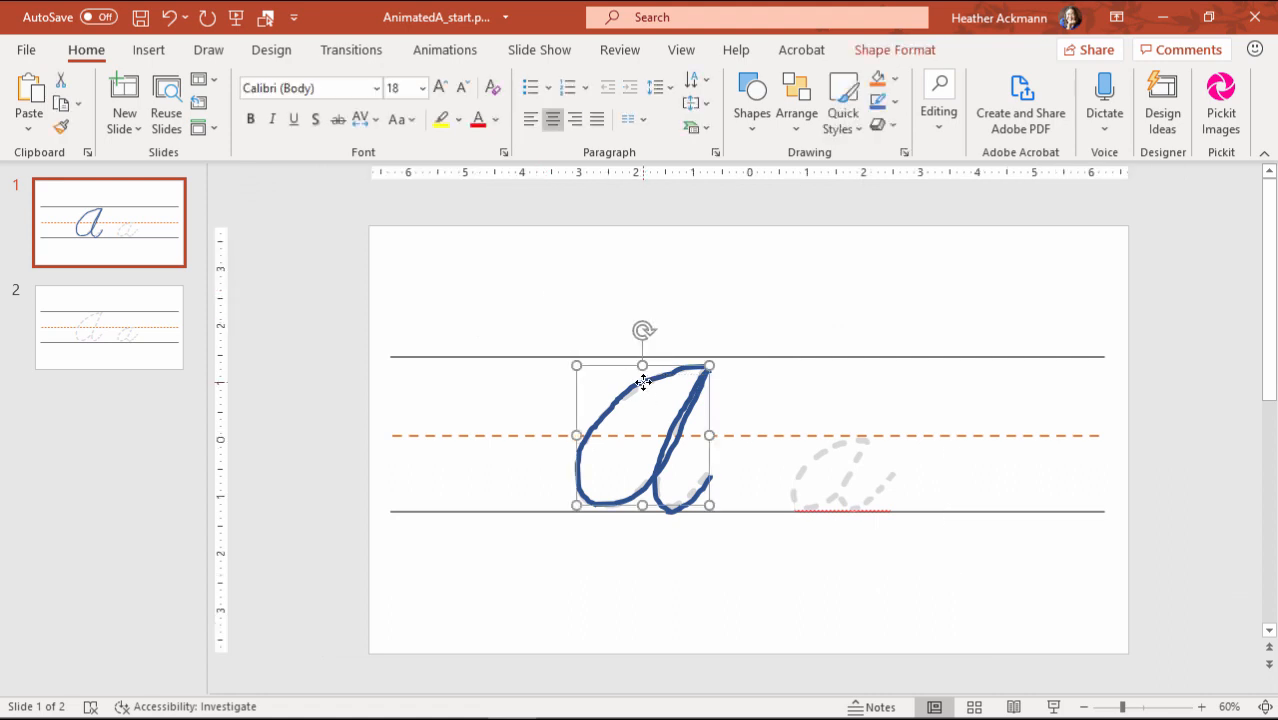
mouse_move(610, 418)
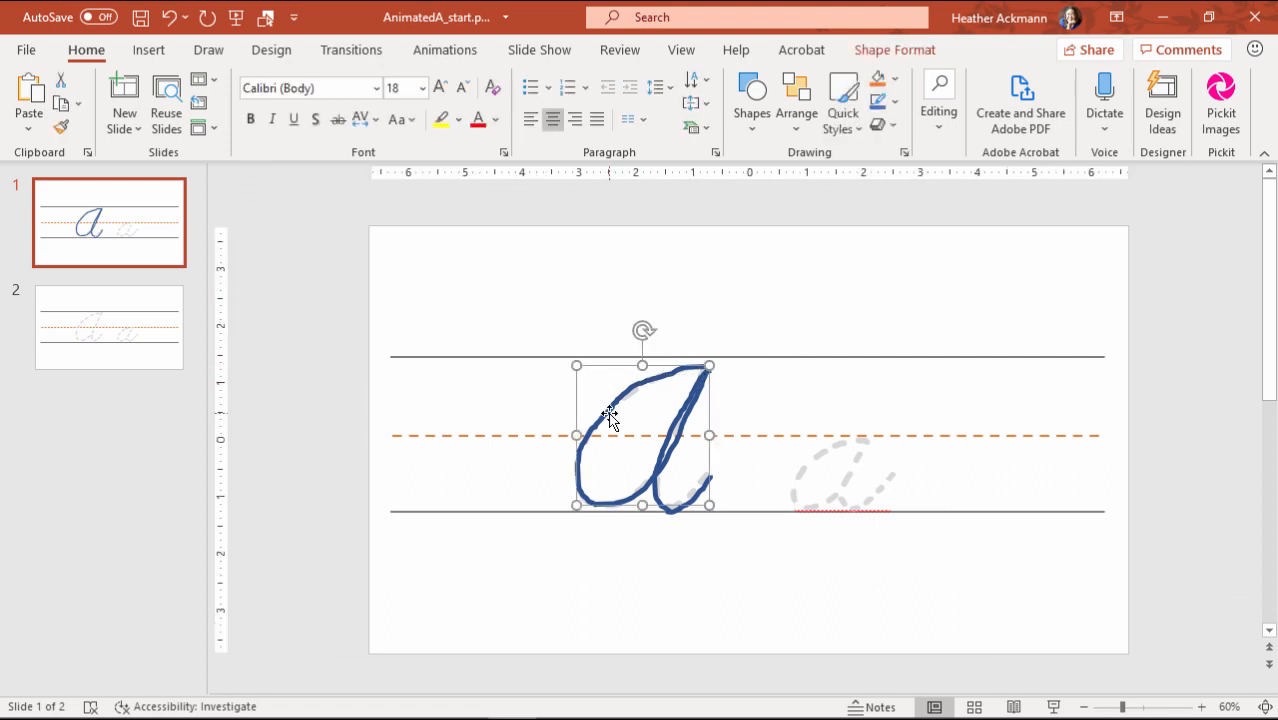
click(444, 49)
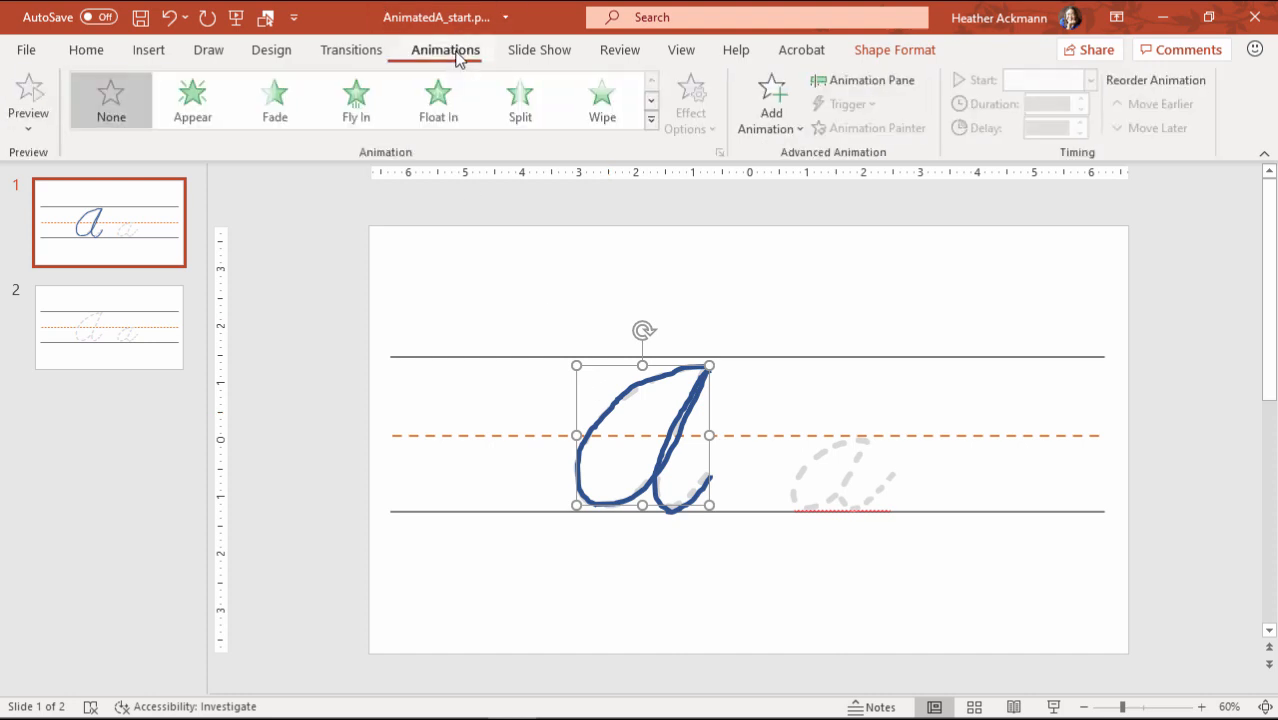
mouse_move(692, 103)
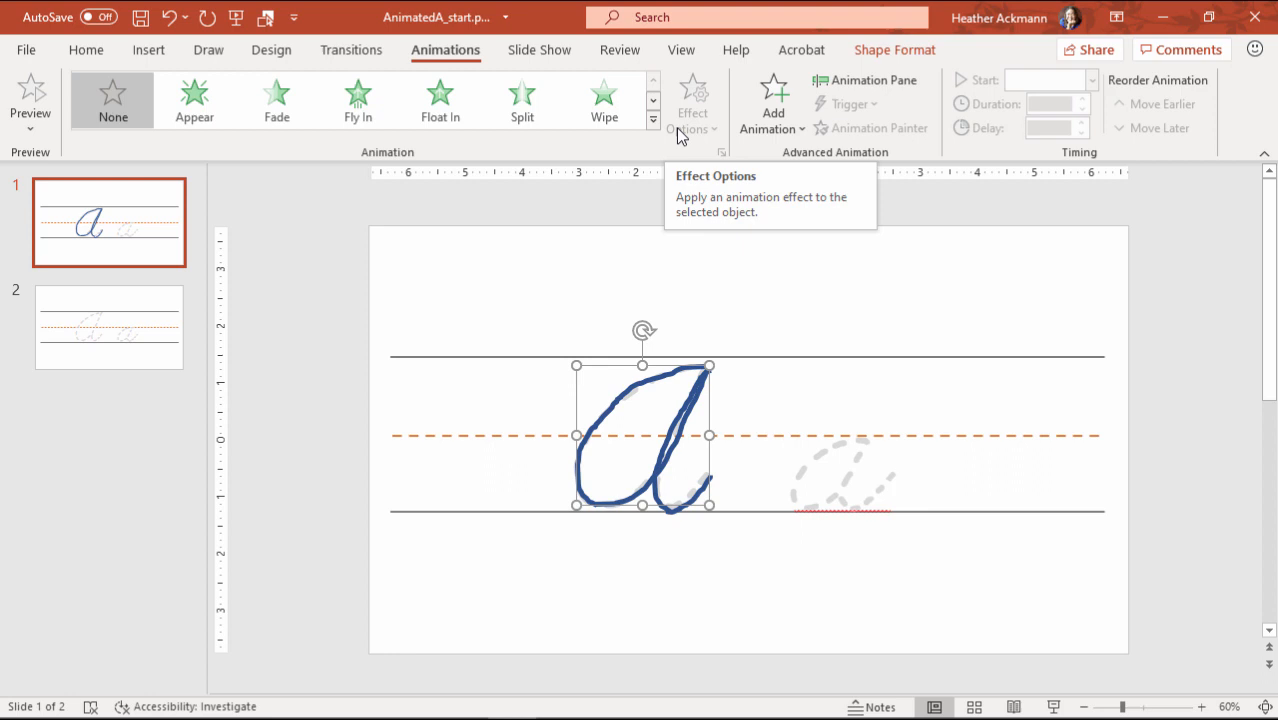
mouse_move(657, 91)
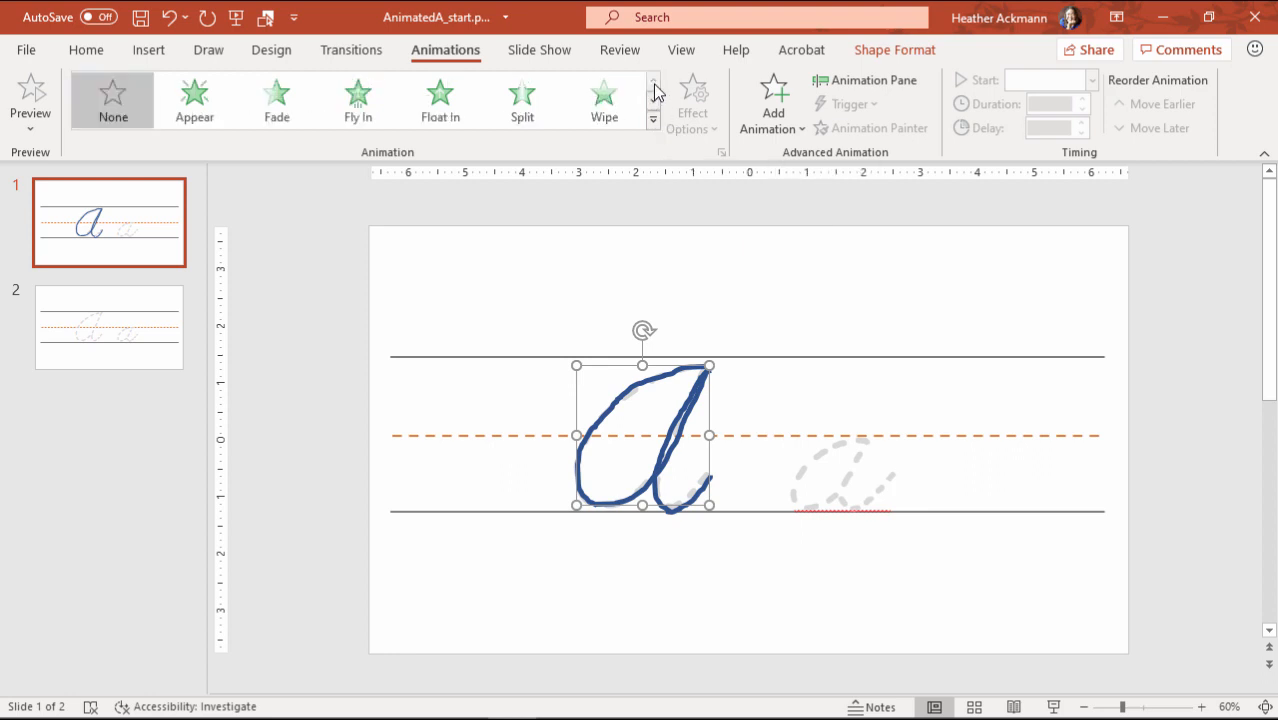
click(653, 95)
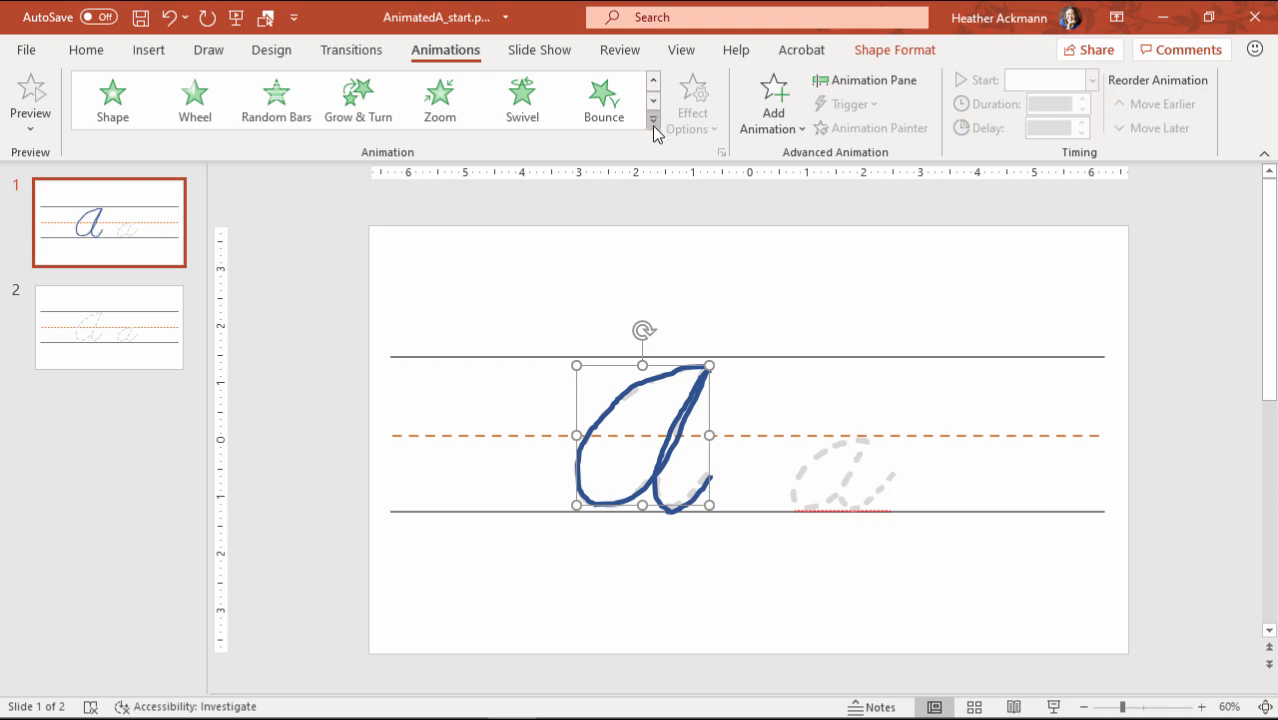
click(653, 119)
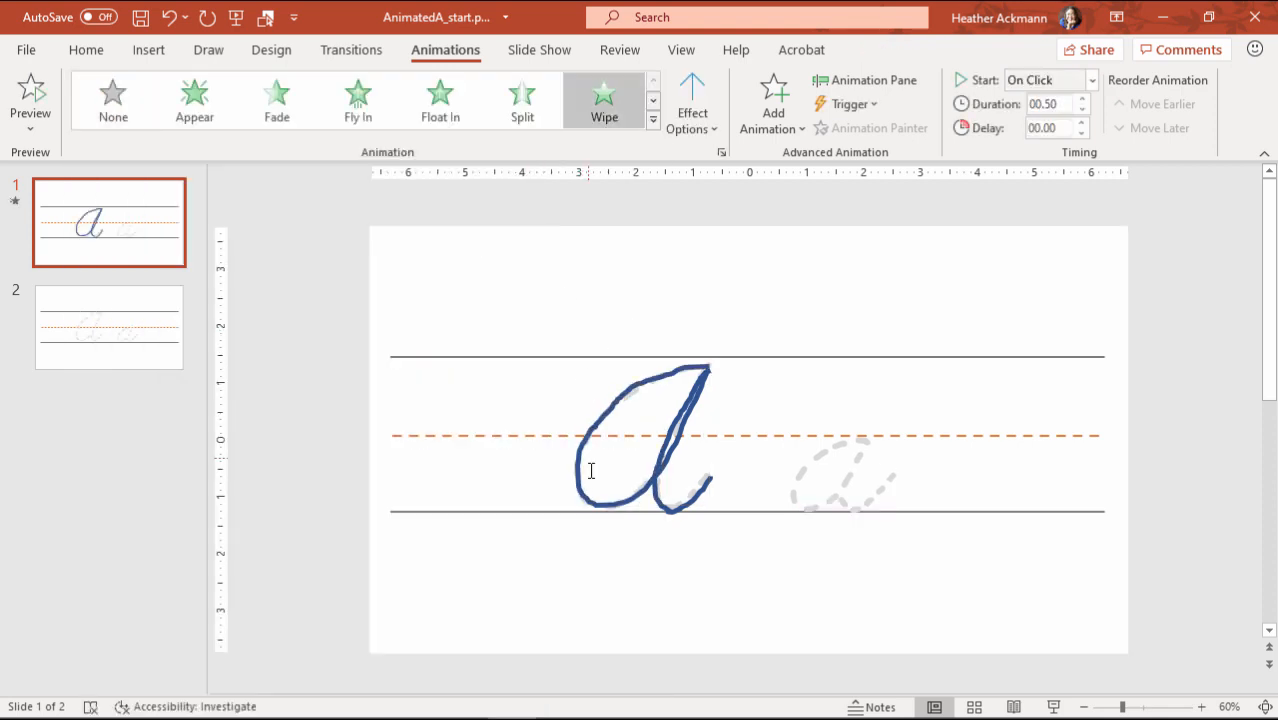
click(692, 100)
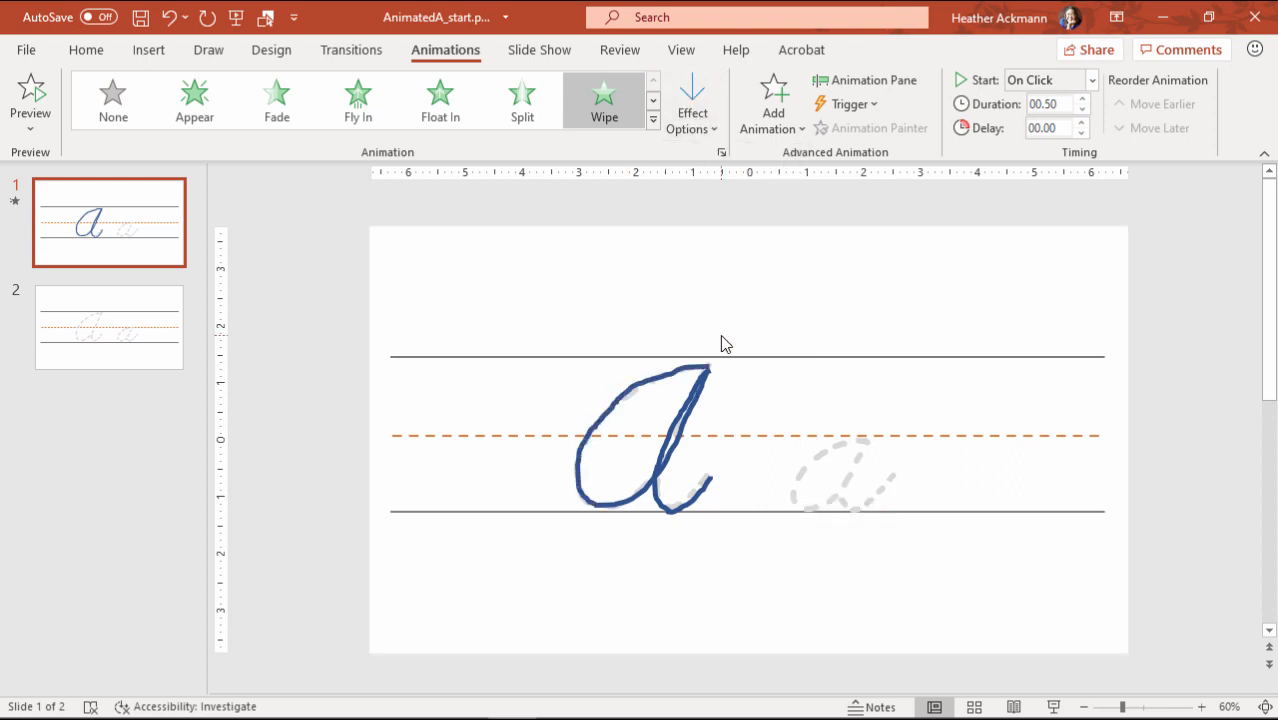
Apply Wipe entrances to the second, third and tail strokes.
click(645, 435)
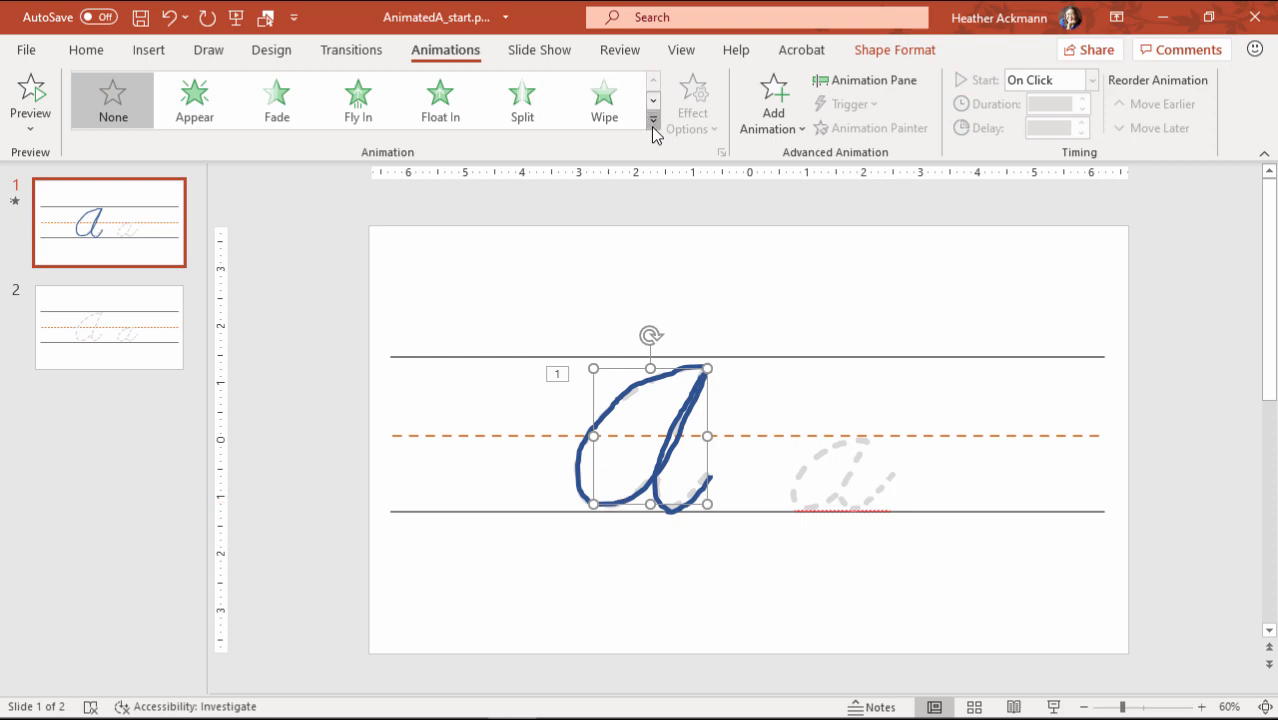
click(653, 120)
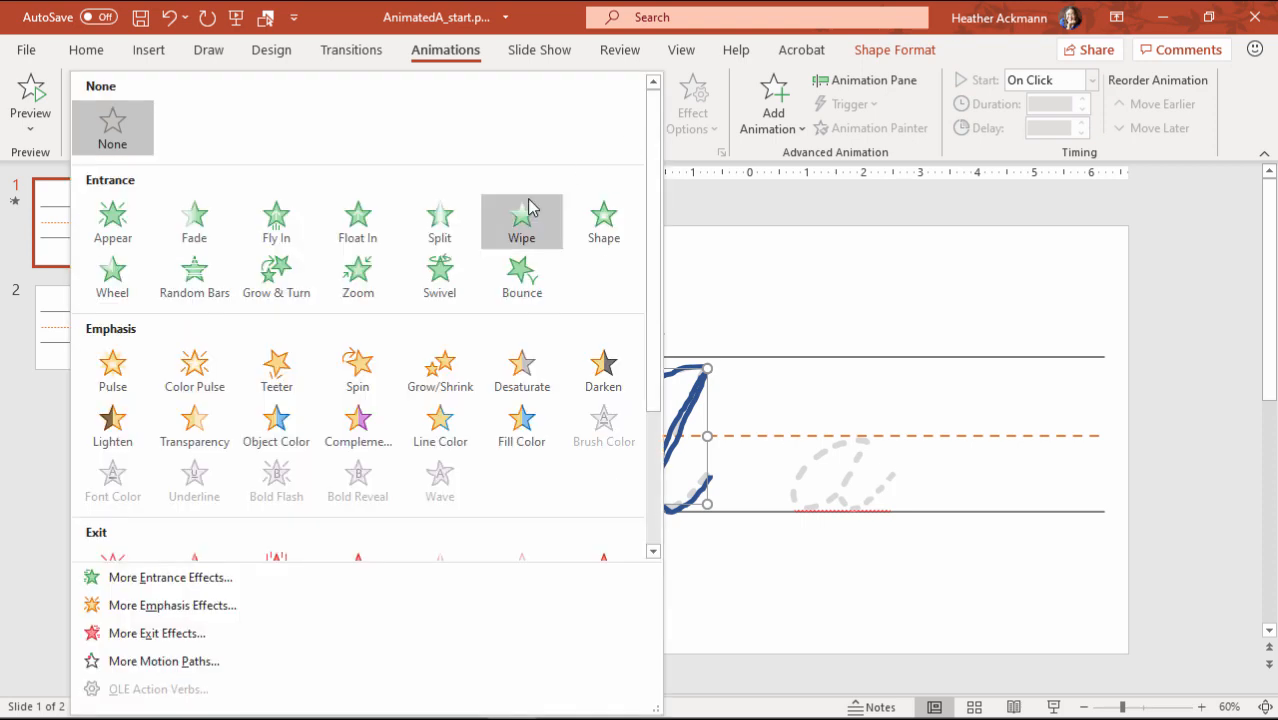
click(521, 220)
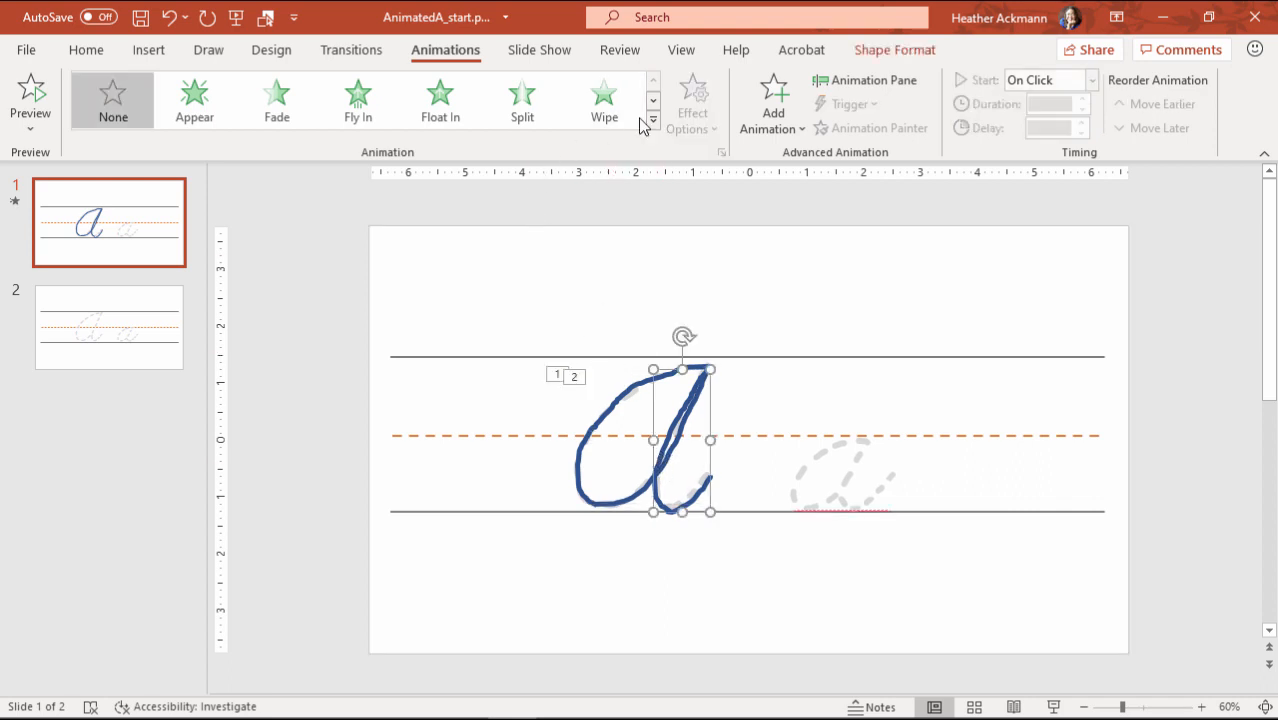
click(603, 99)
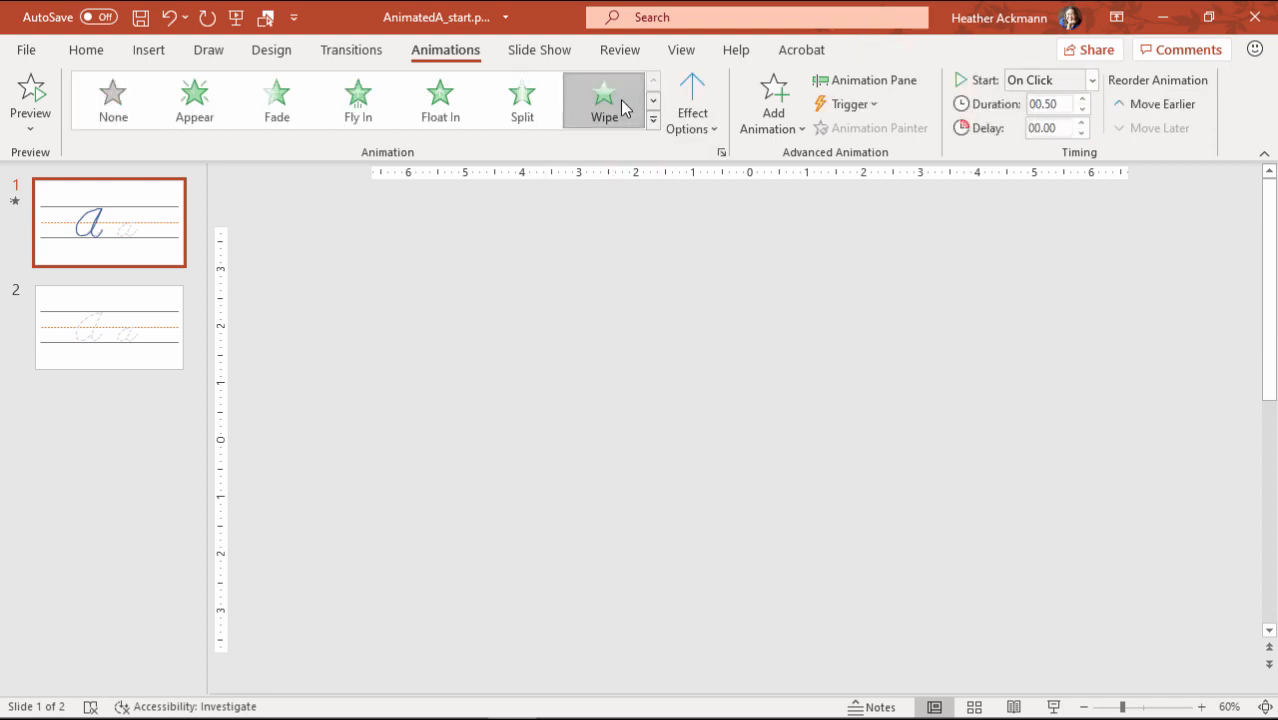
click(691, 100)
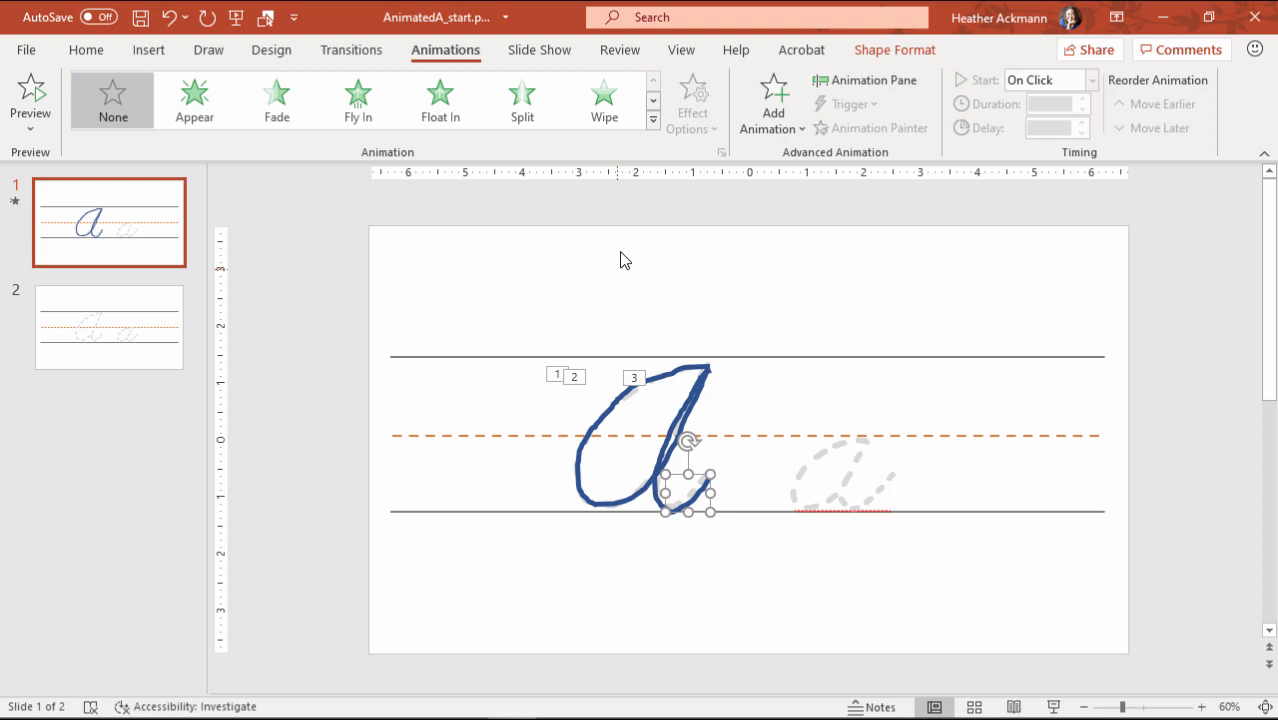
click(603, 99)
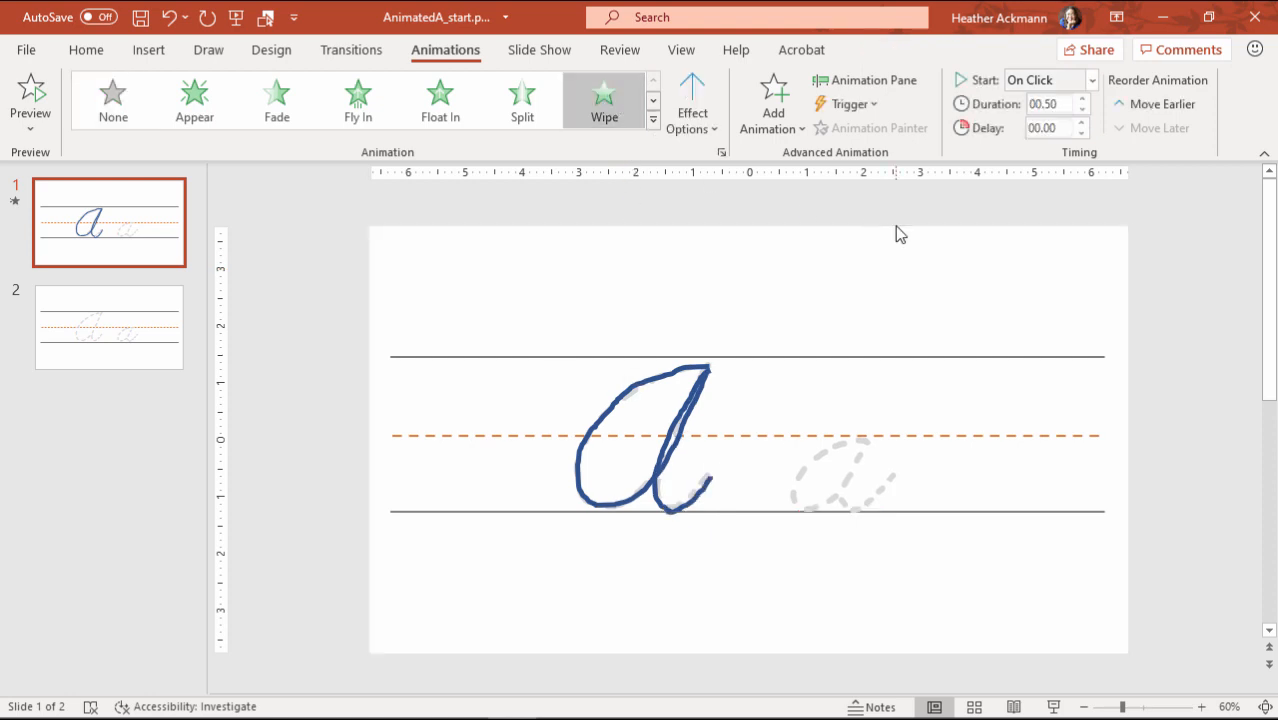
In the Animation Pane, set strokes to start With Previous and delay the second stroke.
click(864, 80)
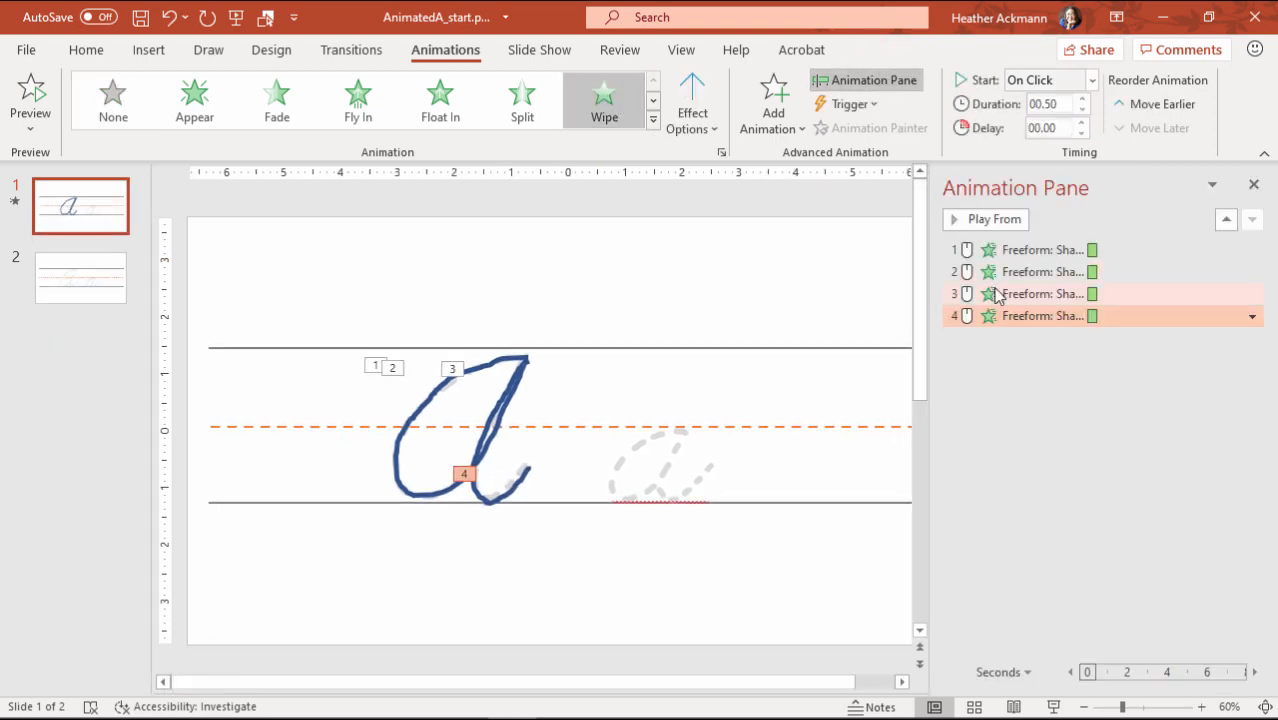
click(1040, 249)
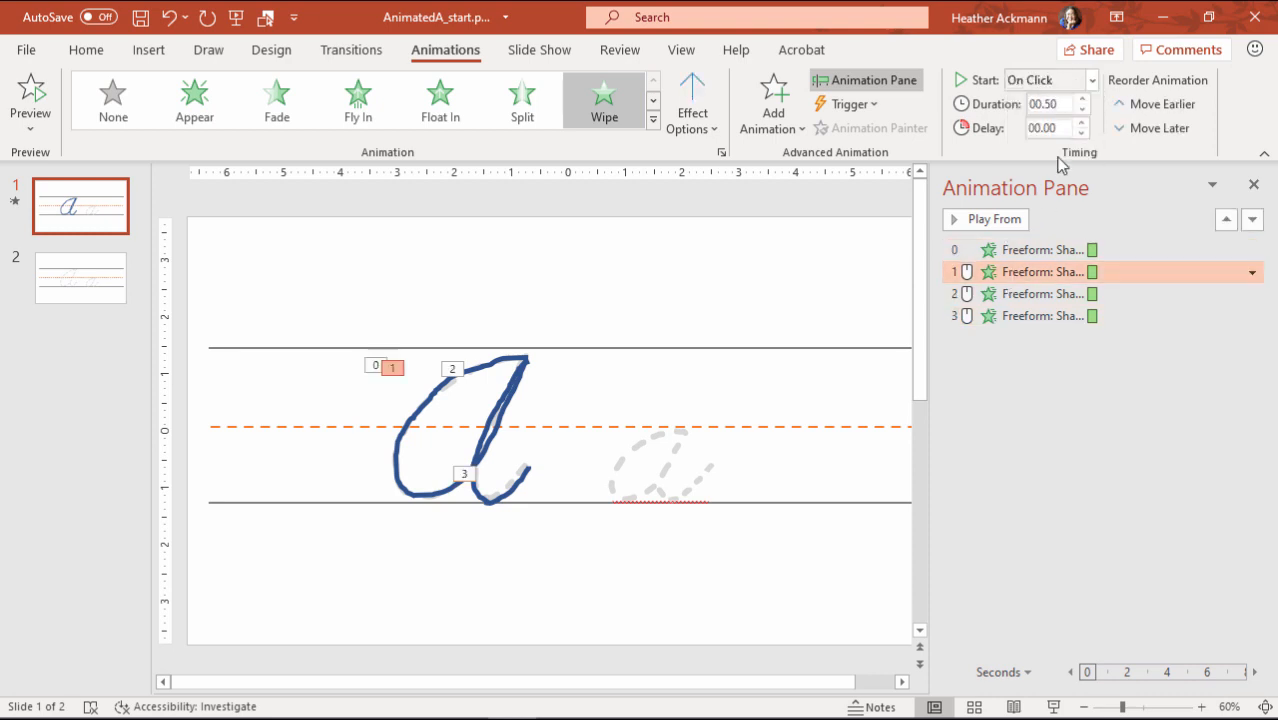
click(1045, 79)
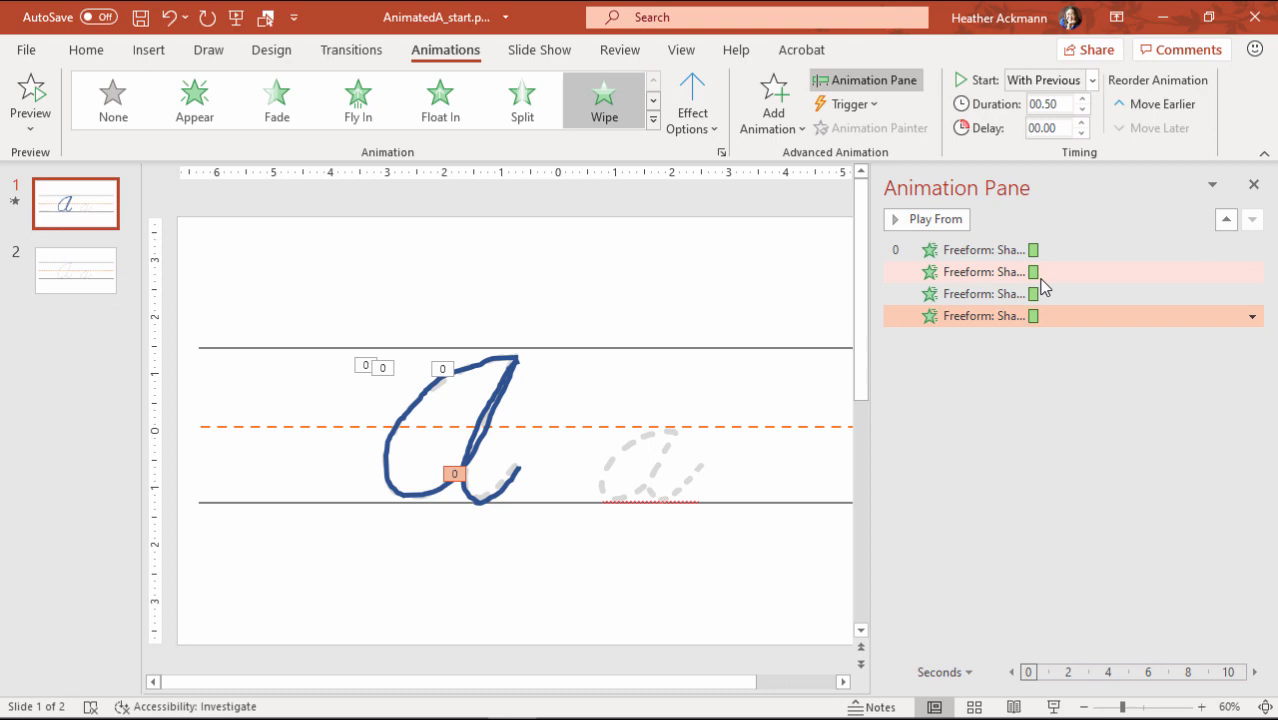
click(980, 272)
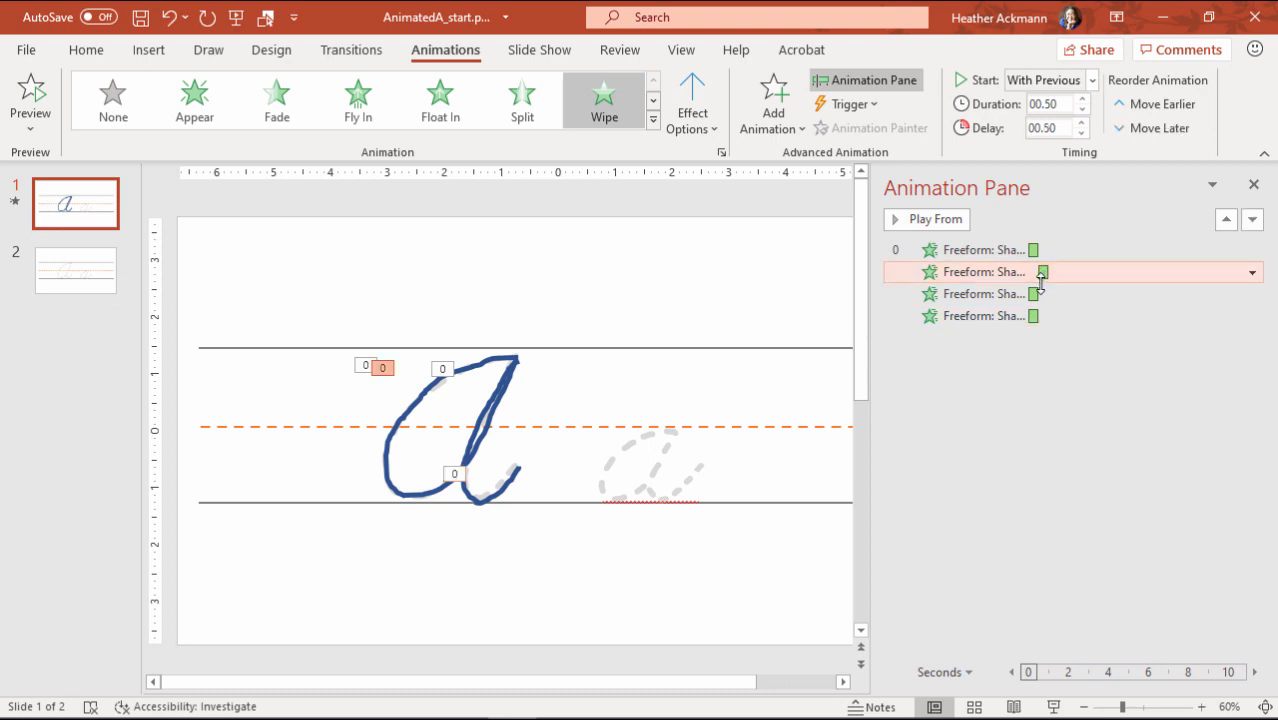
click(980, 293)
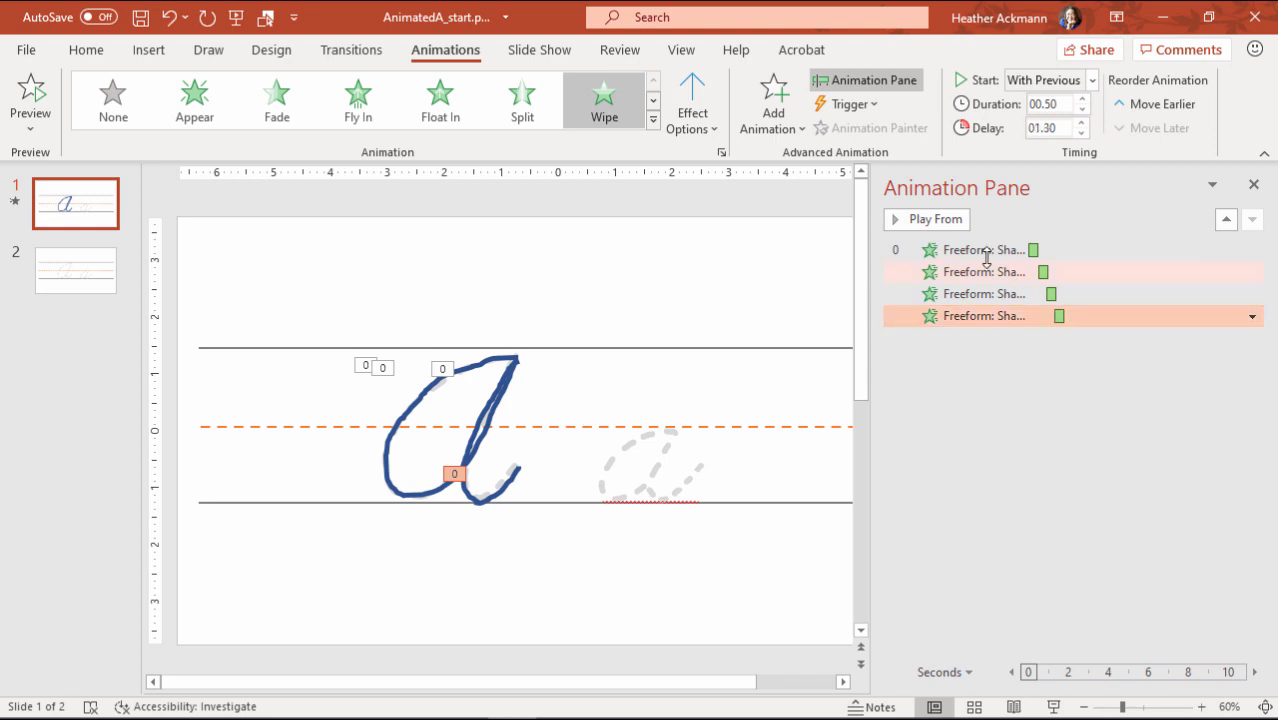
Preview the stroke animation sequence, then go to slide 2.
click(926, 219)
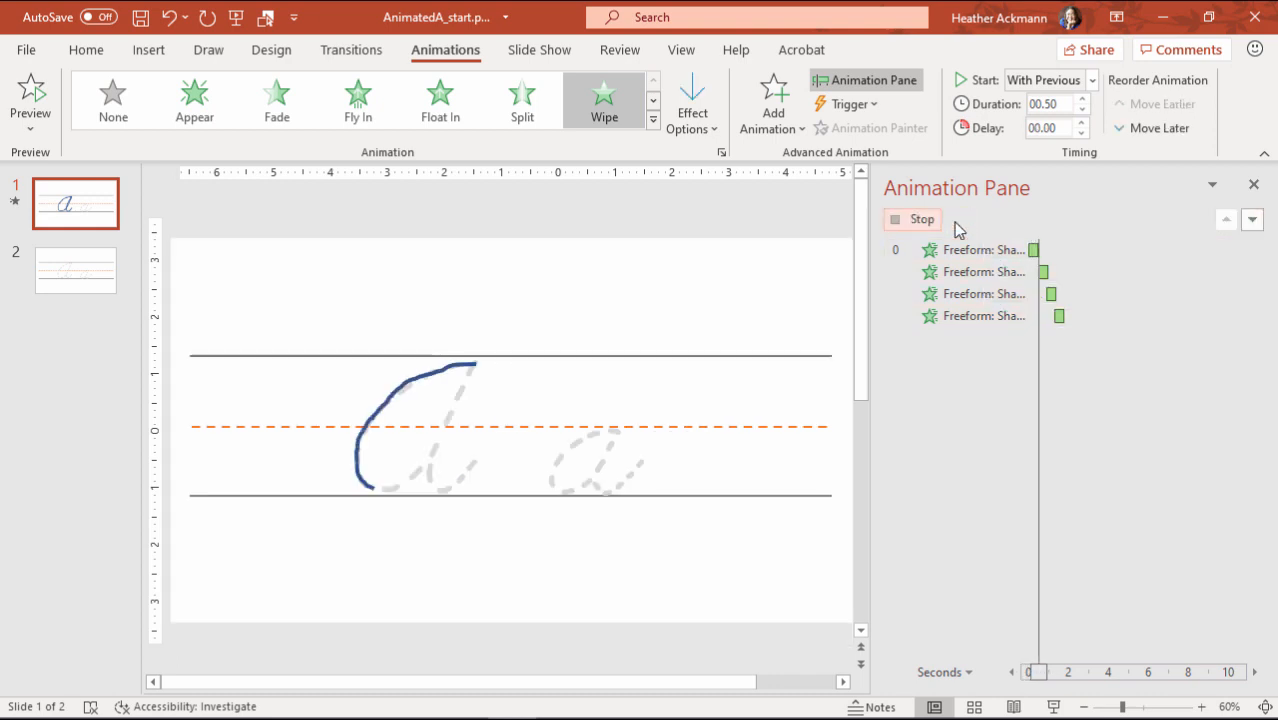
click(911, 219)
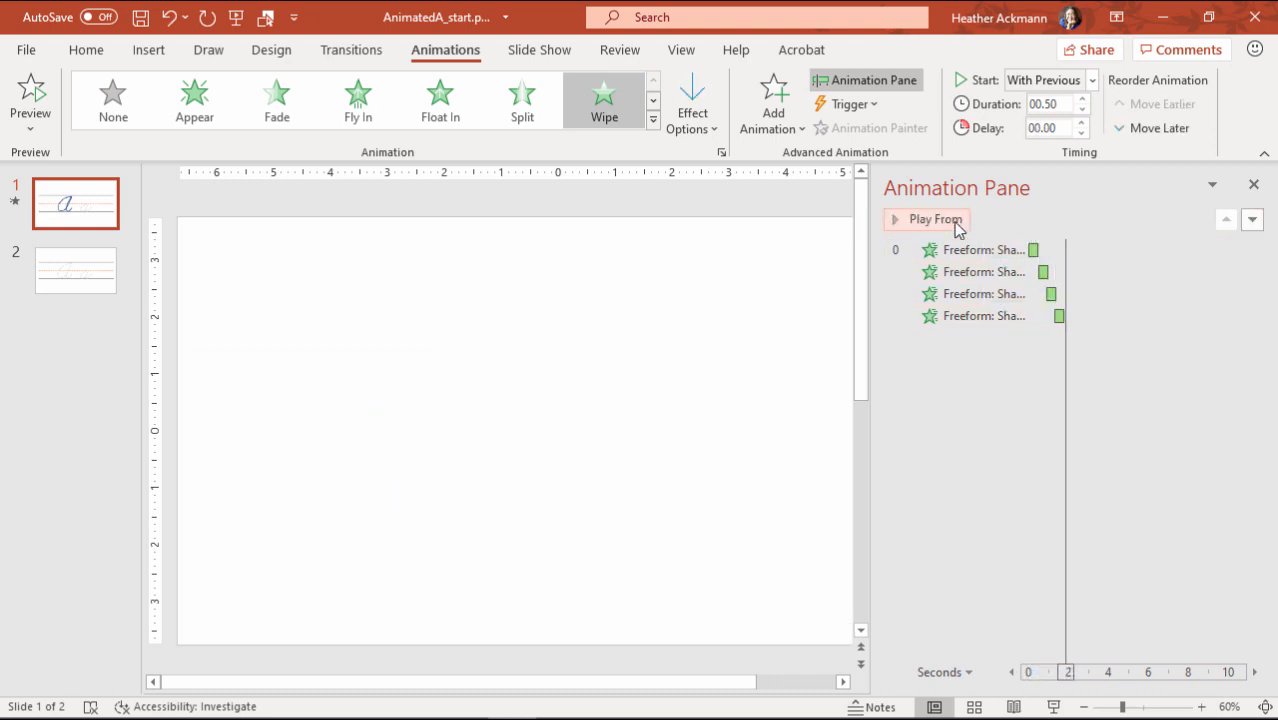
click(935, 219)
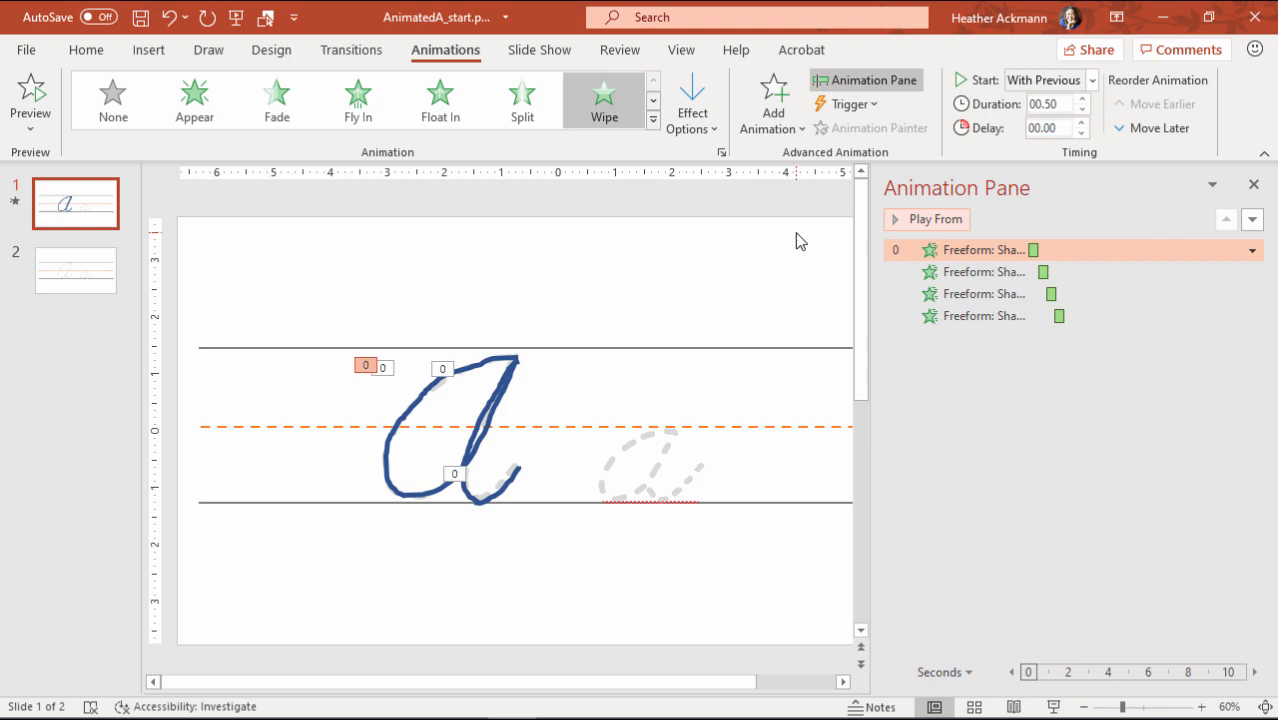
mouse_move(867, 288)
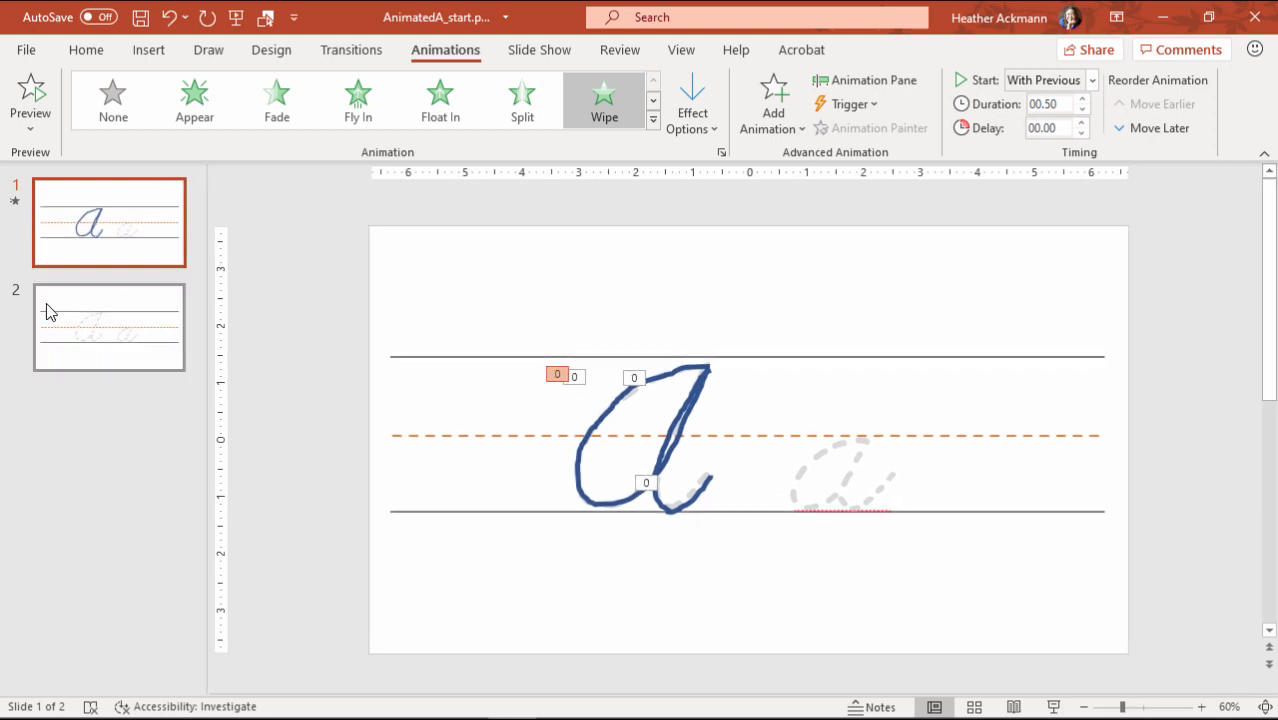
click(108, 327)
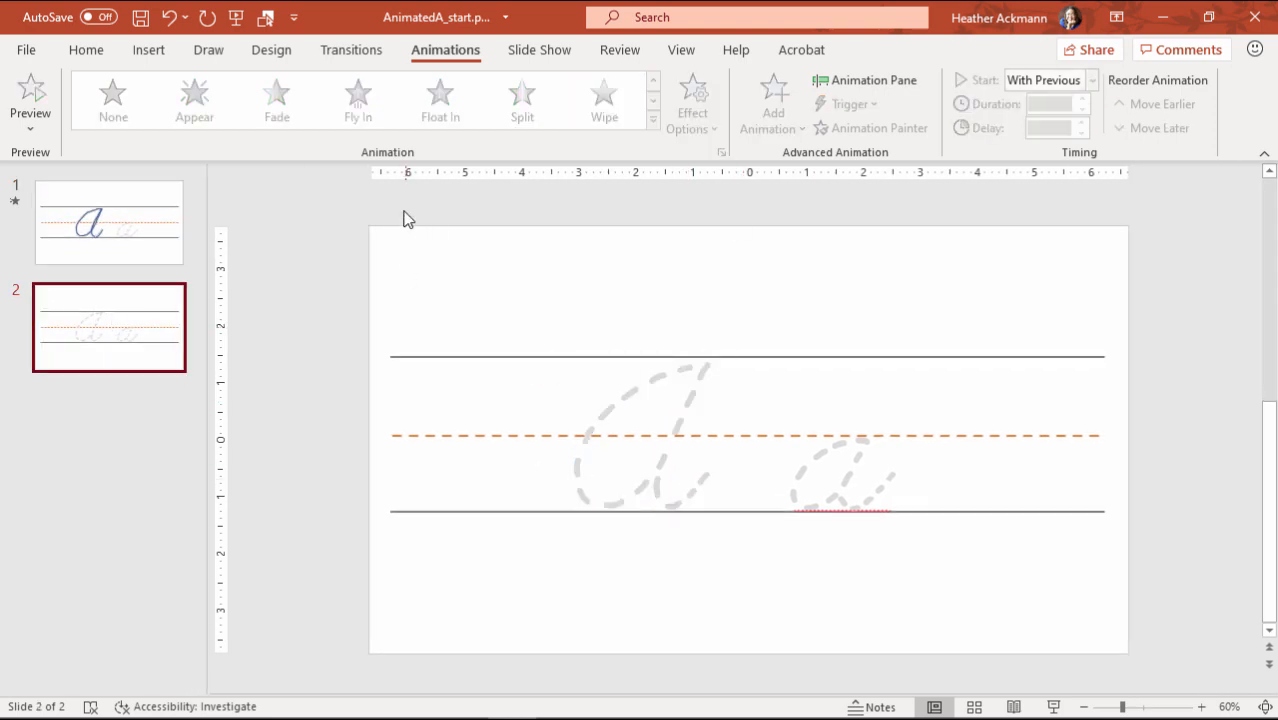
Choose a Draw tab pen with the thickest size and dark blue colour.
click(271, 49)
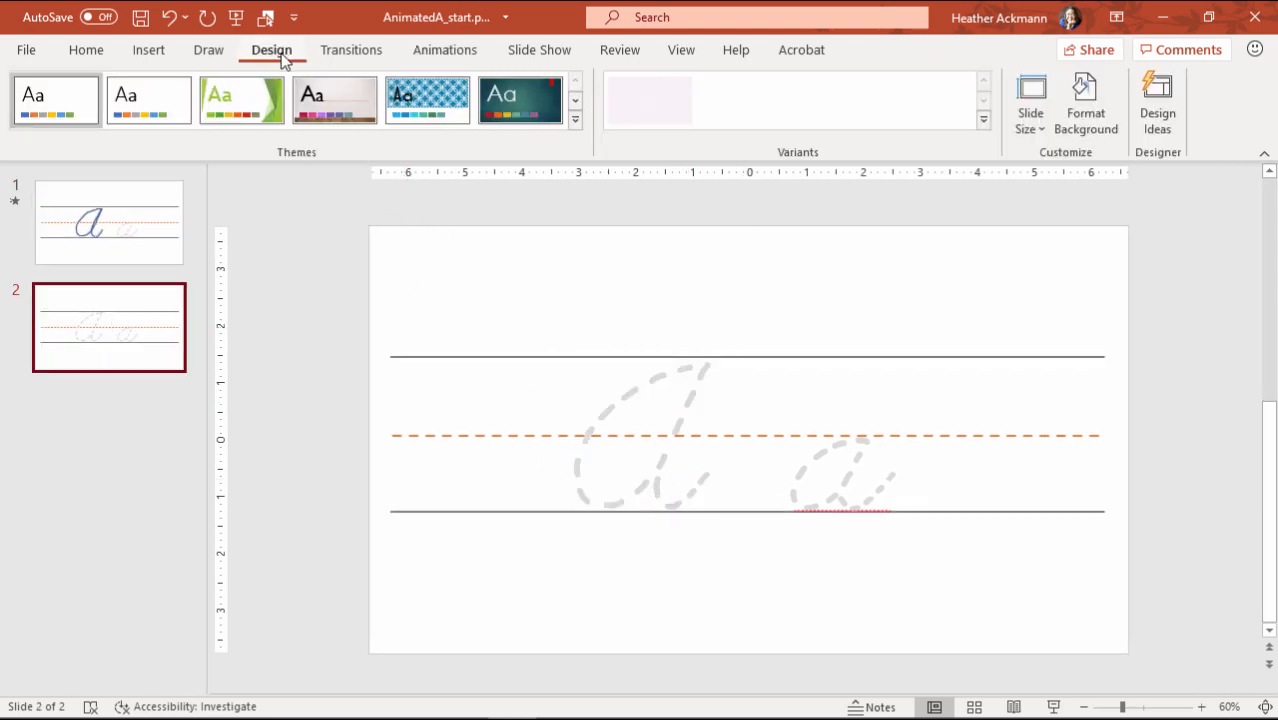
click(208, 49)
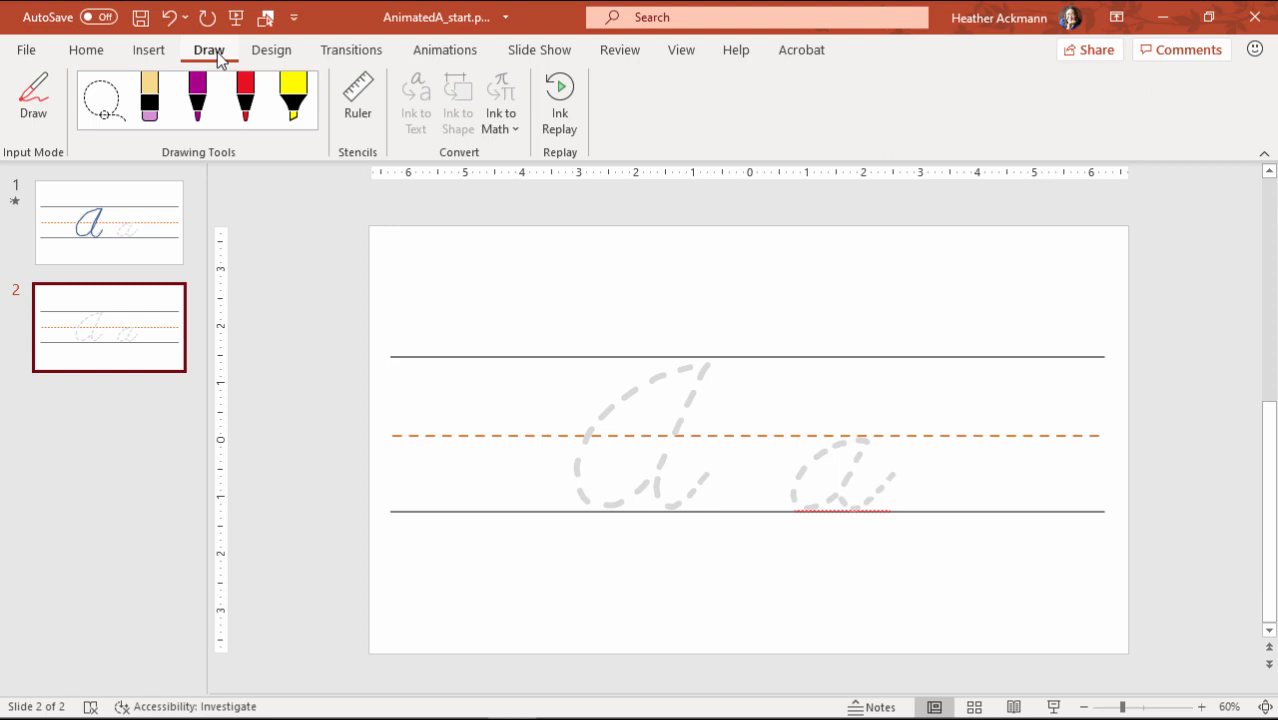
mouse_move(259, 149)
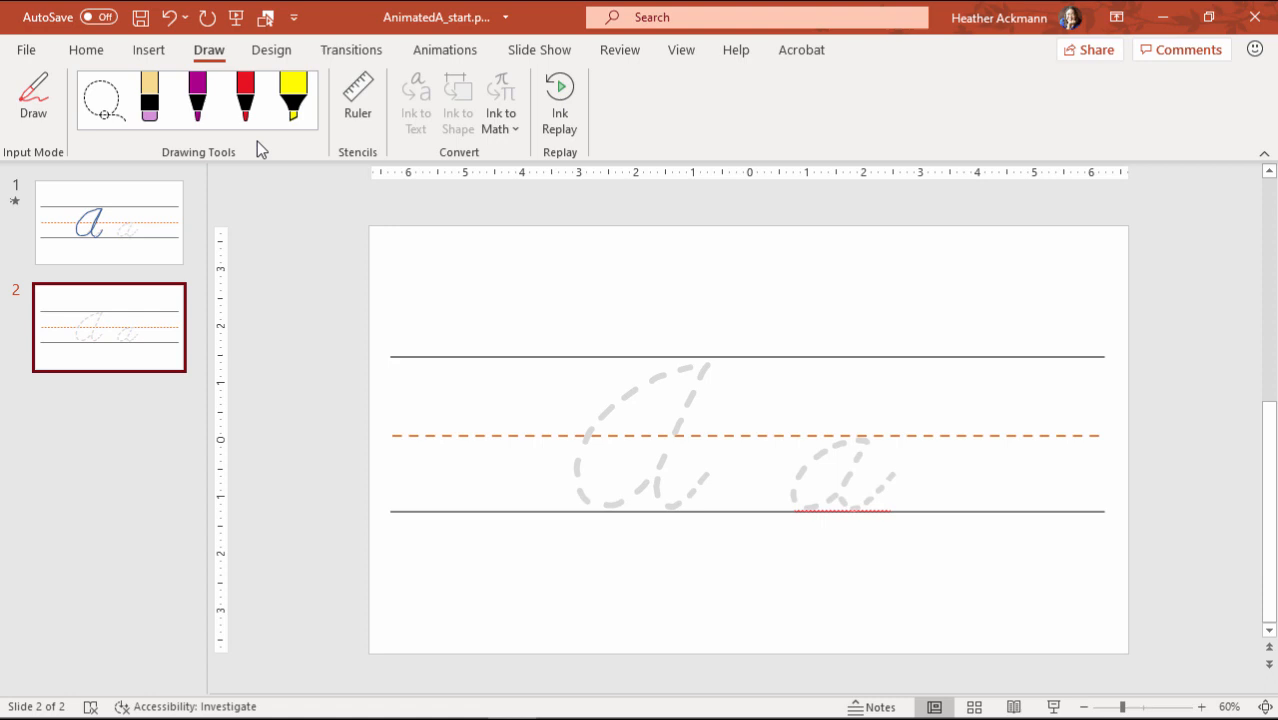
mouse_move(349, 293)
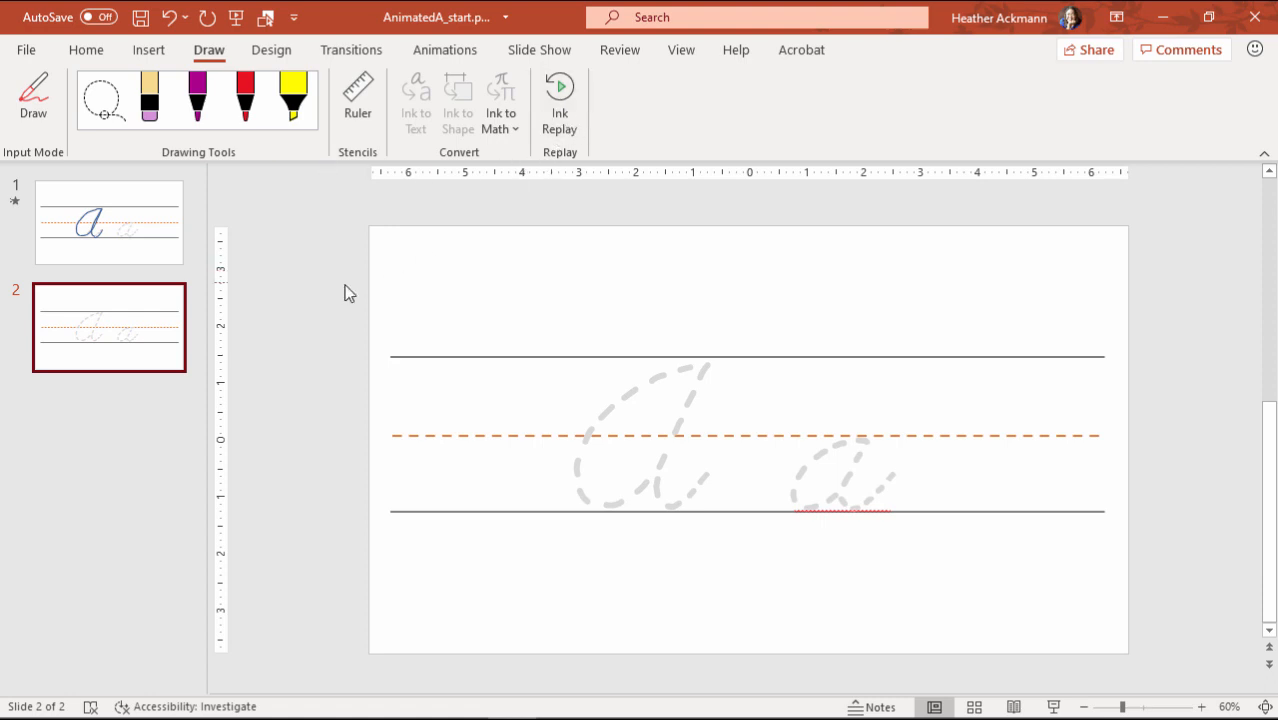
mouse_move(357, 280)
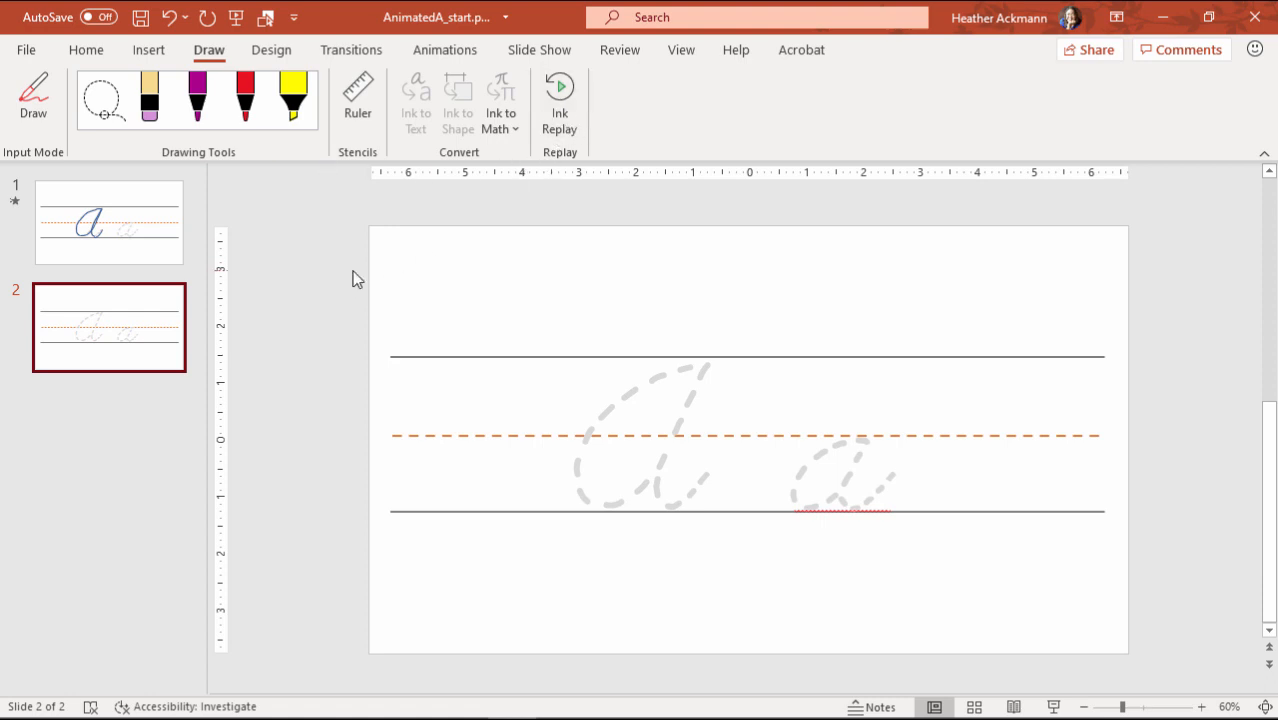
click(197, 100)
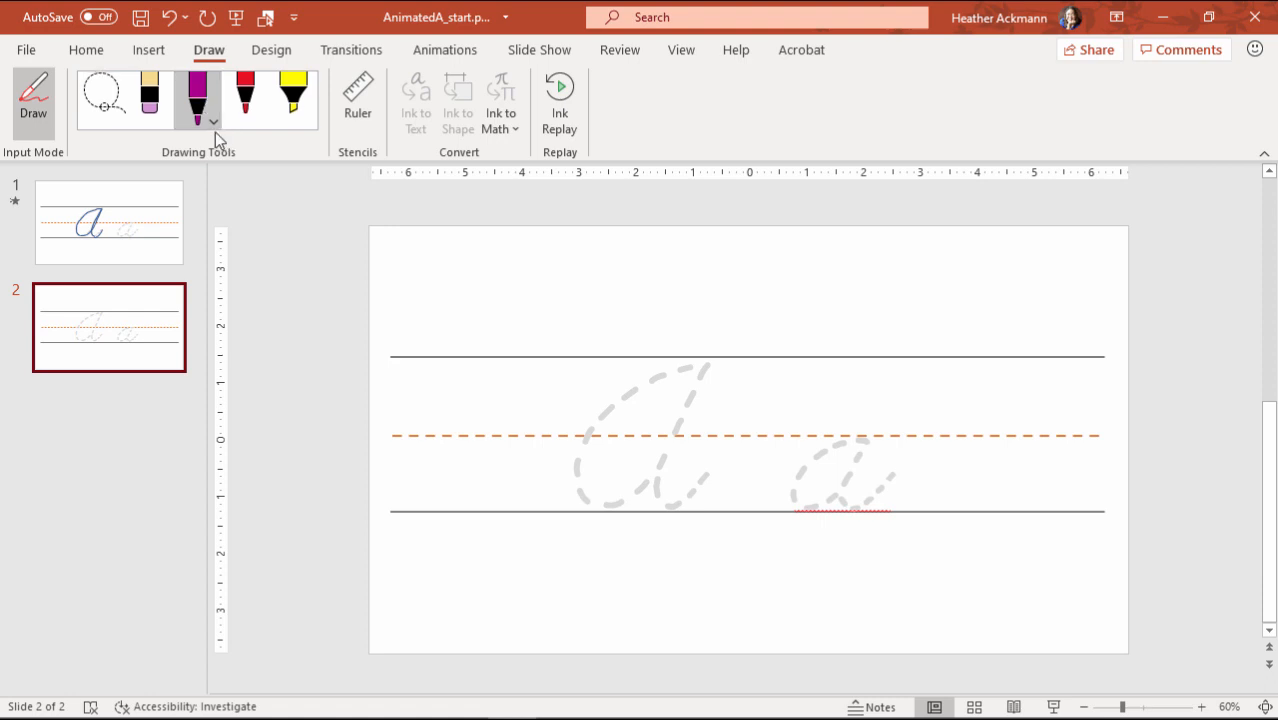
click(213, 122)
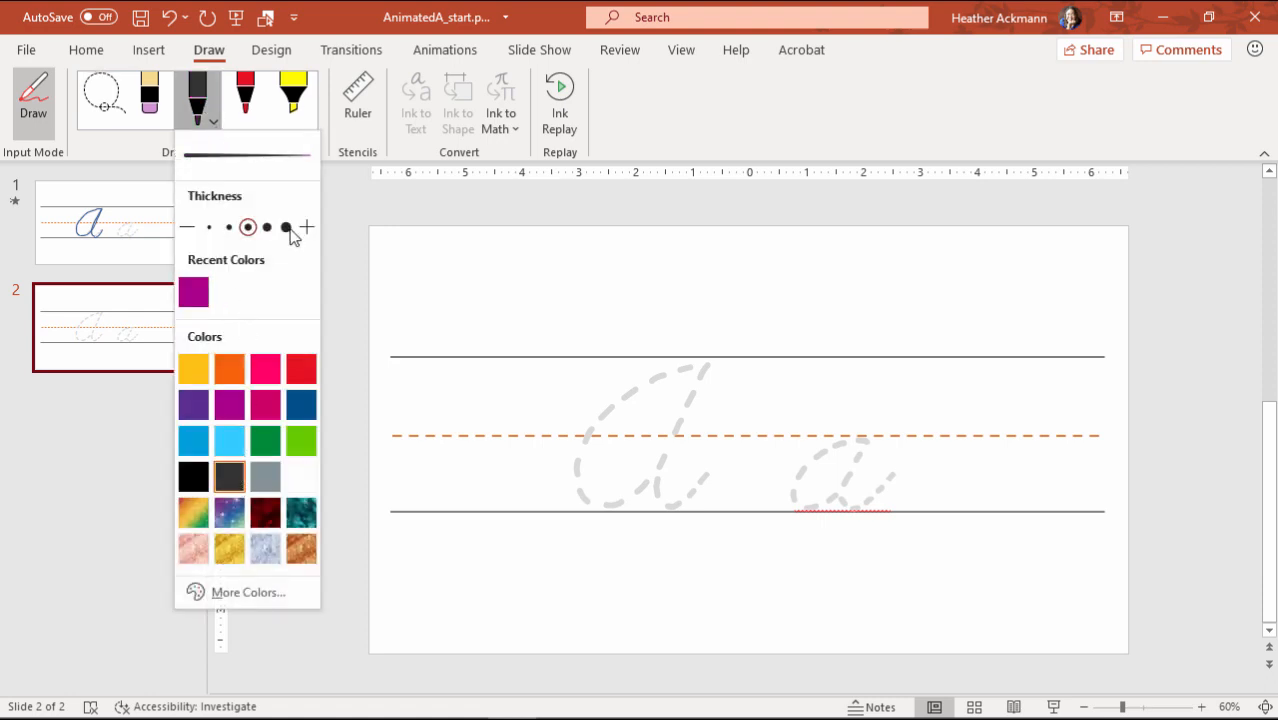
click(285, 227)
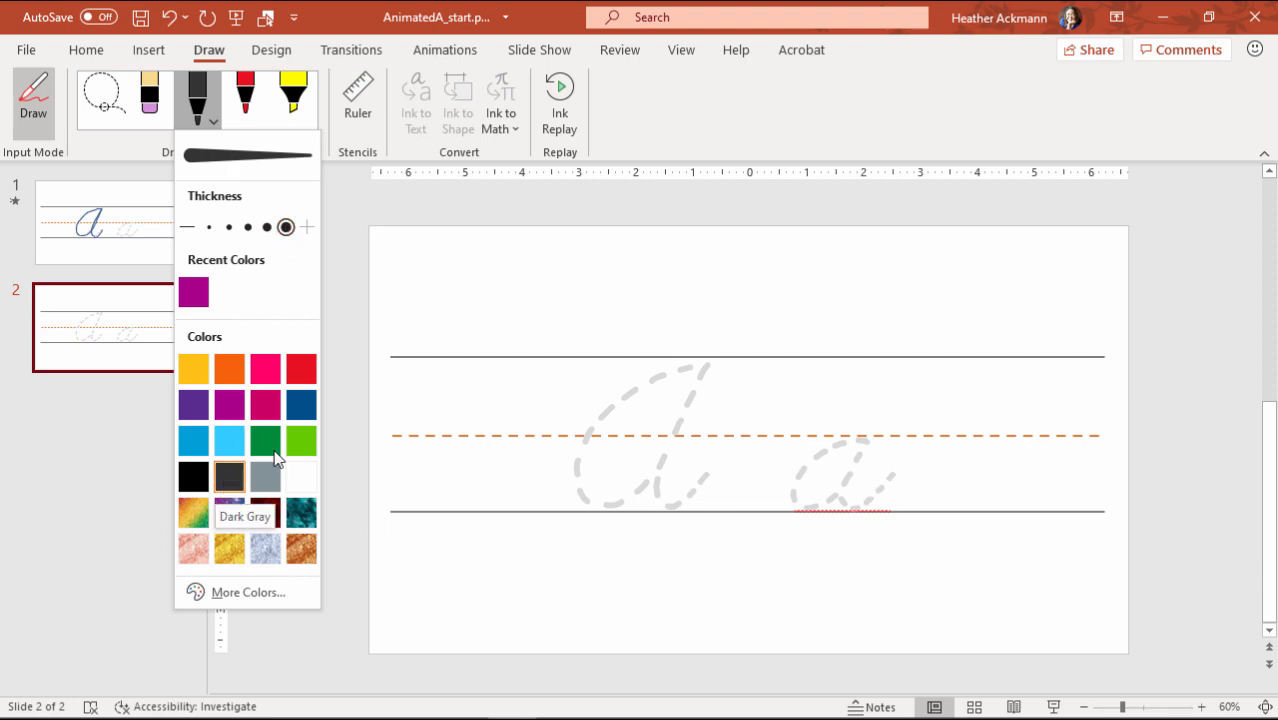
click(301, 405)
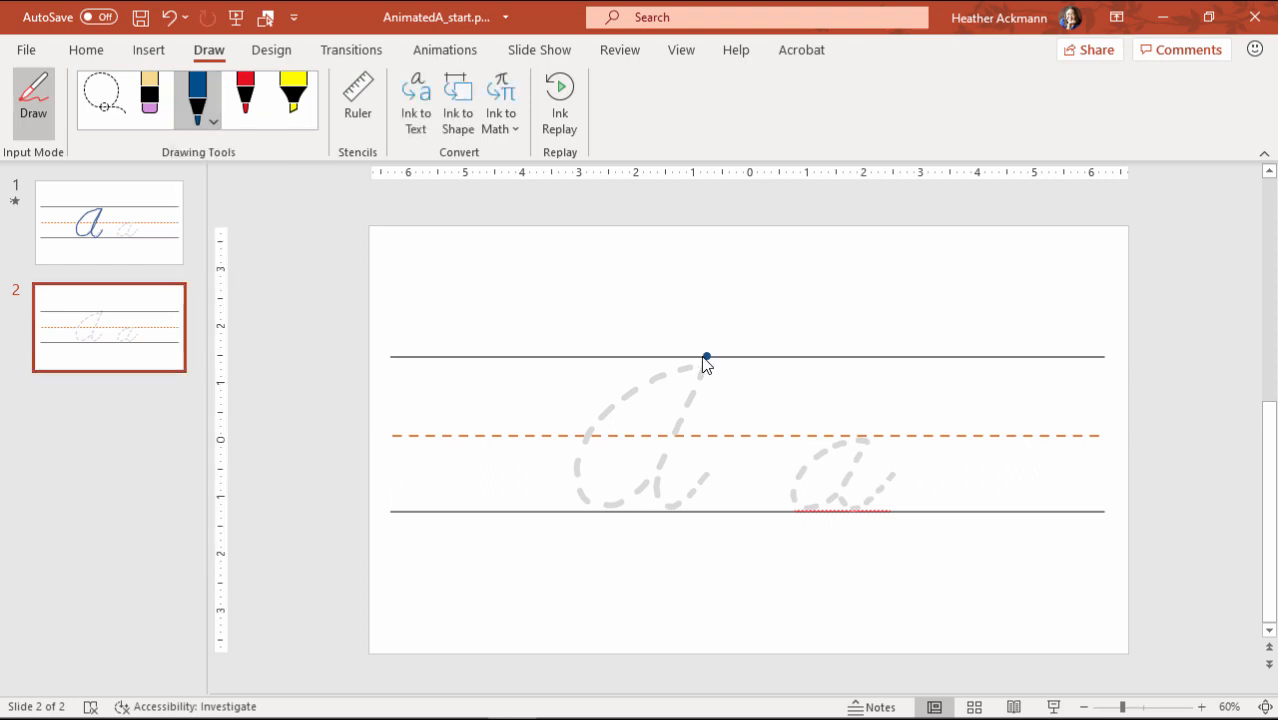
mouse_move(710, 364)
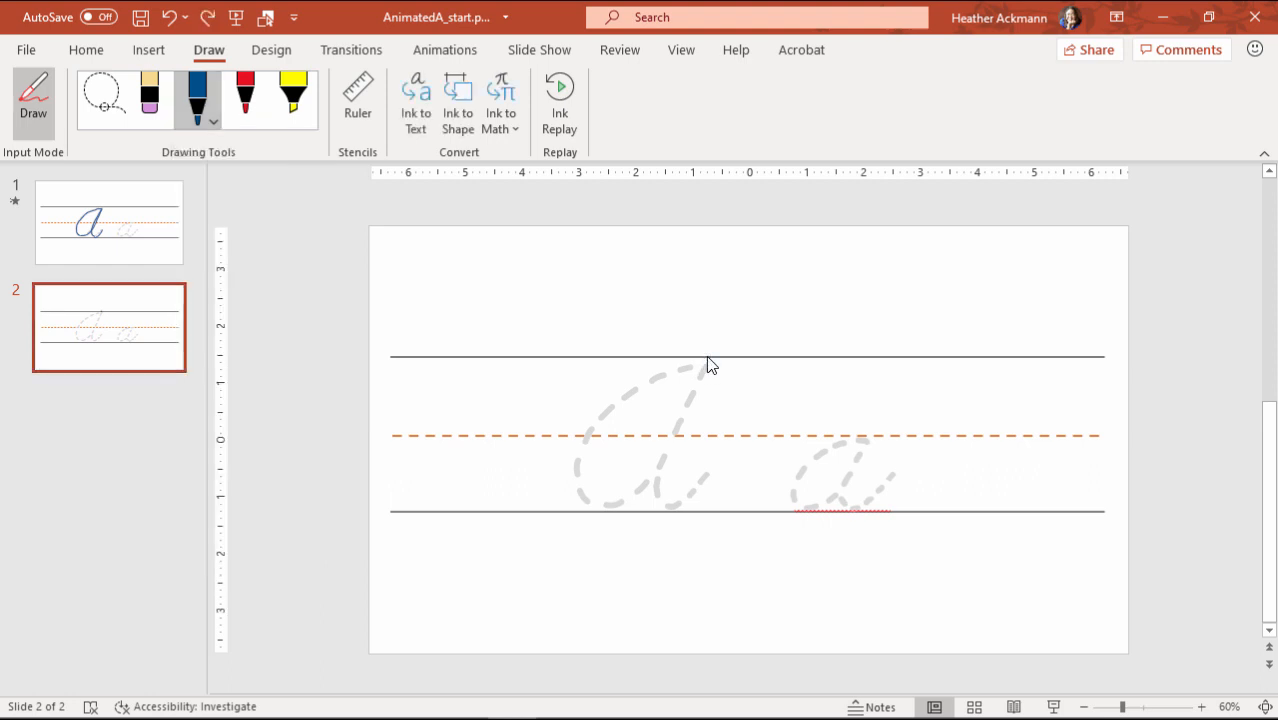
mouse_move(707, 377)
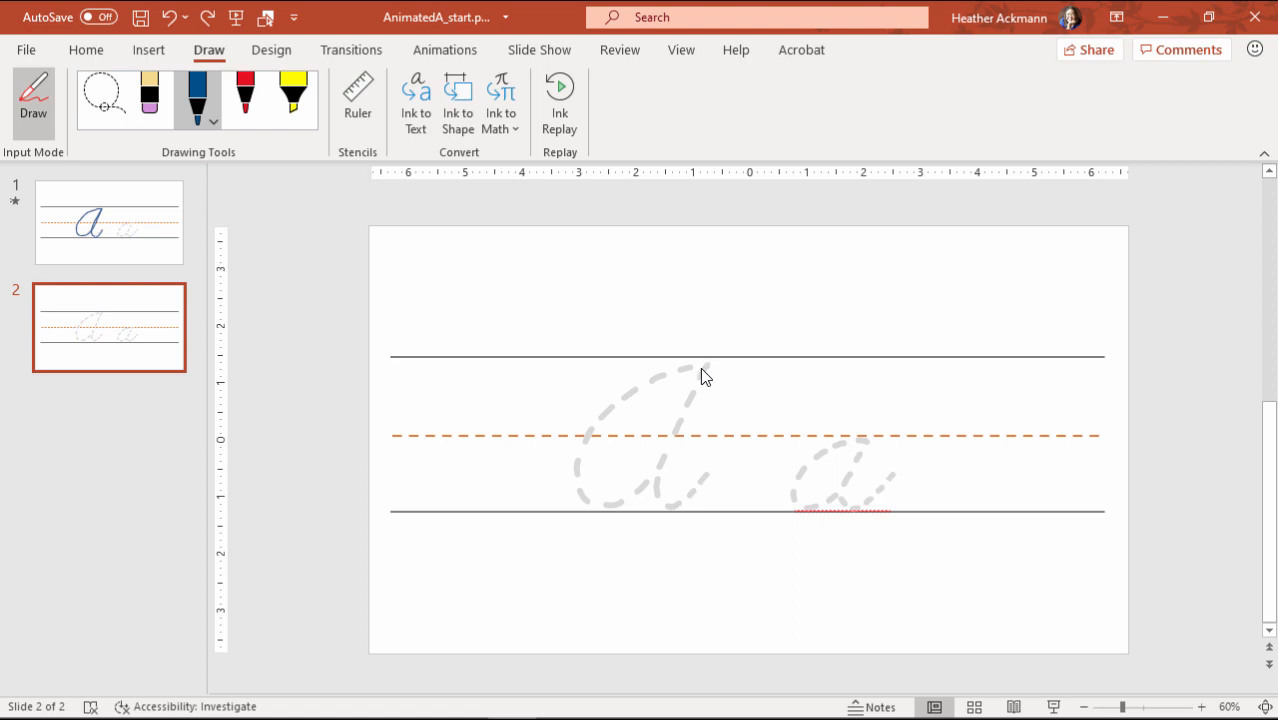
mouse_move(703, 373)
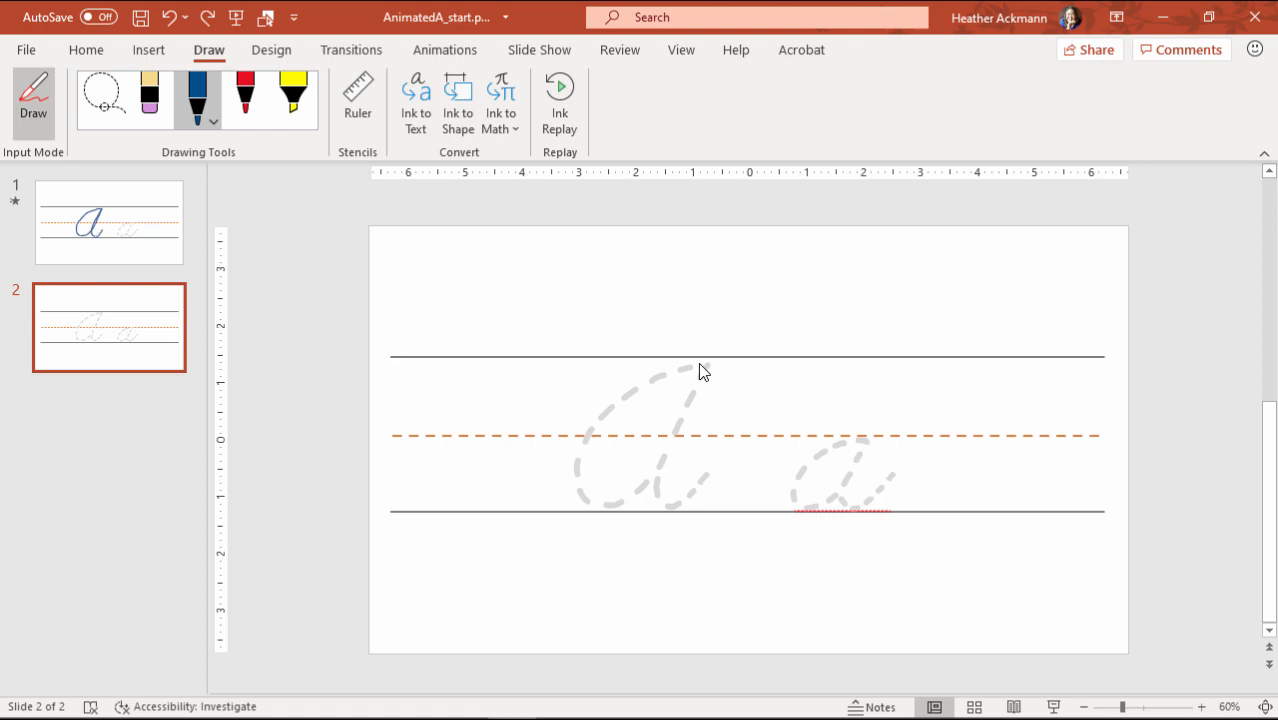
mouse_move(710, 373)
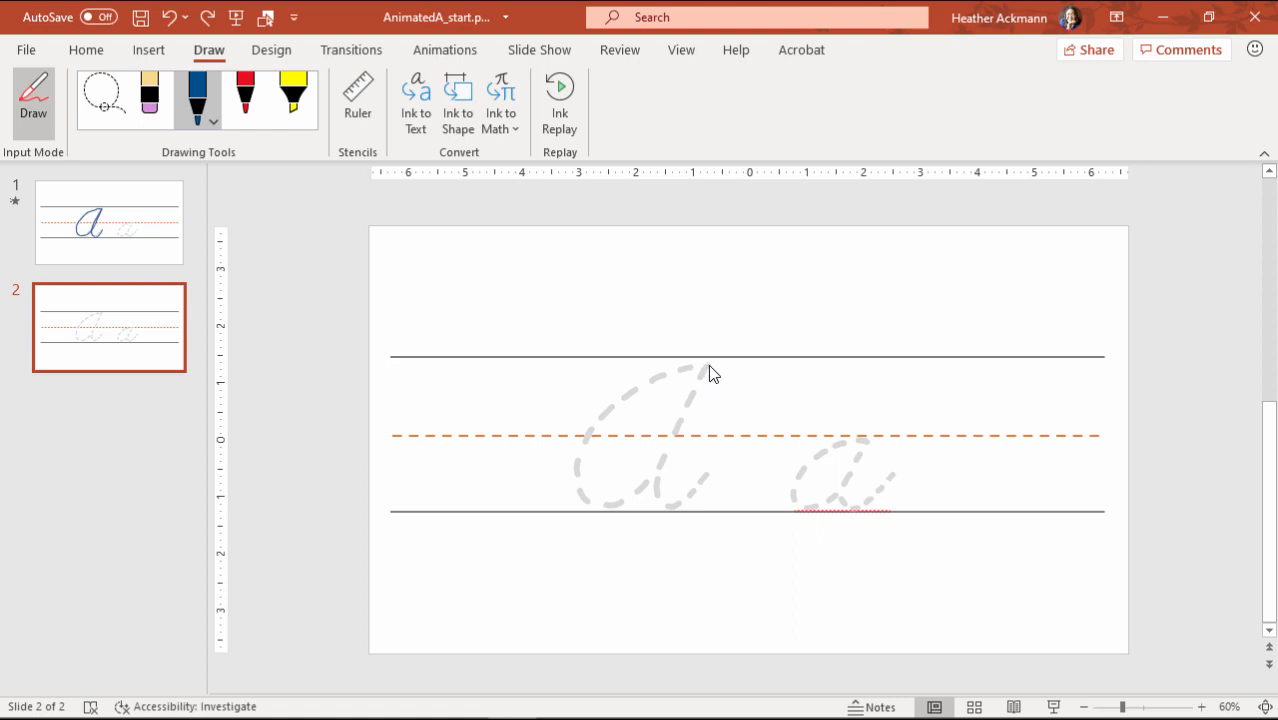
Ink the cursive A over the dashed guide in two strokes and run Ink Replay.
drag(710, 368, 613, 408)
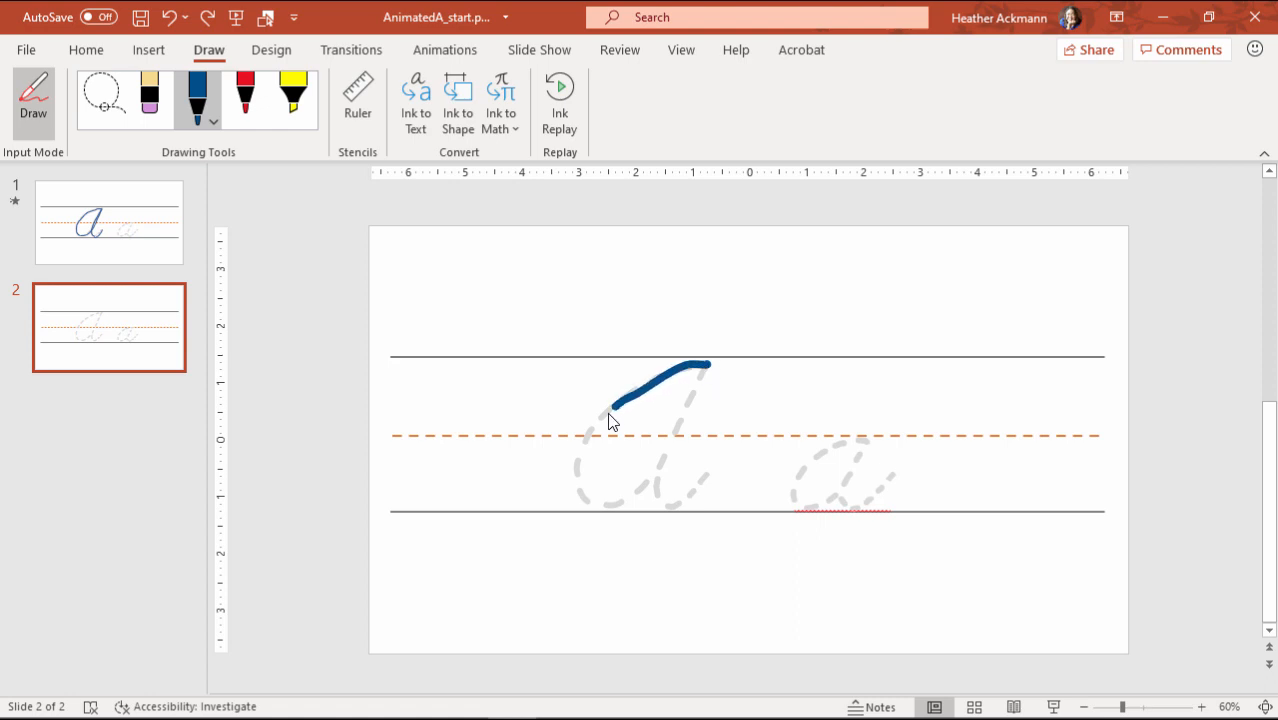
drag(613, 417, 645, 490)
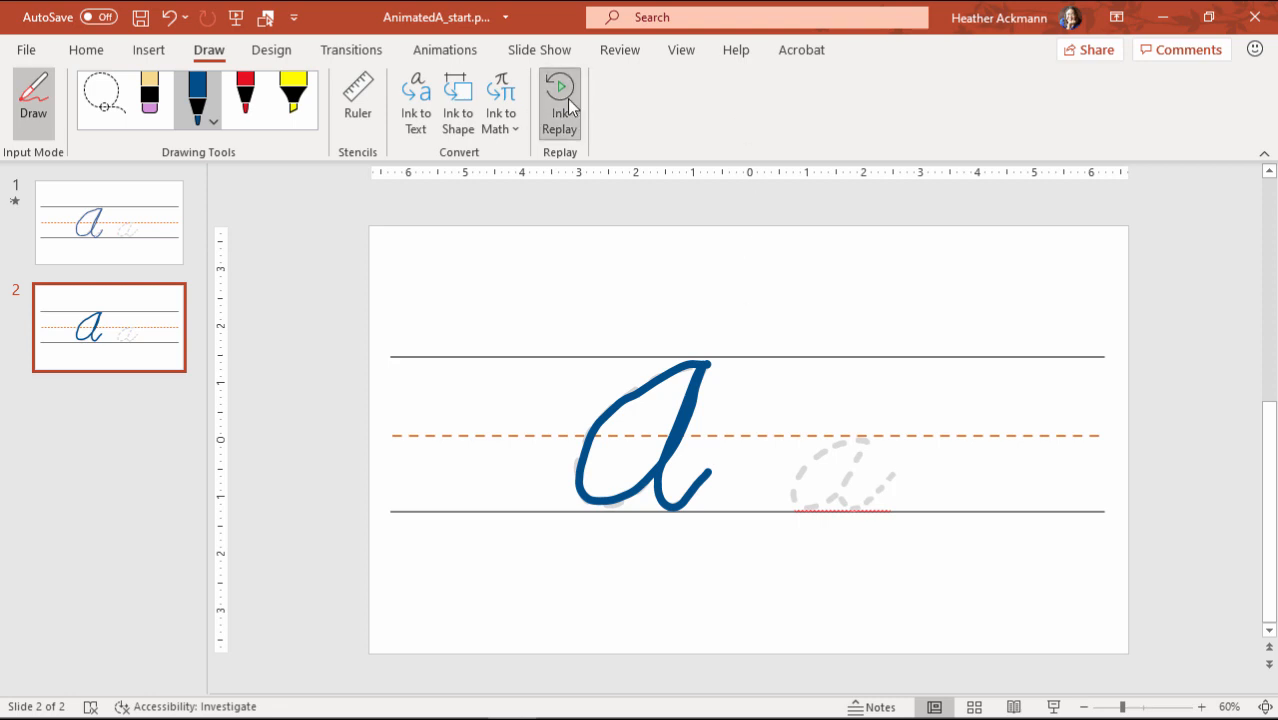
click(559, 100)
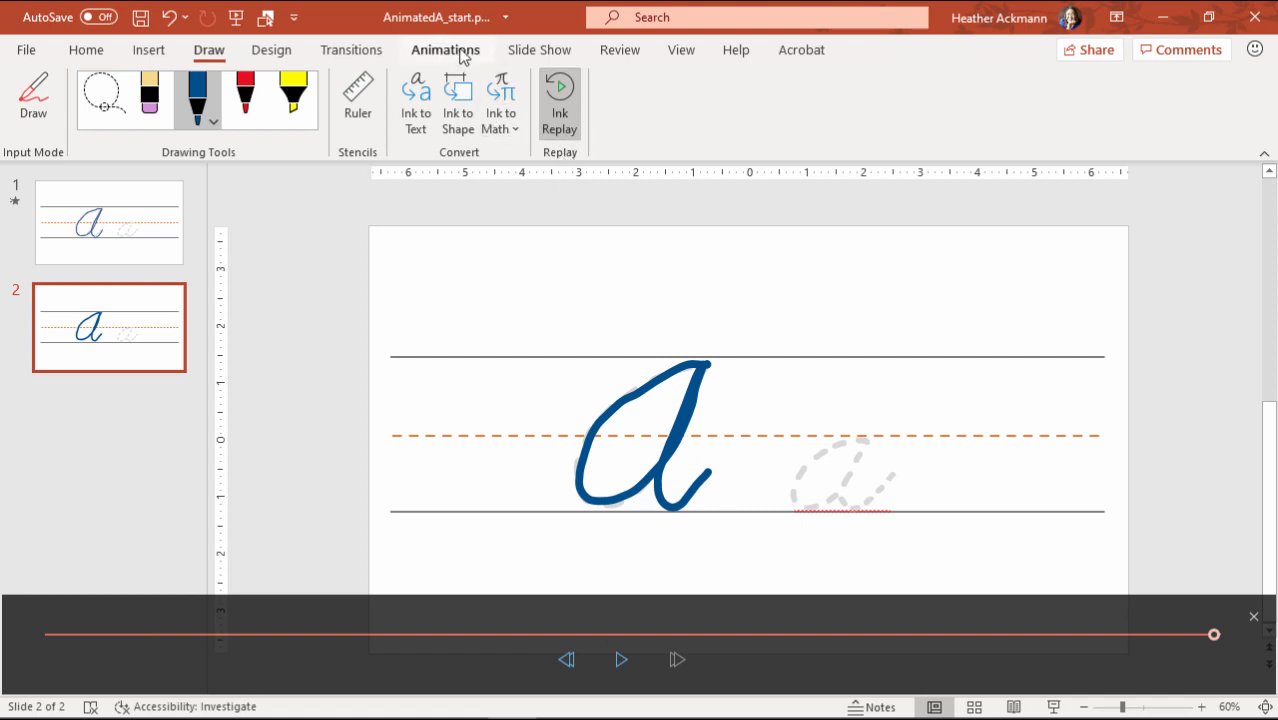
Give the inked A a Replay animation, open the Animation Pane, start With Previous, duration 02.25.
click(445, 49)
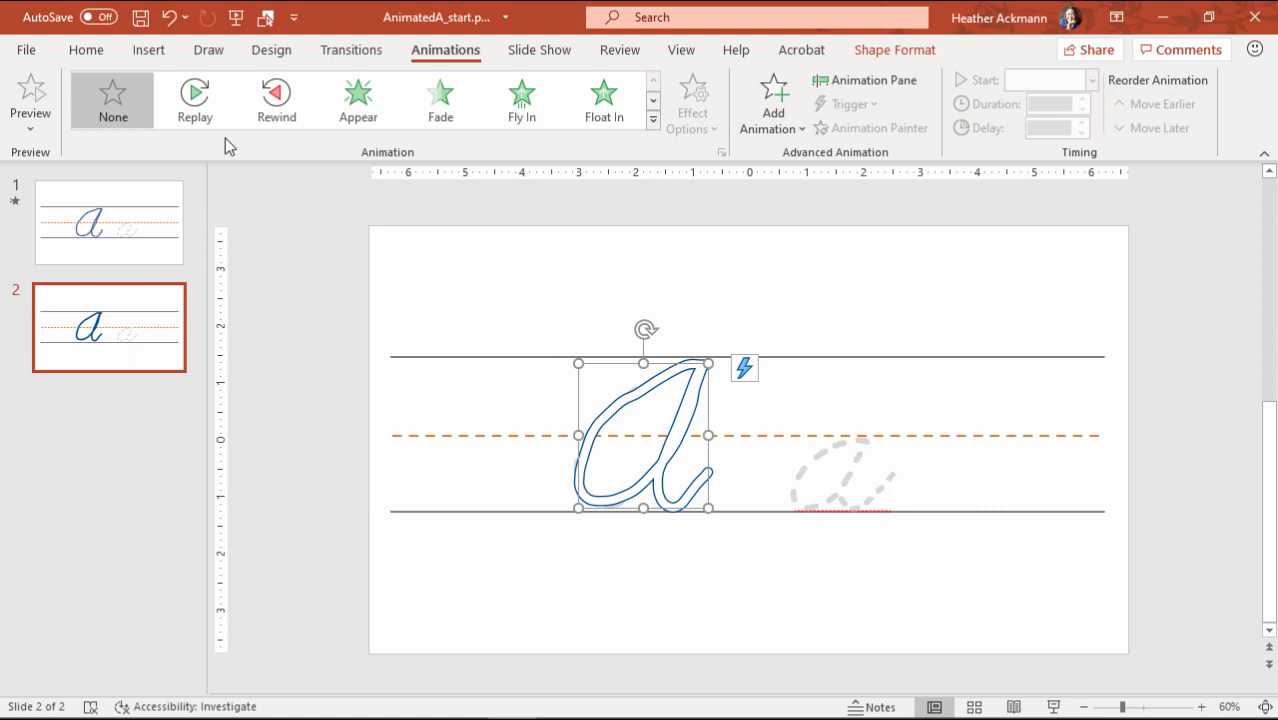
click(194, 99)
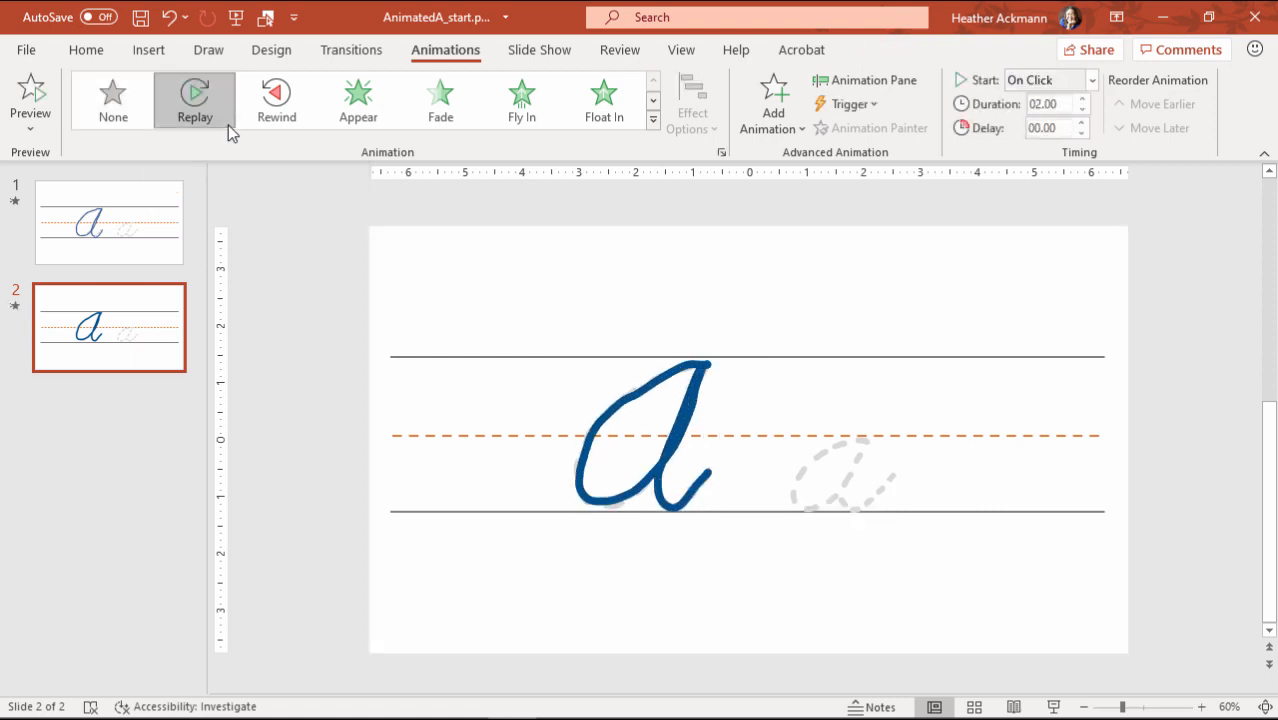
click(865, 80)
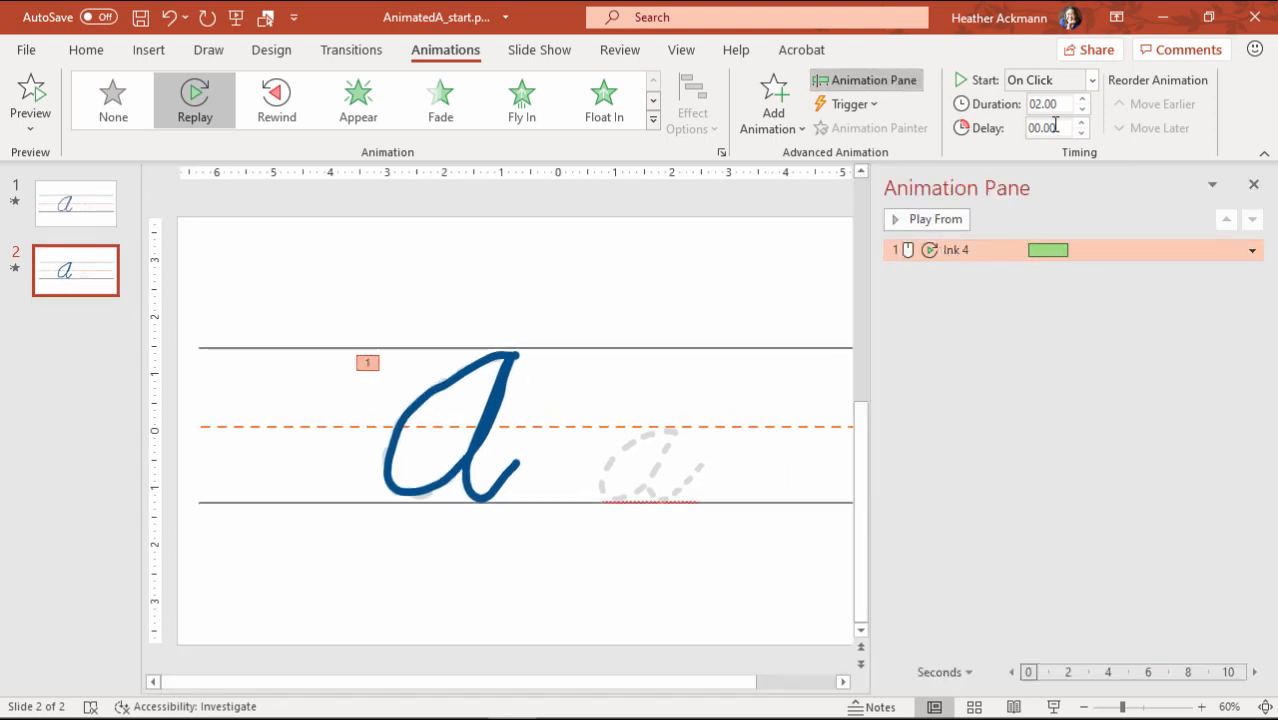
click(1050, 80)
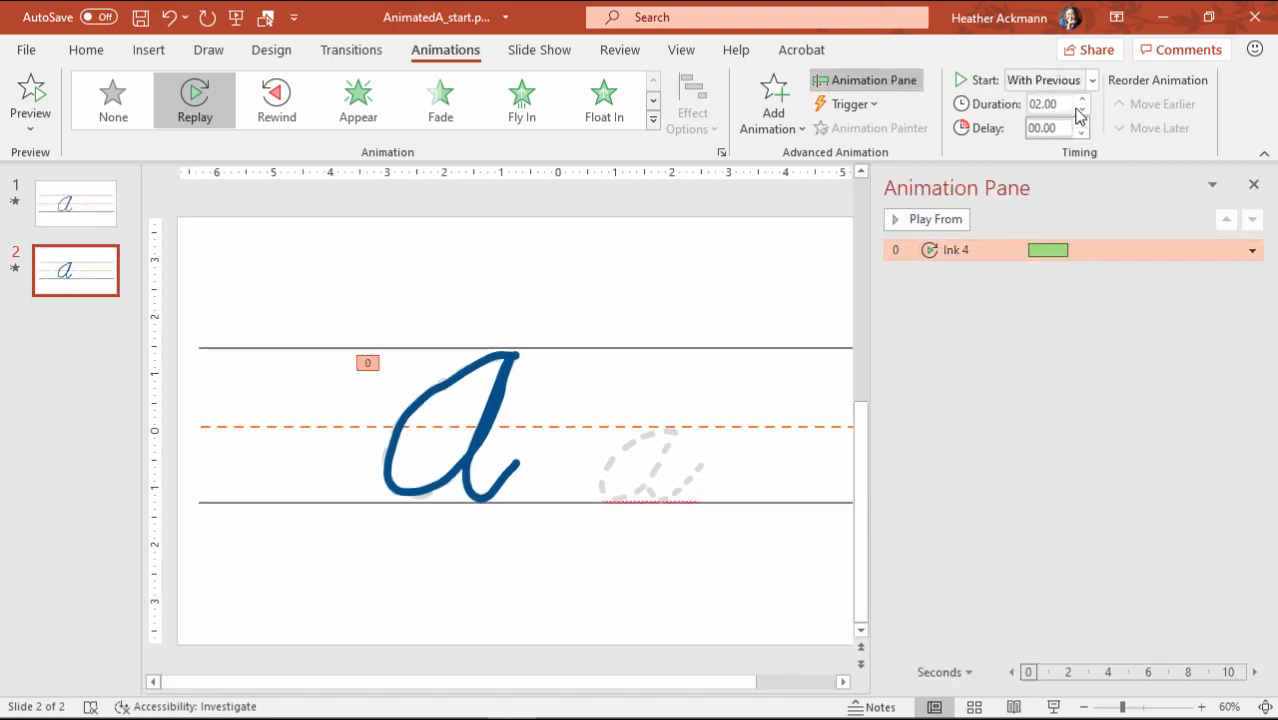
click(1080, 99)
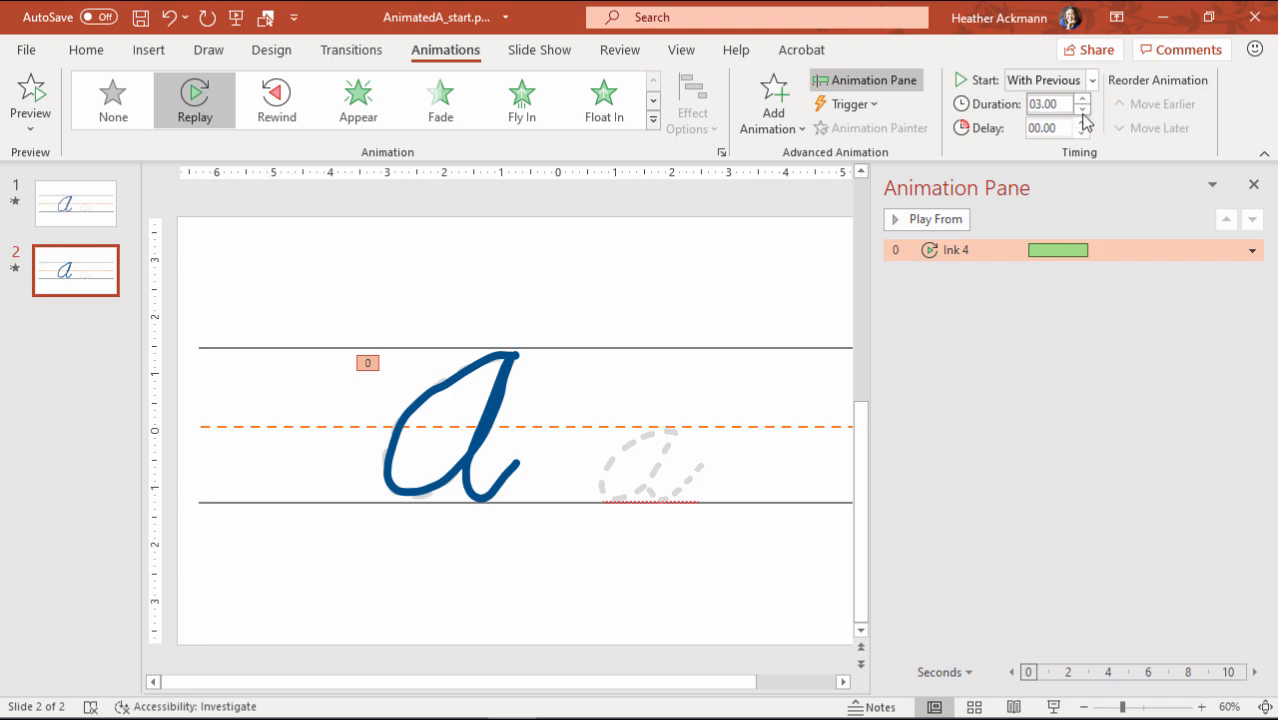
click(935, 219)
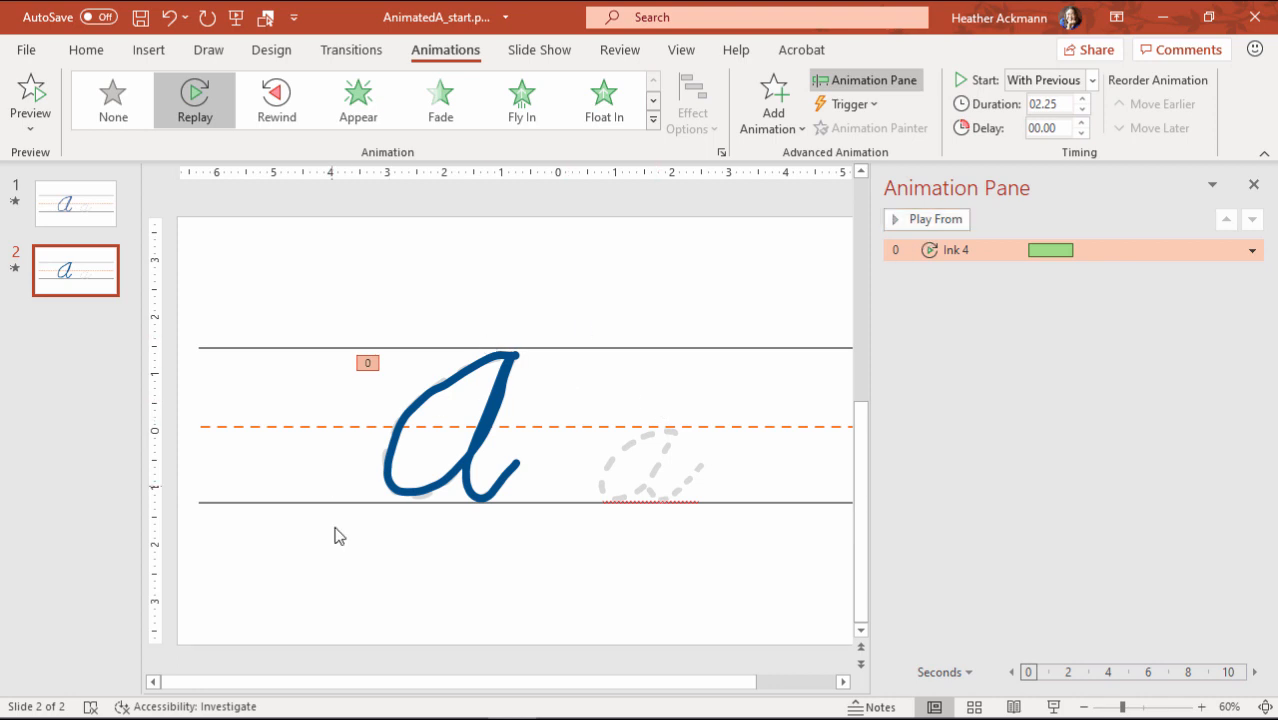
View slide 1's four stroke animations, return to slide 2, and show the Insert commands.
click(75, 203)
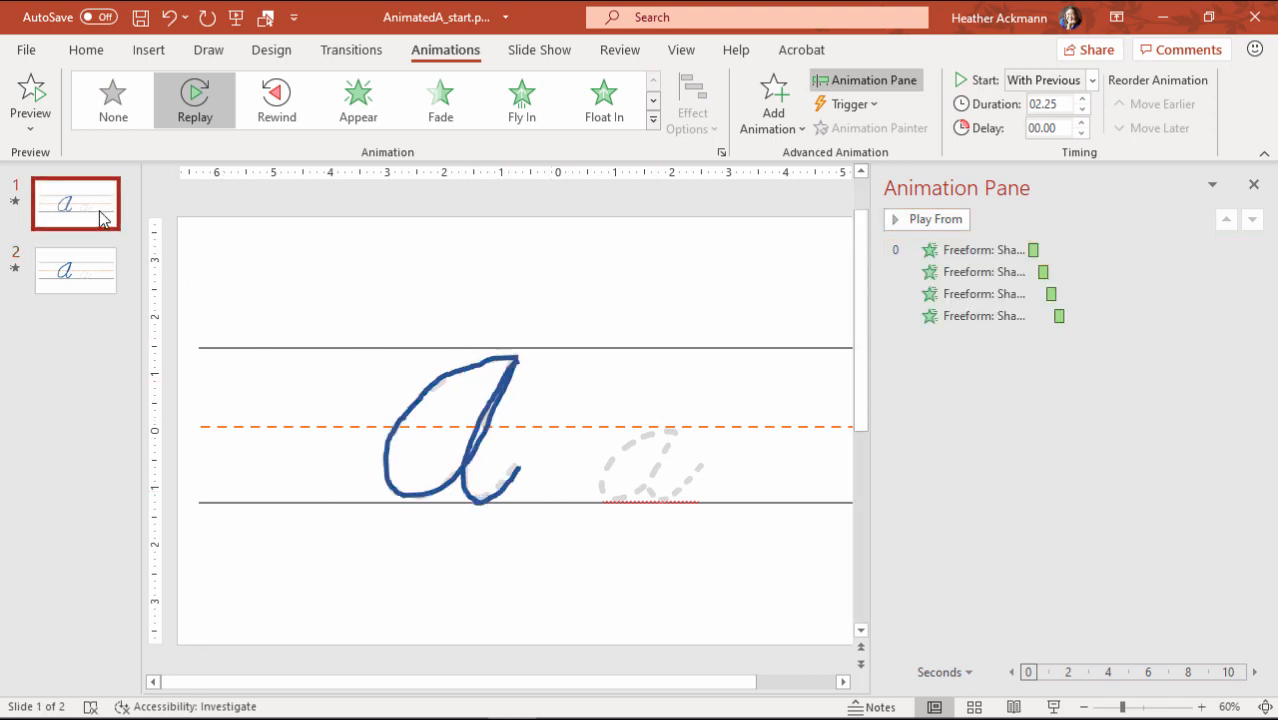
click(75, 270)
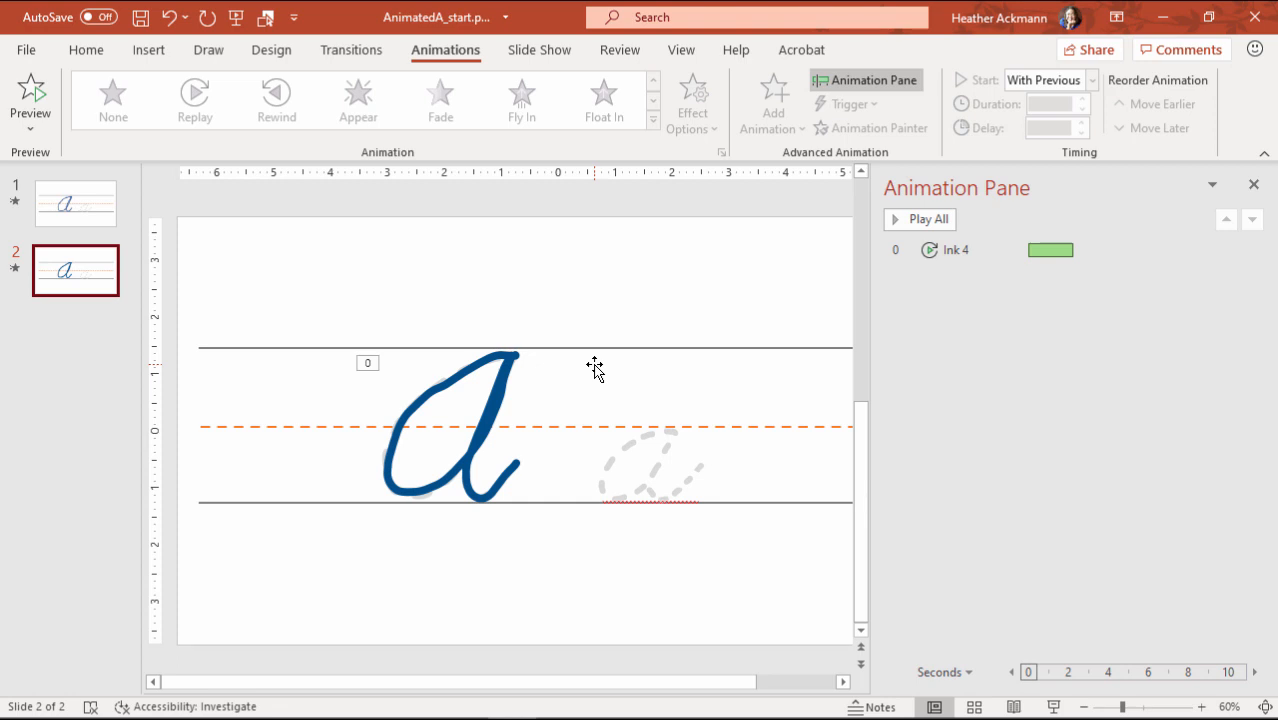
click(148, 49)
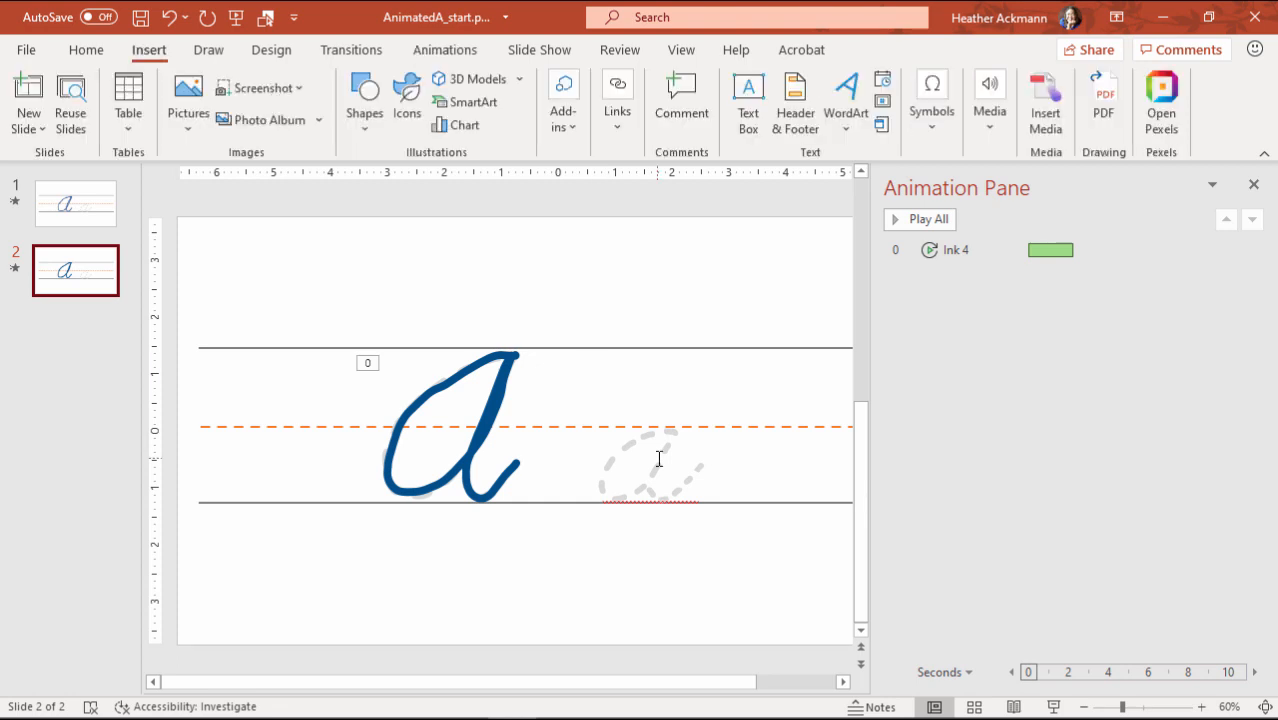